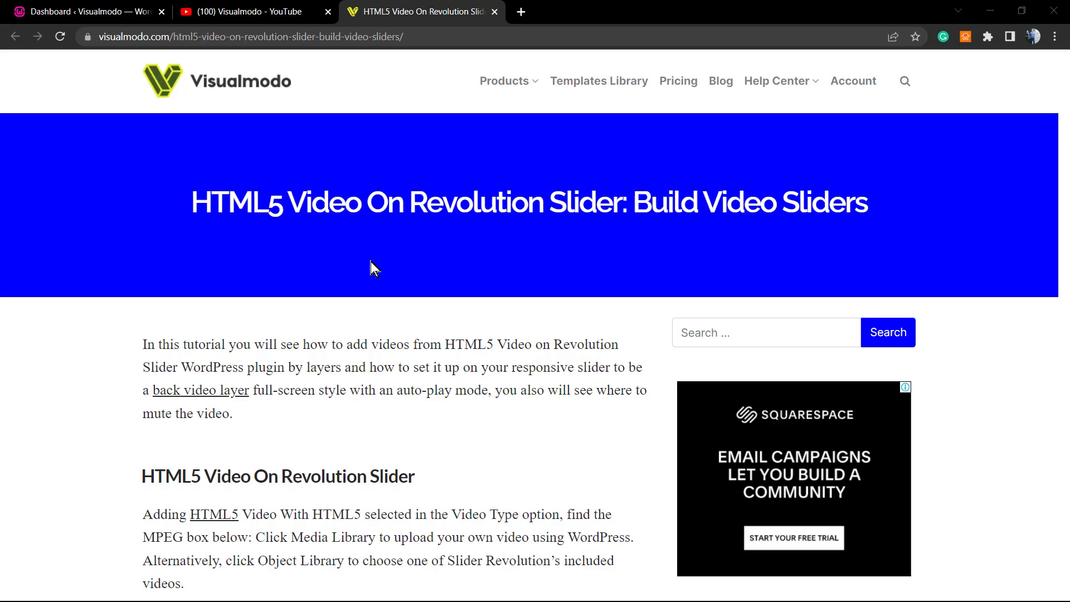
- Look at the Visualmodo YouTube channel tab, then return to the WordPress dashboard tab
left_click(242, 12)
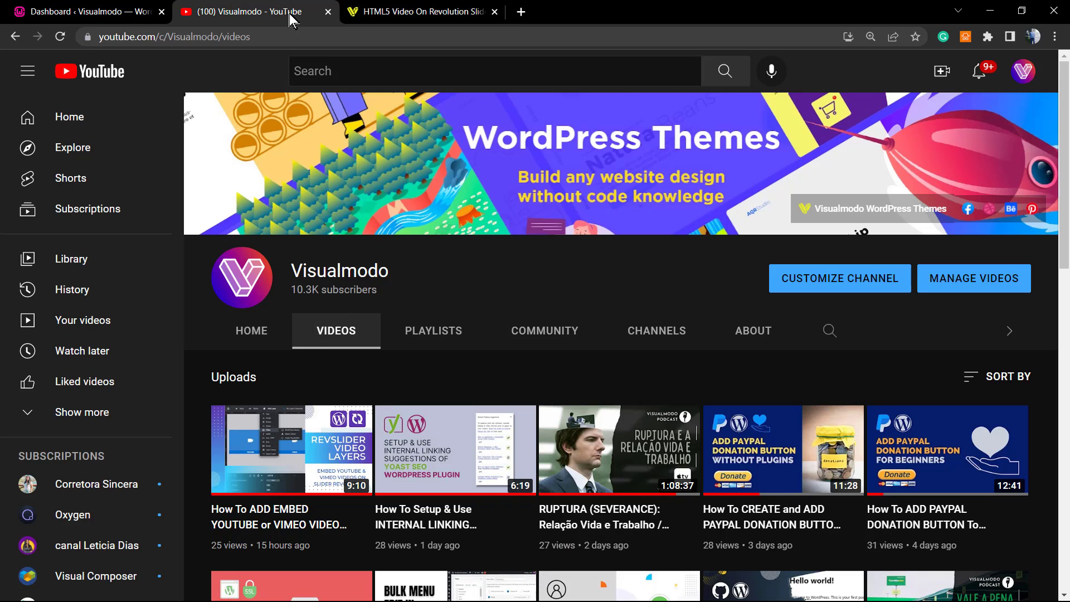
mouse_move(256, 524)
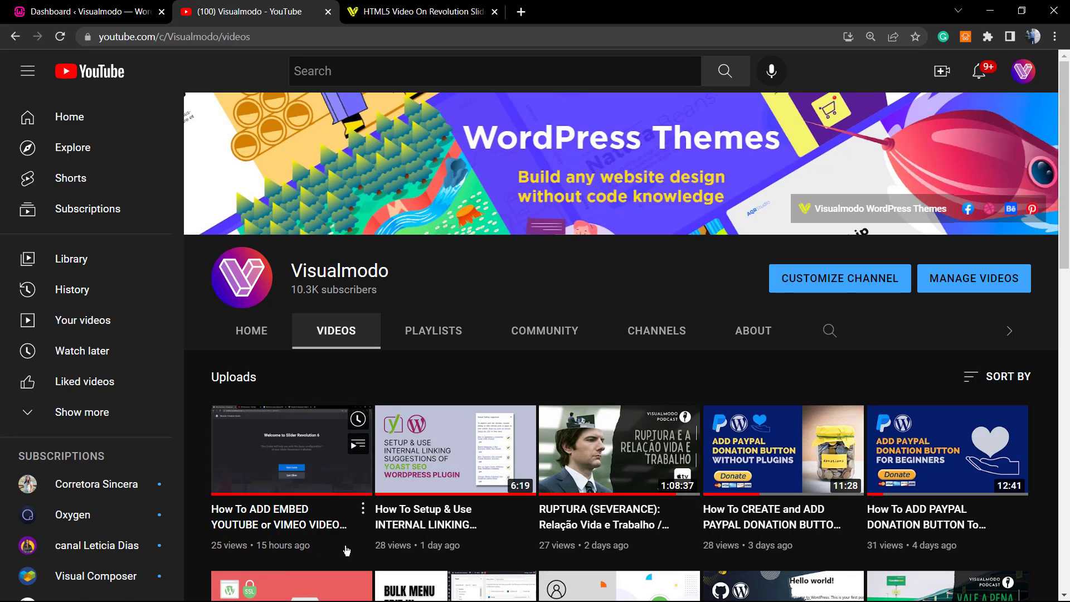
mouse_move(354, 550)
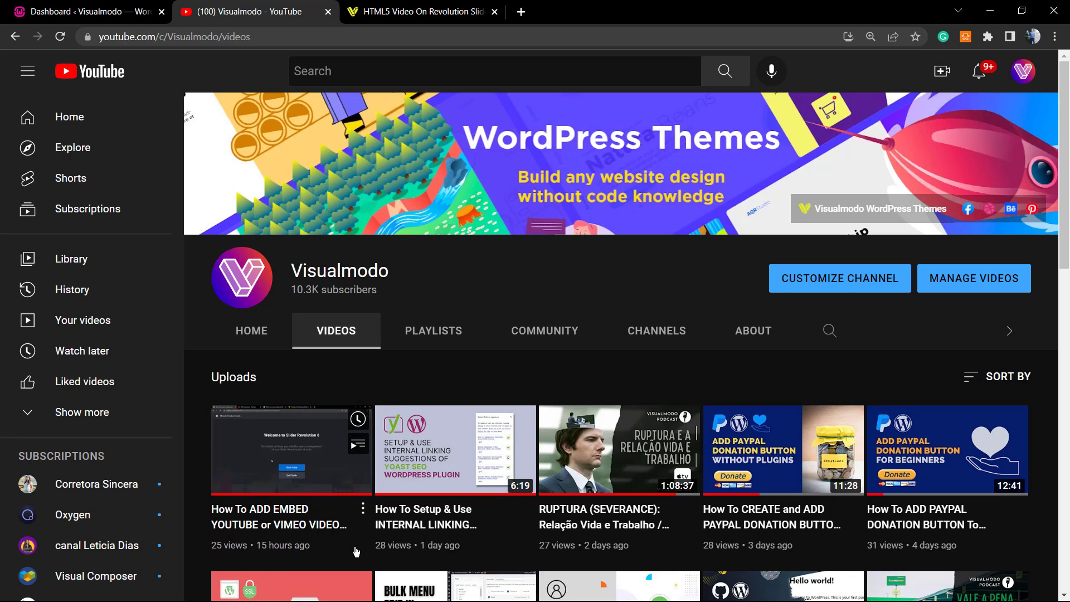
mouse_move(277, 516)
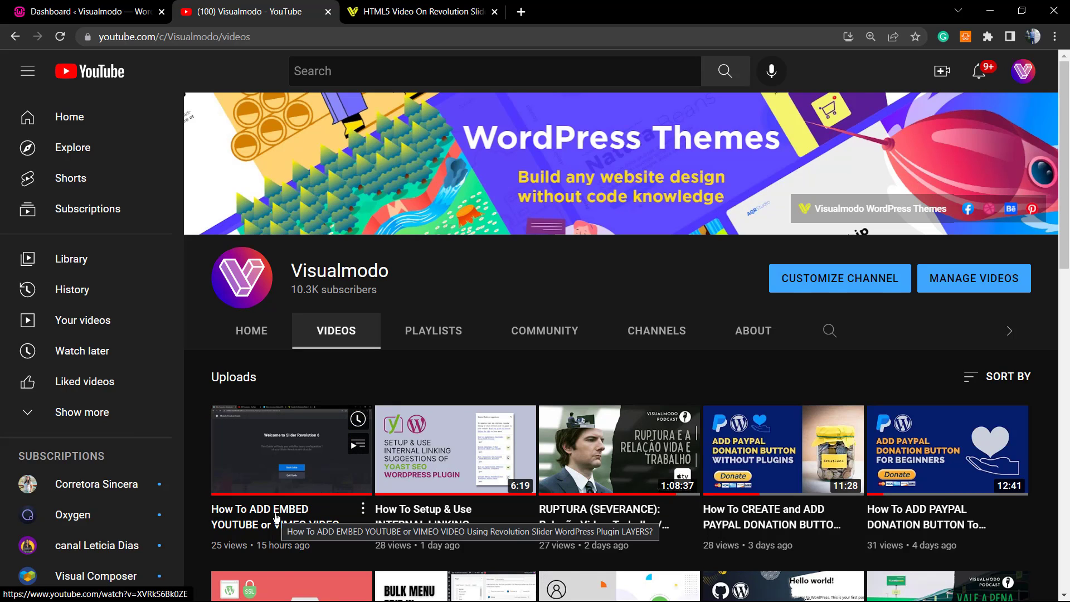
left_click(82, 12)
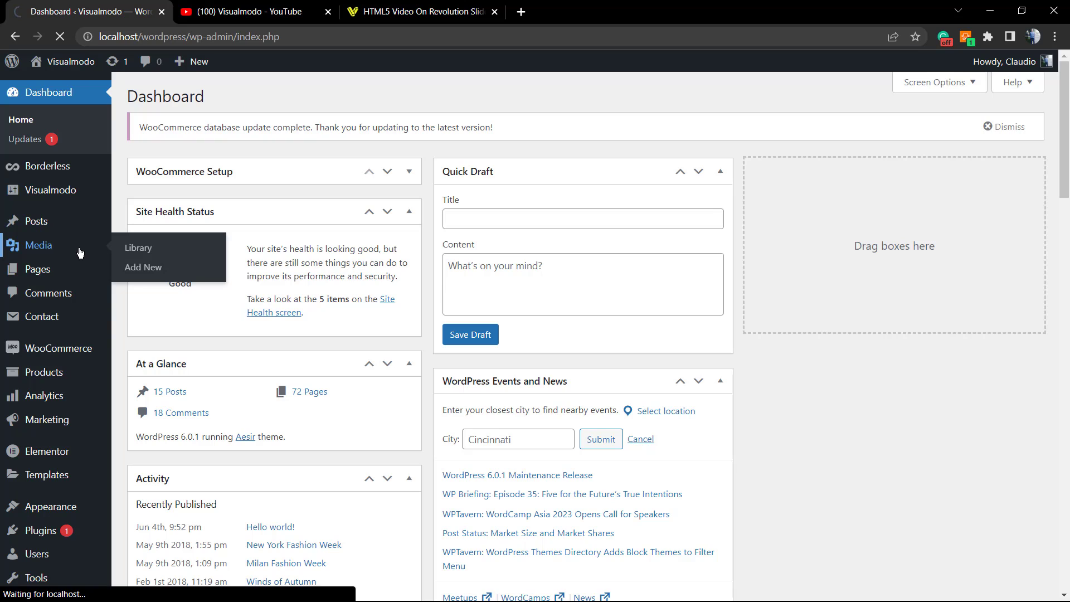
mouse_move(317, 334)
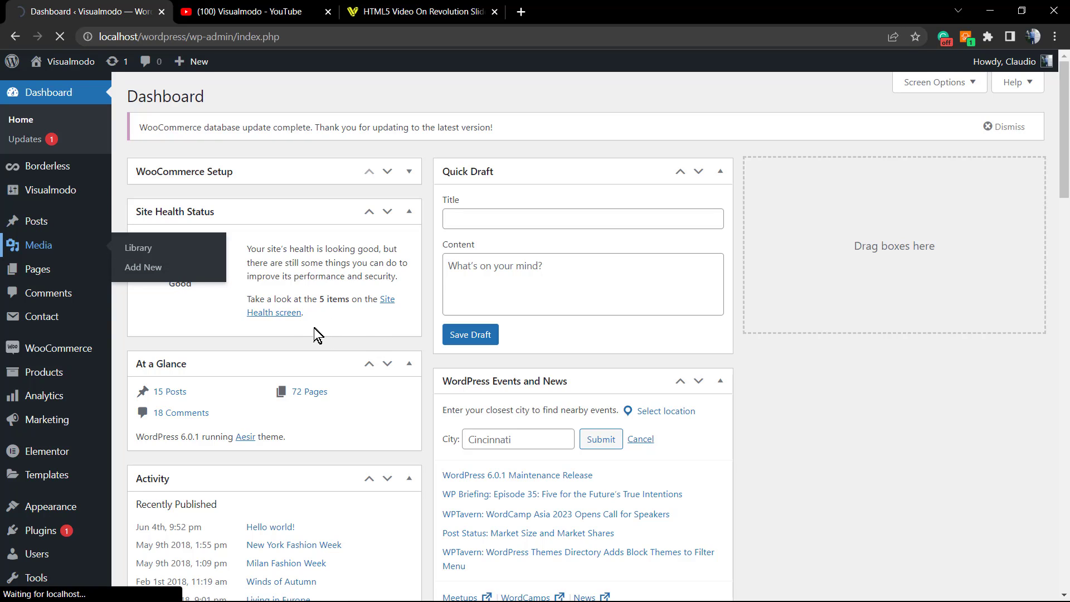
- Open the Media Library and briefly review the girl-at-desk photo's attachment details
left_click(140, 248)
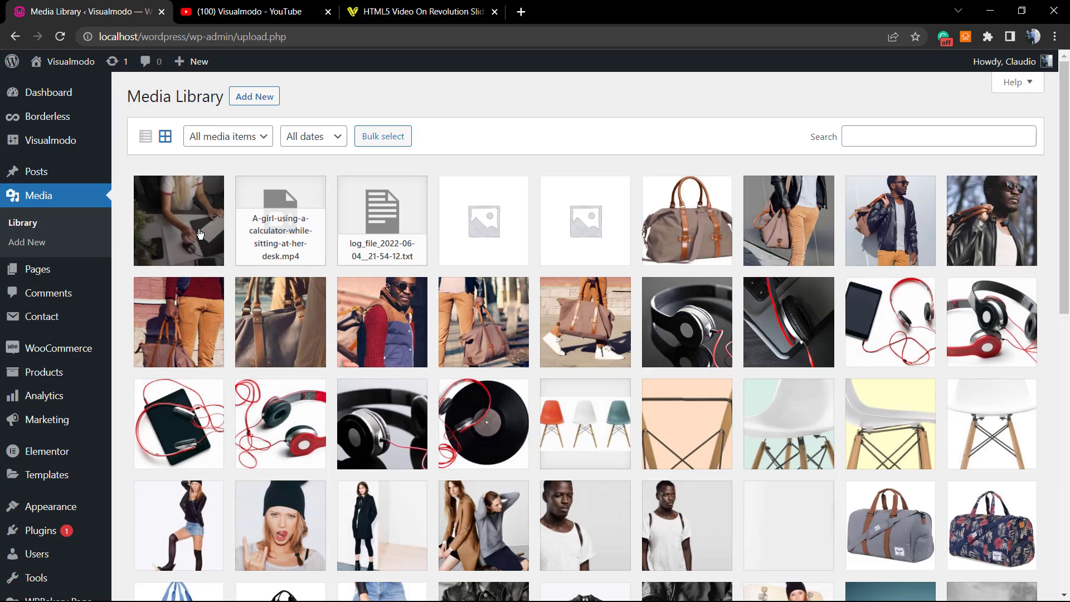
left_click(178, 221)
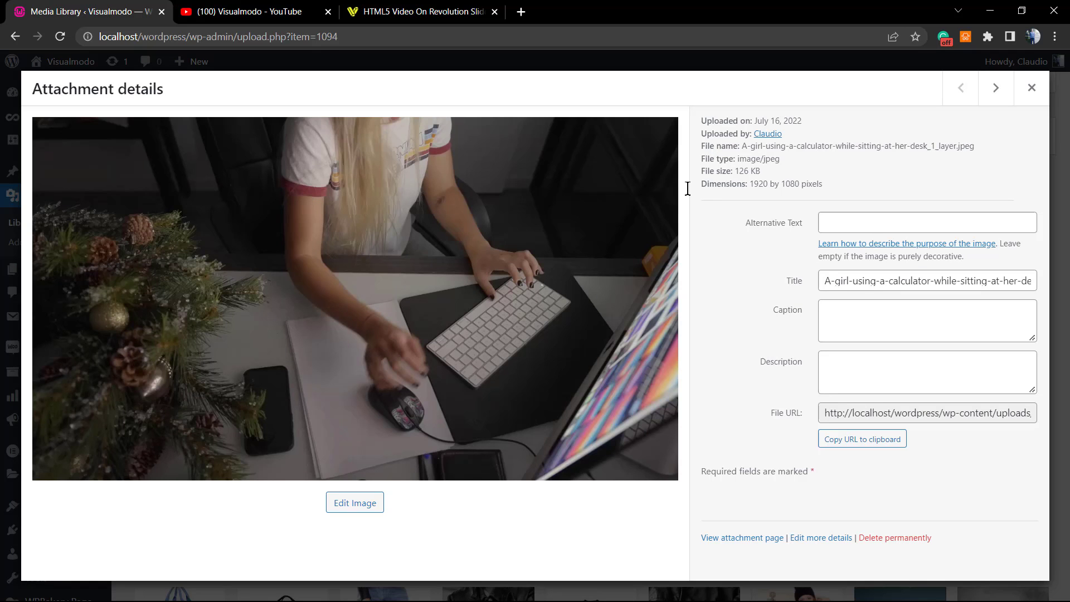
left_click(1031, 88)
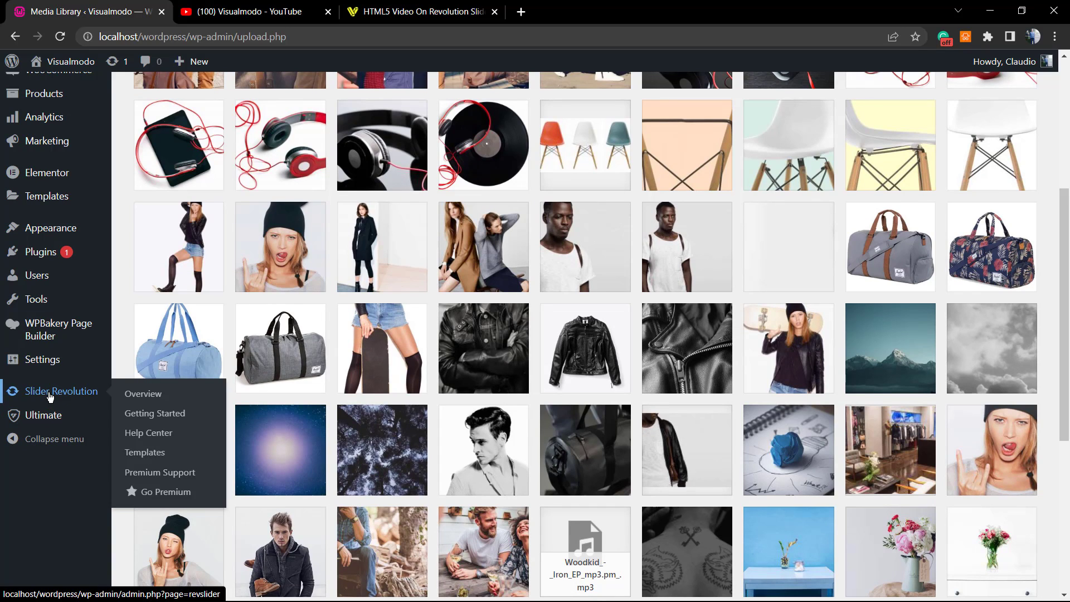
- Go to the Slider Revolution overview and create a New Blank Module, Slider 2
left_click(61, 392)
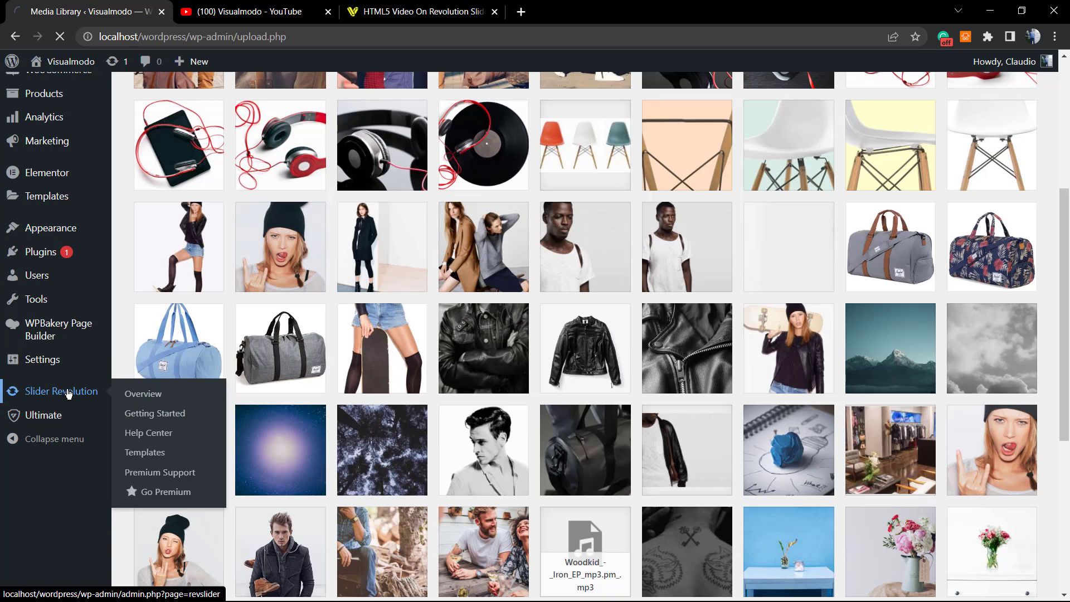
left_click(142, 393)
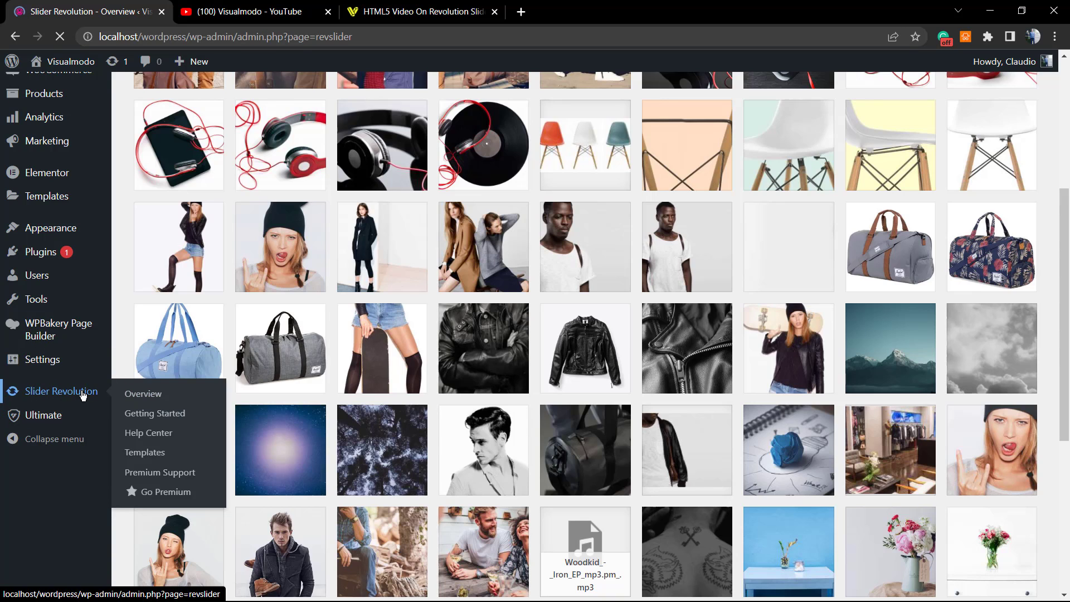
left_click(143, 393)
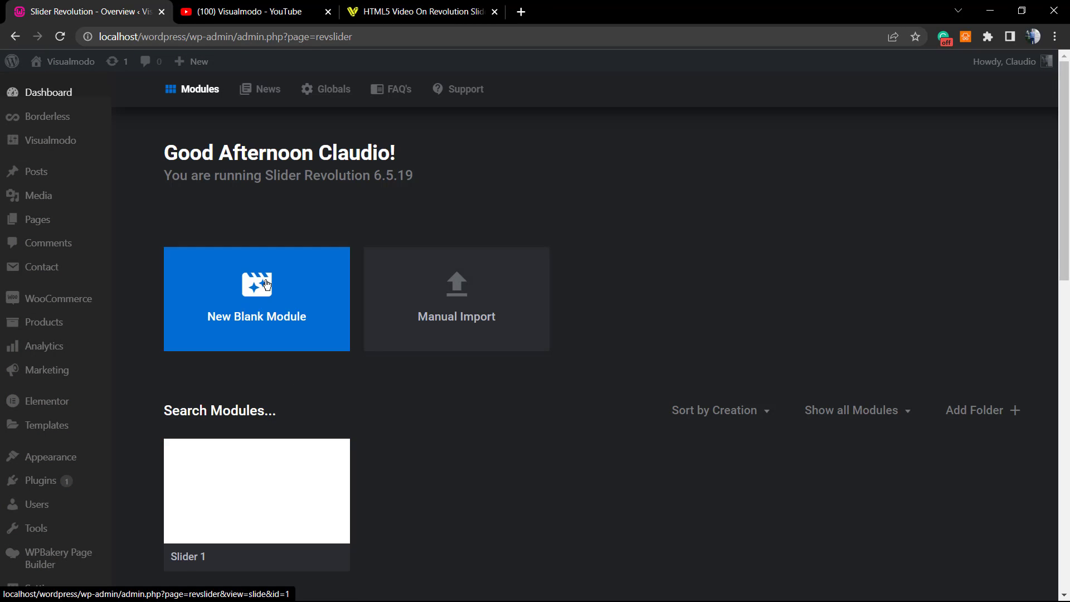
left_click(255, 298)
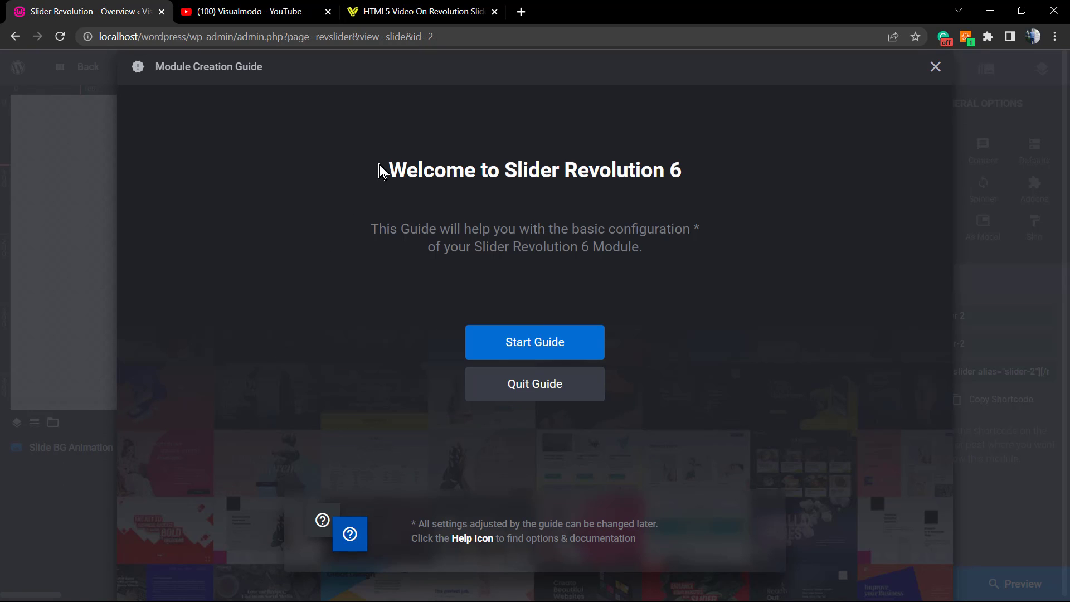
mouse_move(445, 341)
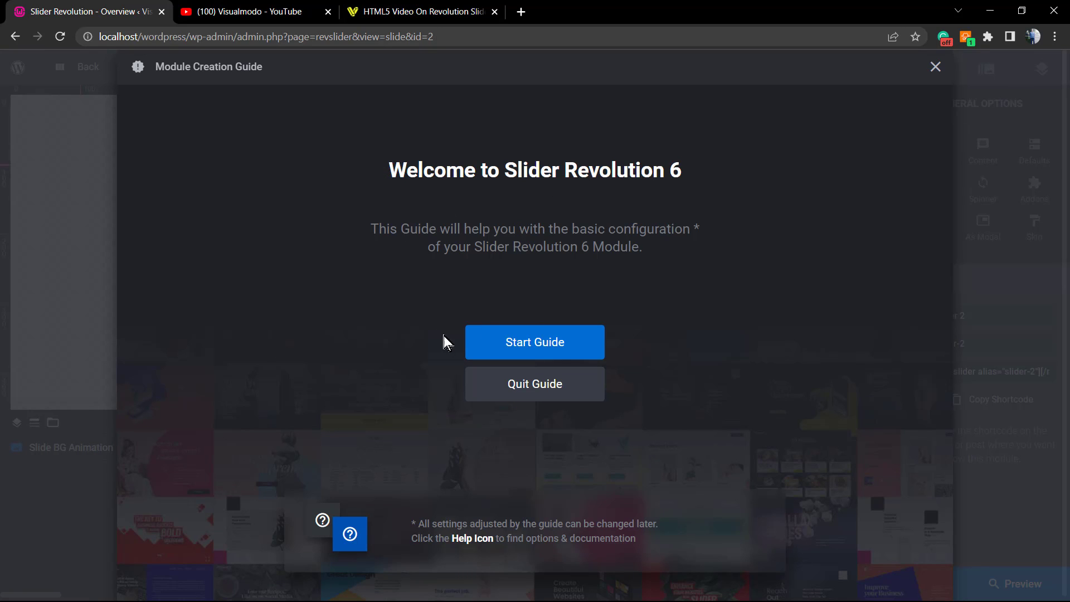
mouse_move(534, 383)
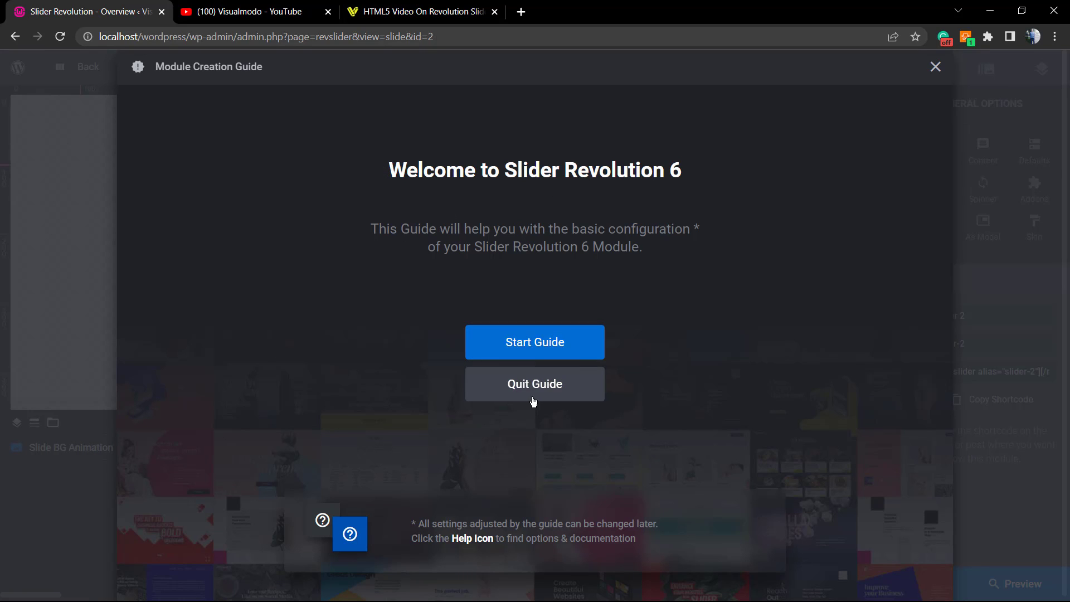
mouse_move(534, 342)
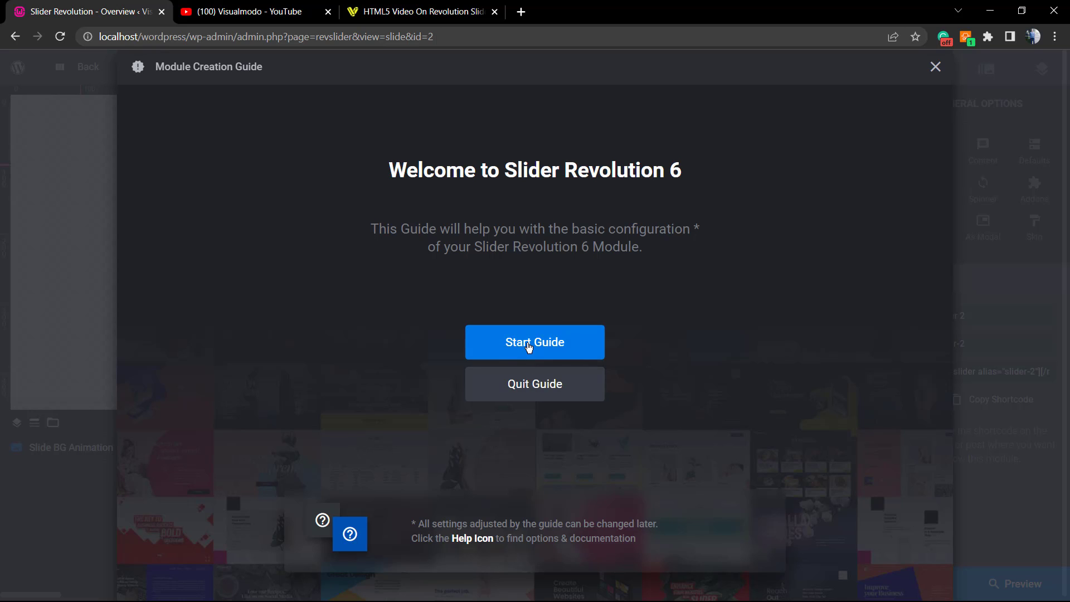
- Start the Module Creation Guide and advance past module type and size to step 3
left_click(534, 342)
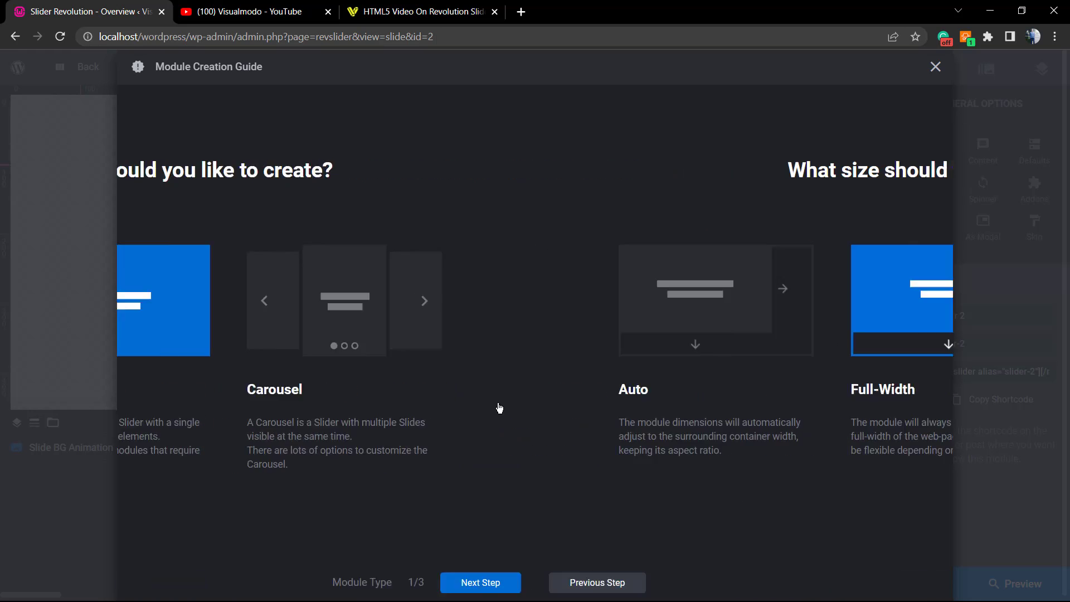
left_click(480, 581)
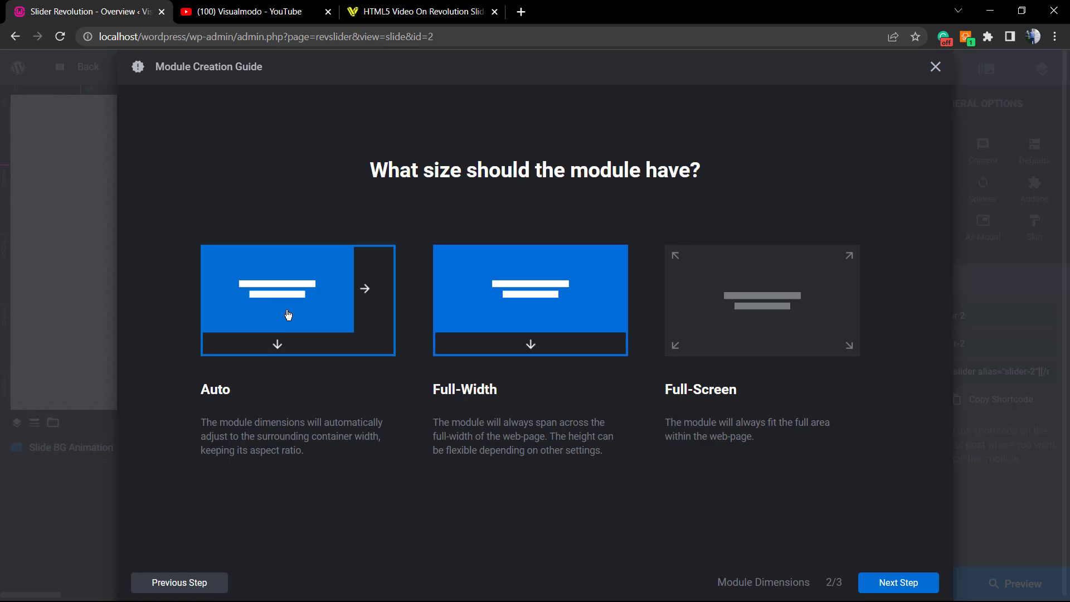
left_click(896, 582)
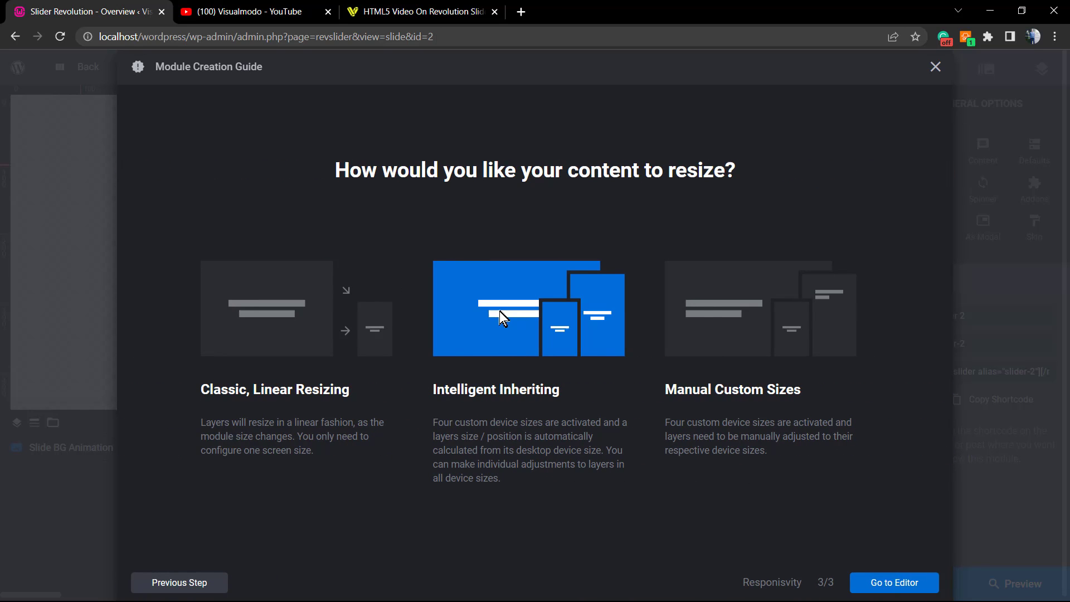
mouse_move(505, 329)
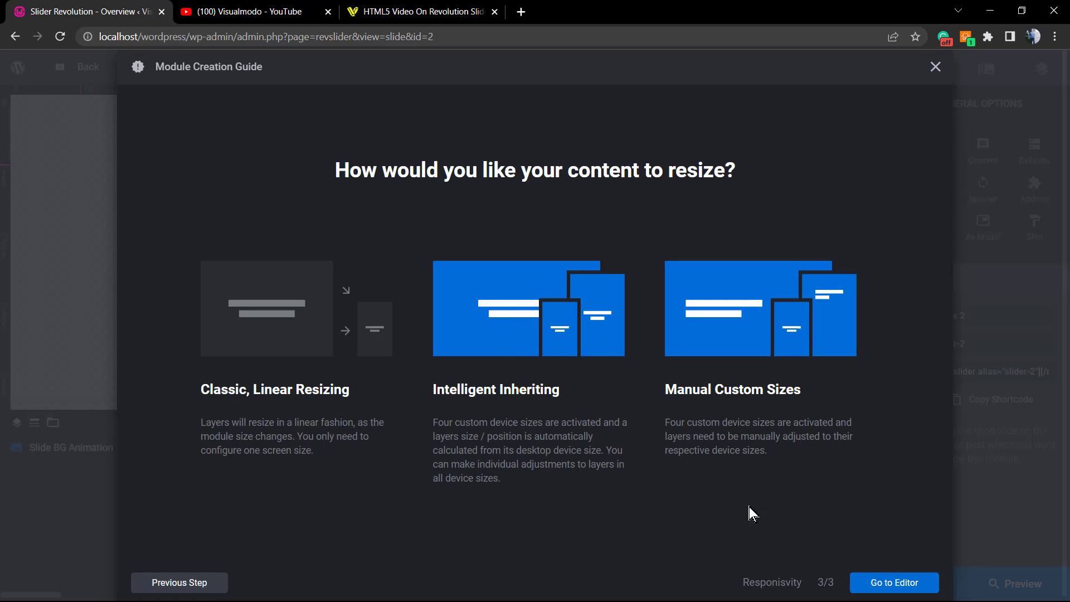
- Finish the guide into Slider 2's editor and bring up the Add Layer type list
left_click(893, 581)
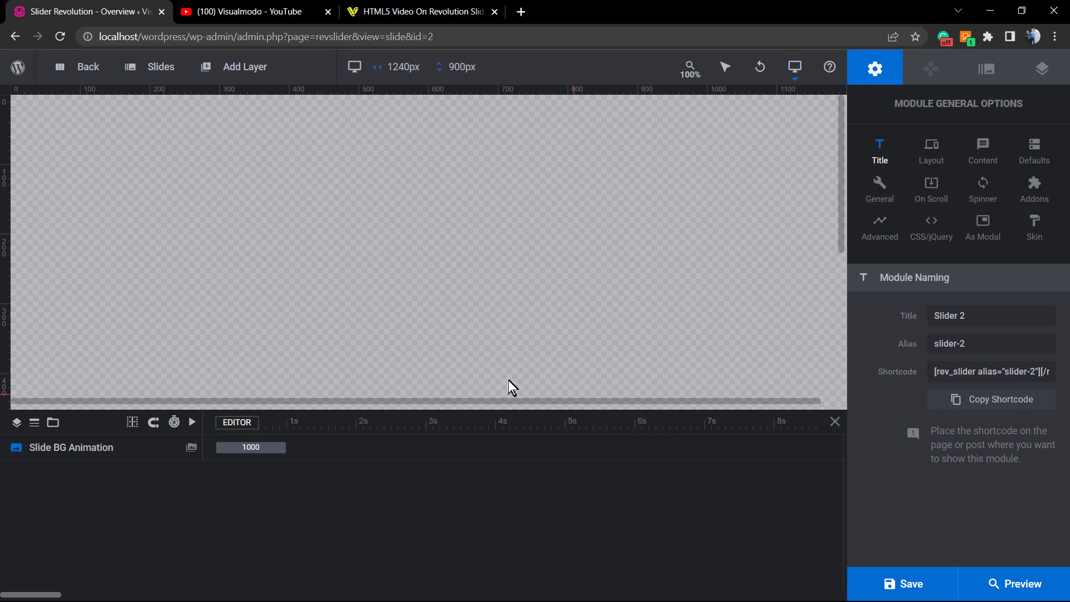
mouse_move(310, 155)
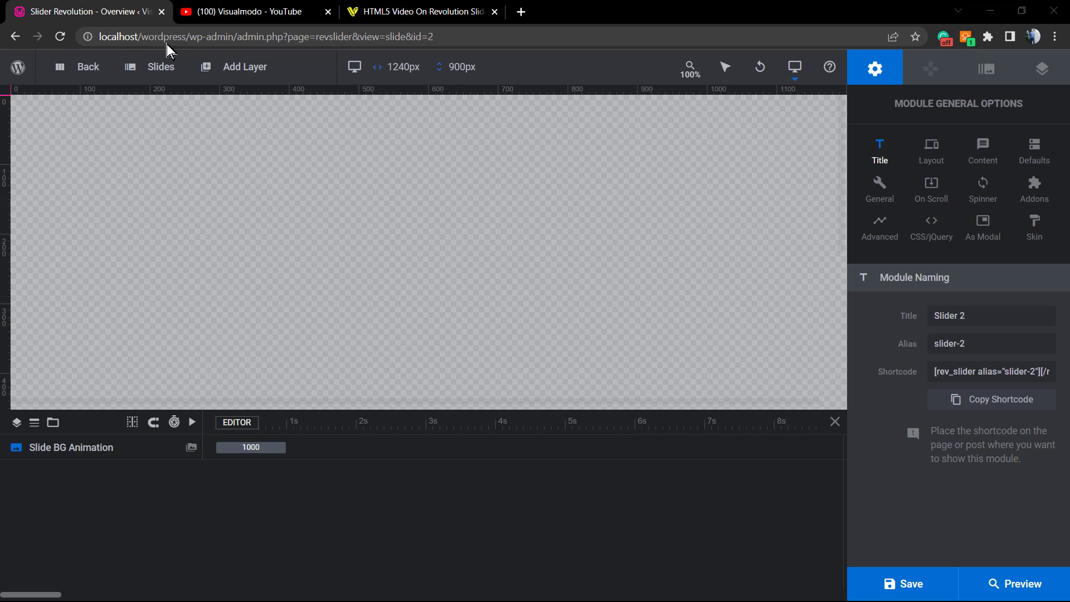
left_click(244, 66)
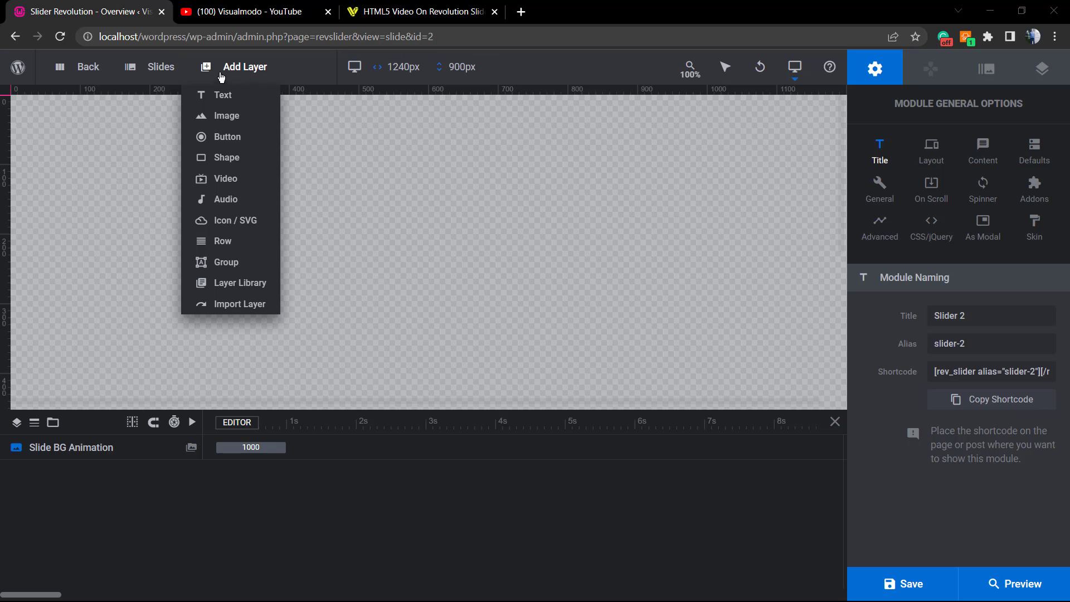
left_click(385, 131)
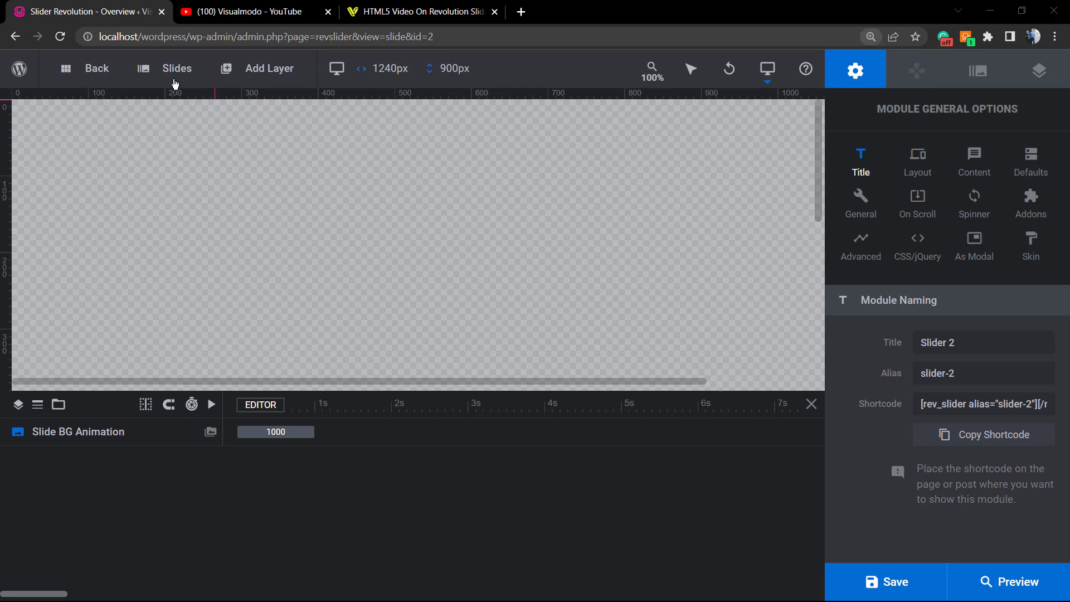
left_click(269, 68)
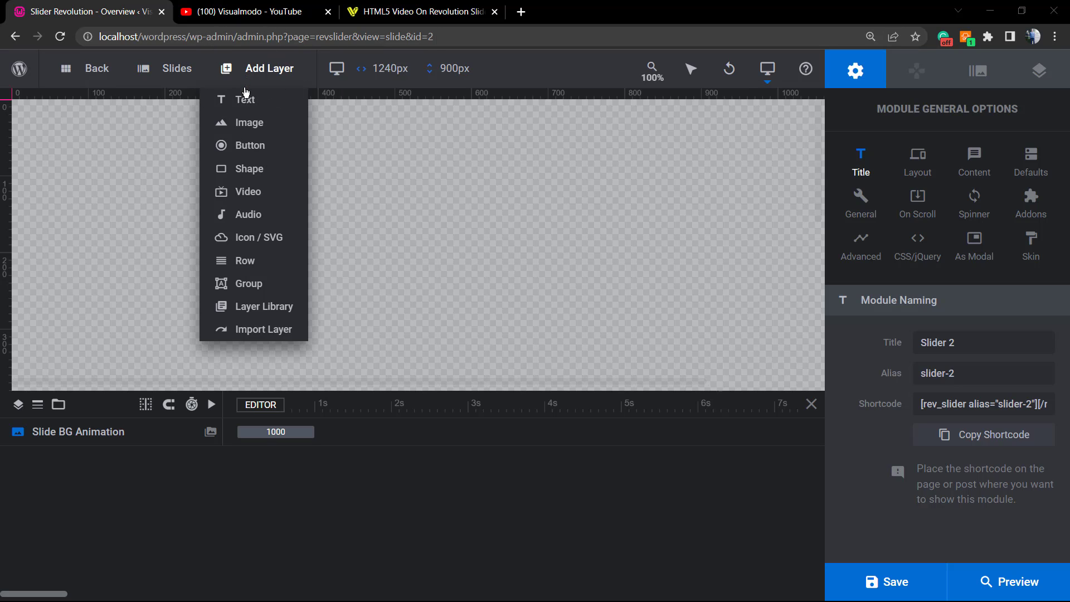
mouse_move(249, 168)
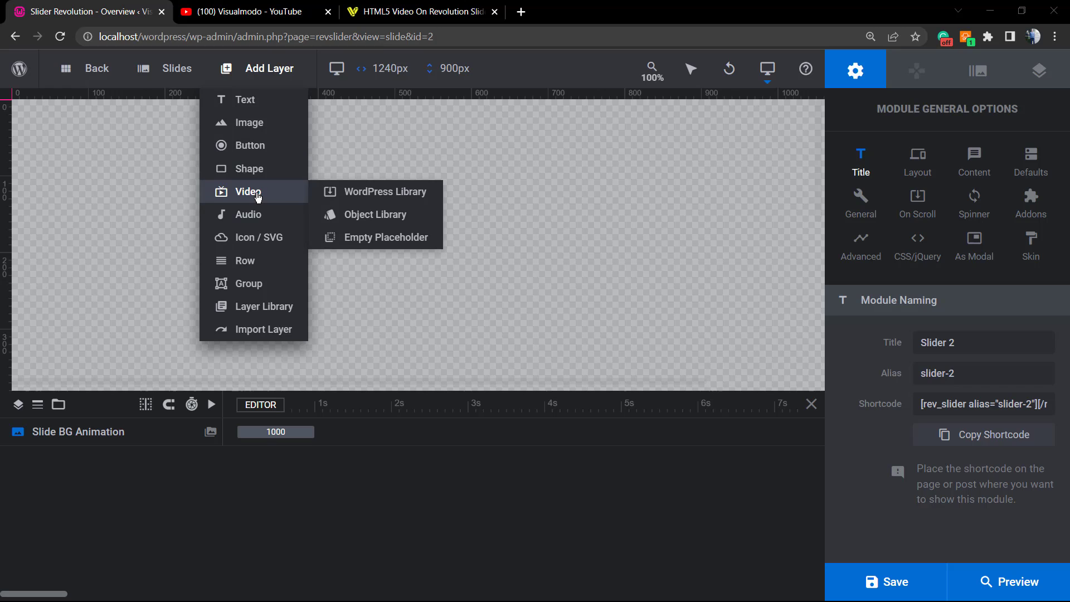
mouse_move(392, 191)
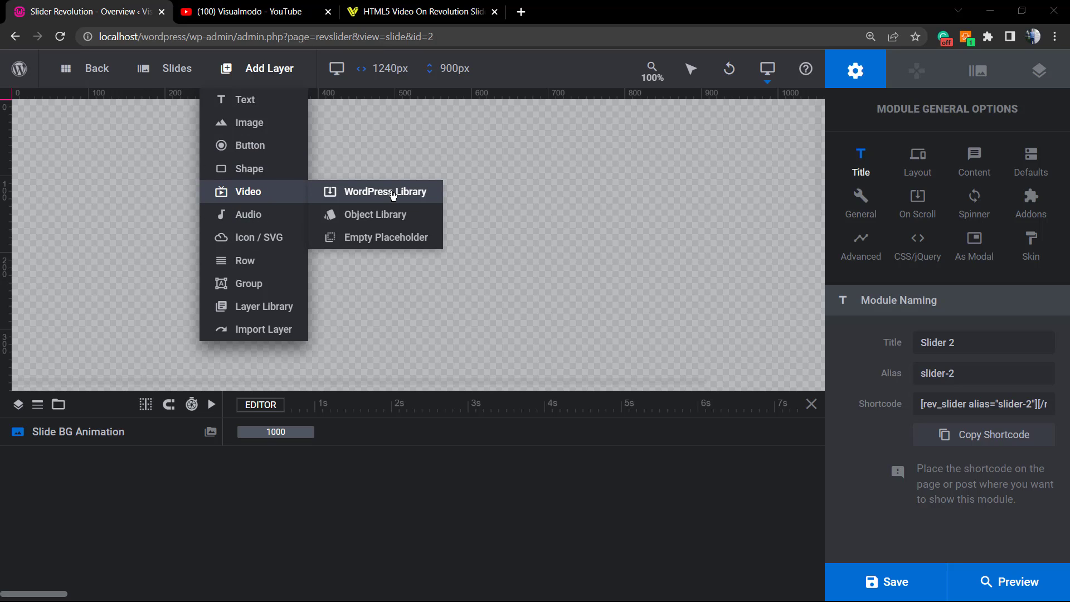
mouse_move(375, 237)
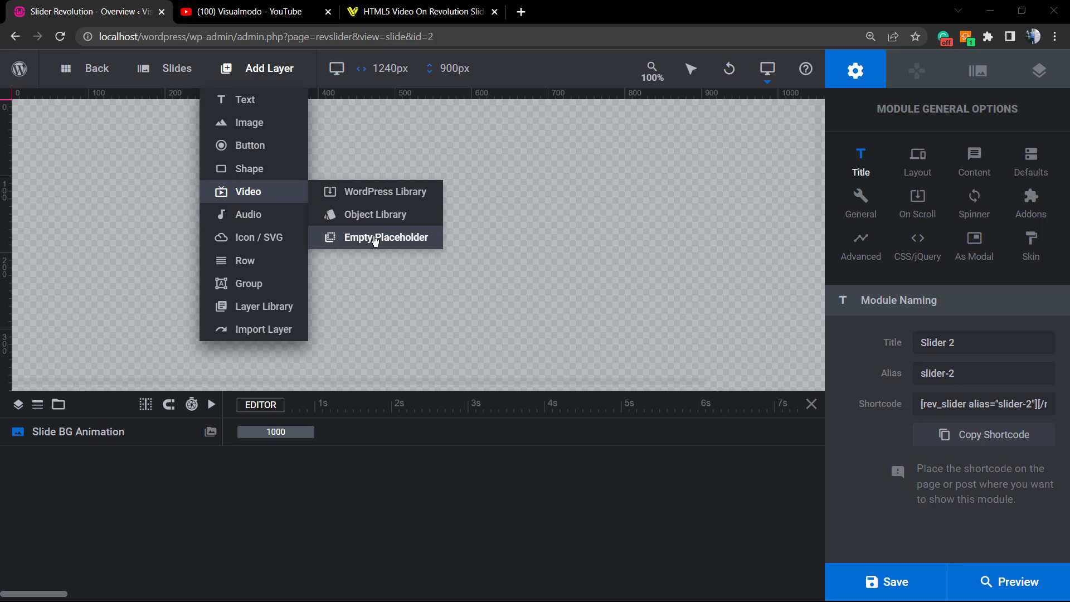
mouse_move(399, 243)
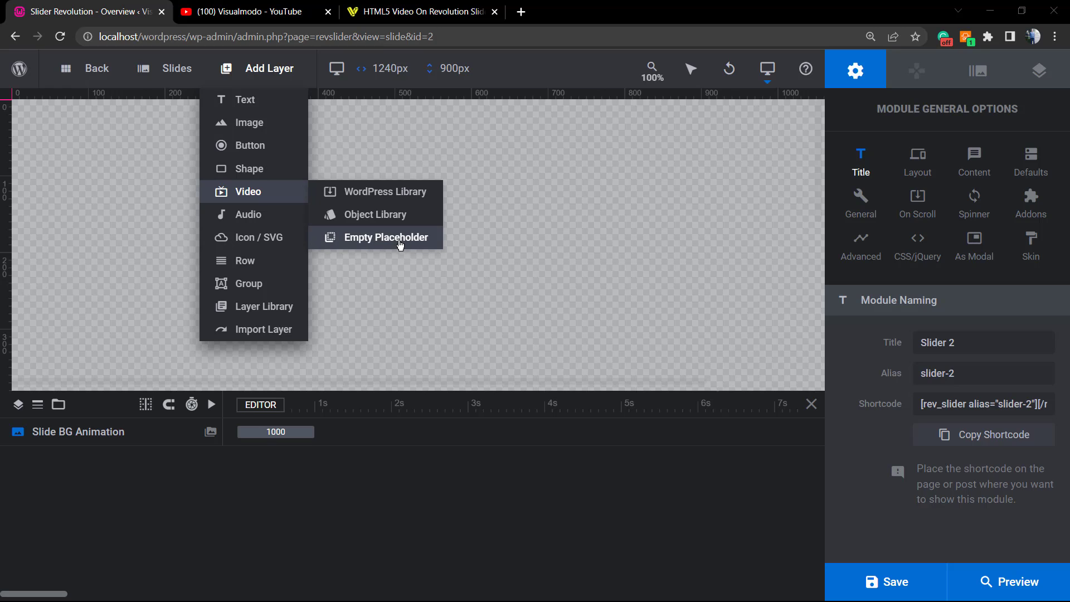
mouse_move(374, 191)
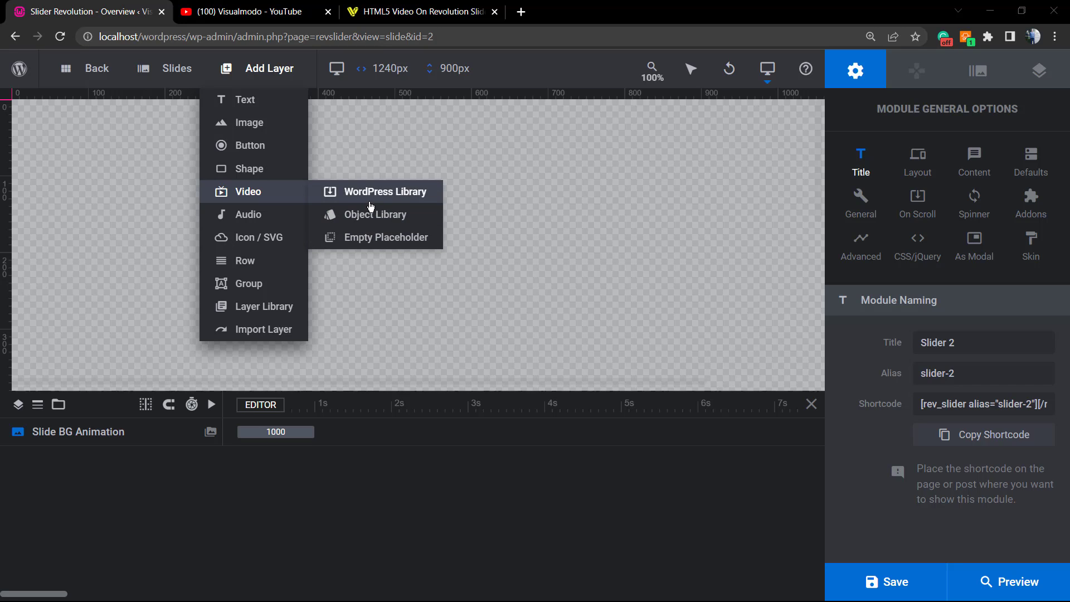
mouse_move(374, 214)
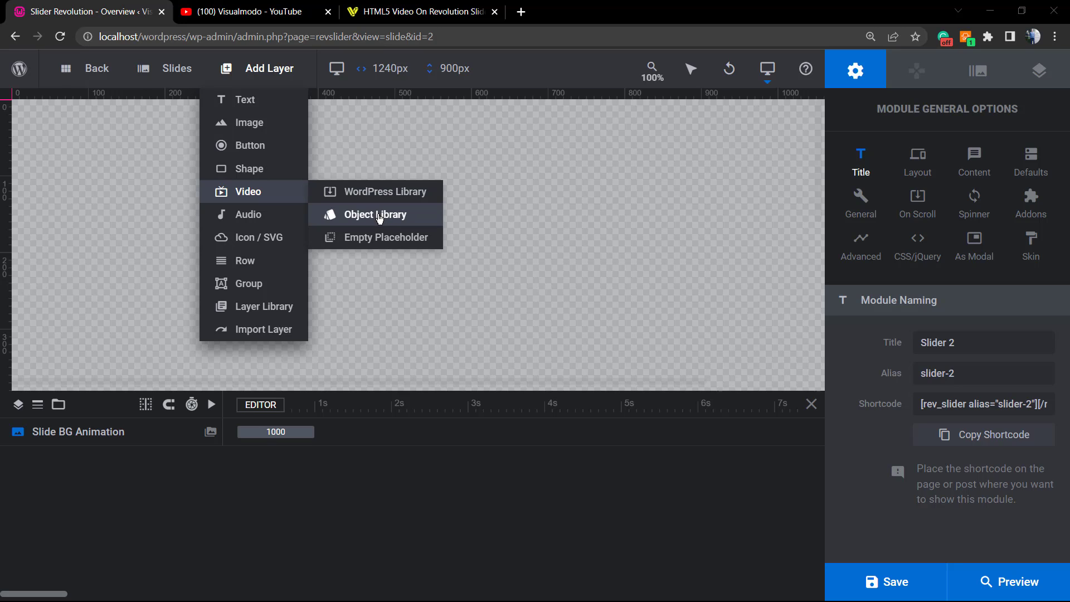
mouse_move(383, 192)
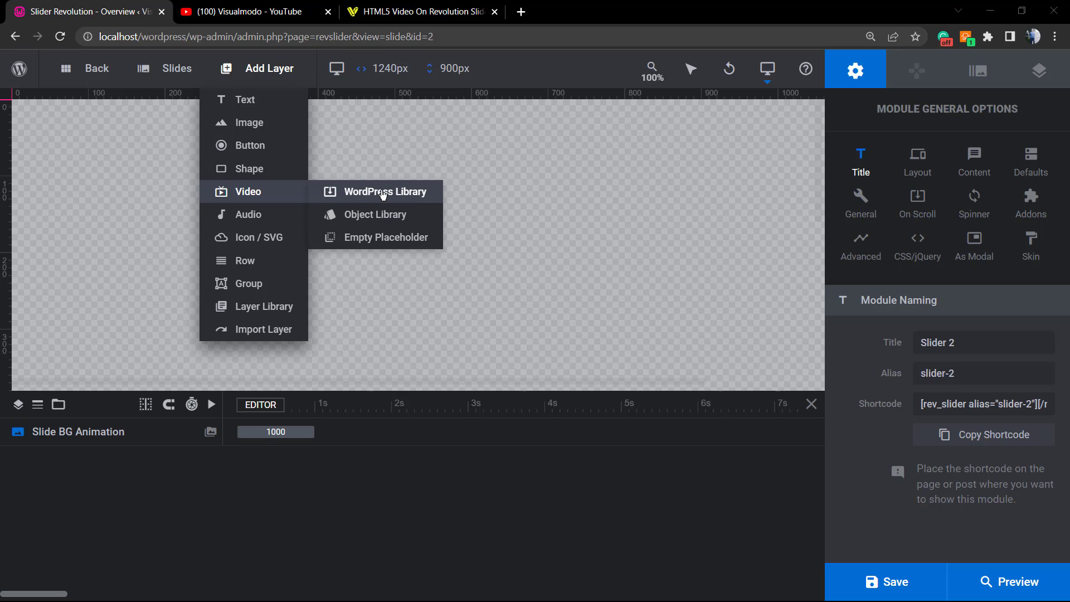
mouse_move(377, 198)
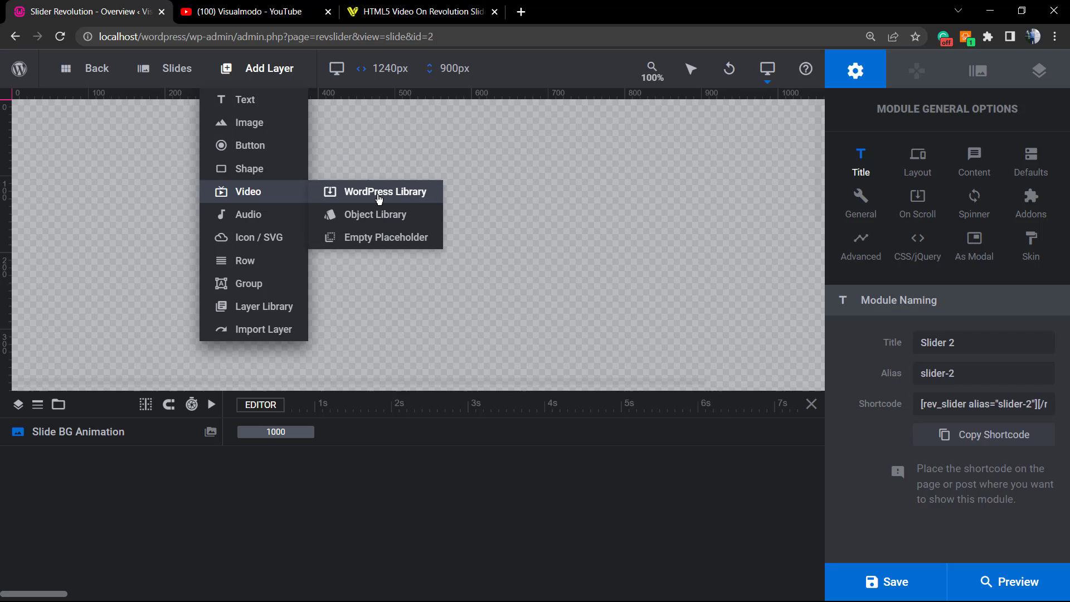
- Pick Video from the WordPress Library and view the 8 MB upload limit
left_click(384, 191)
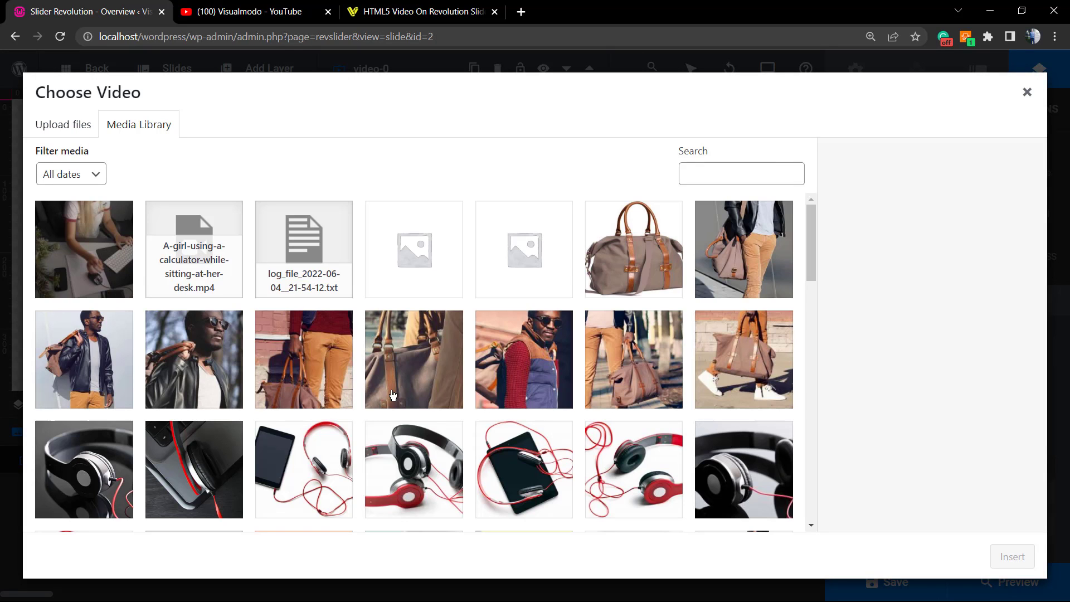
left_click(62, 124)
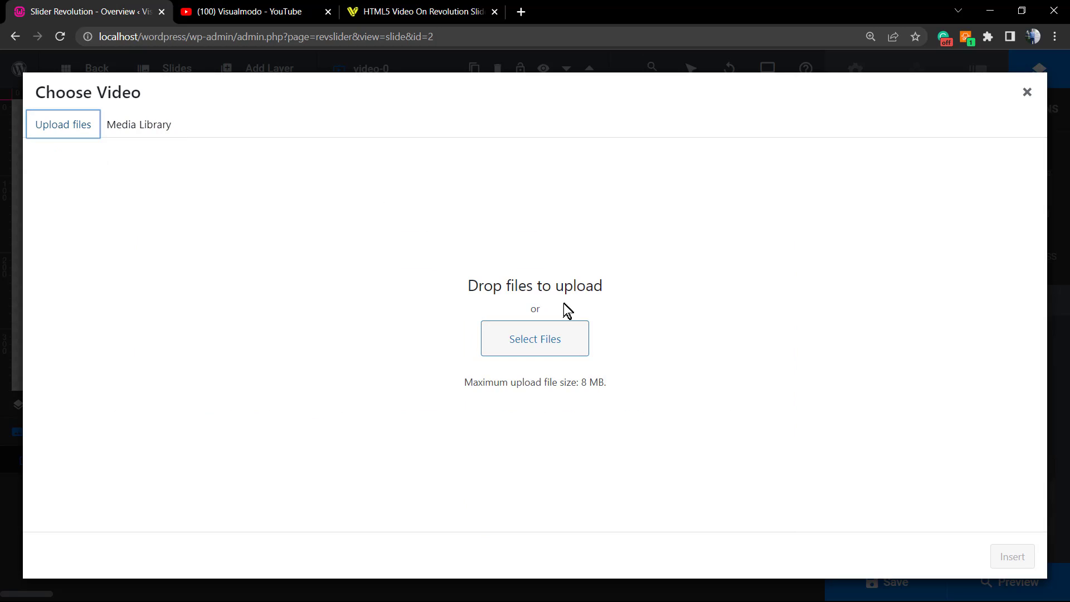
mouse_move(511, 349)
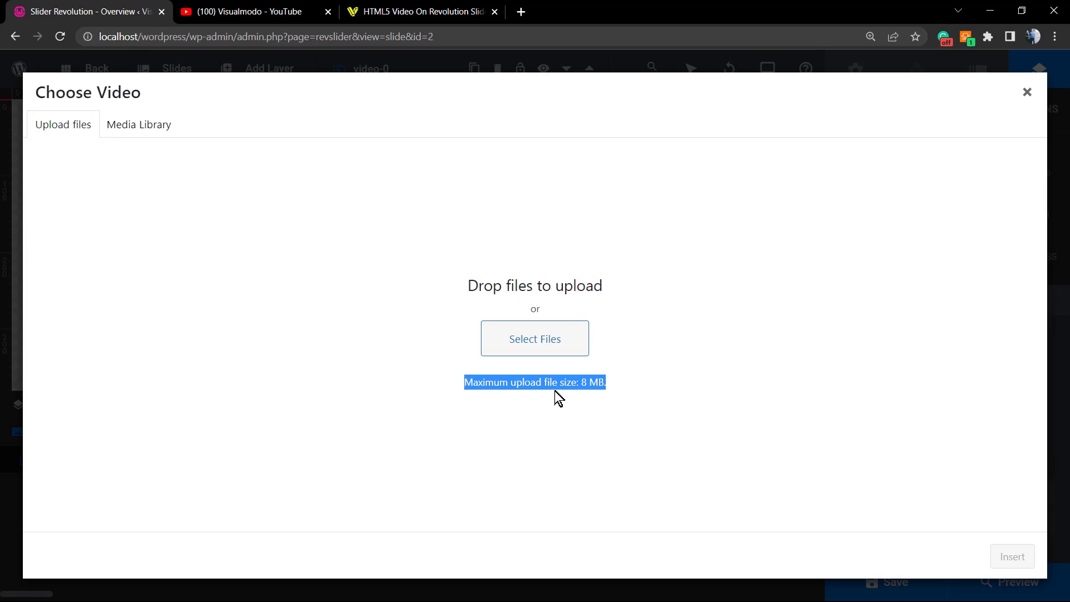
mouse_move(554, 380)
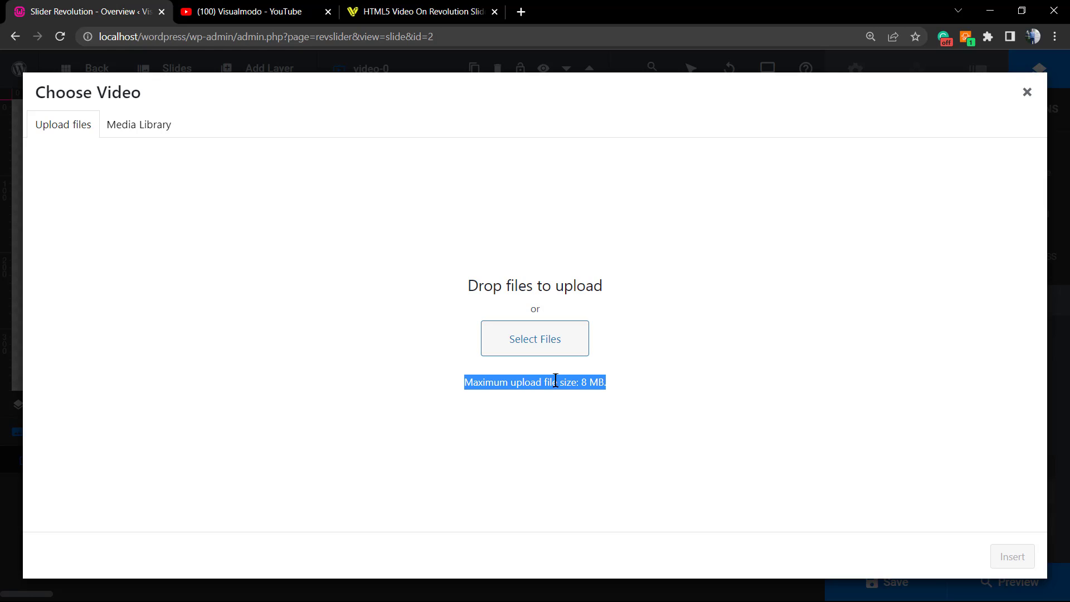
mouse_move(490, 398)
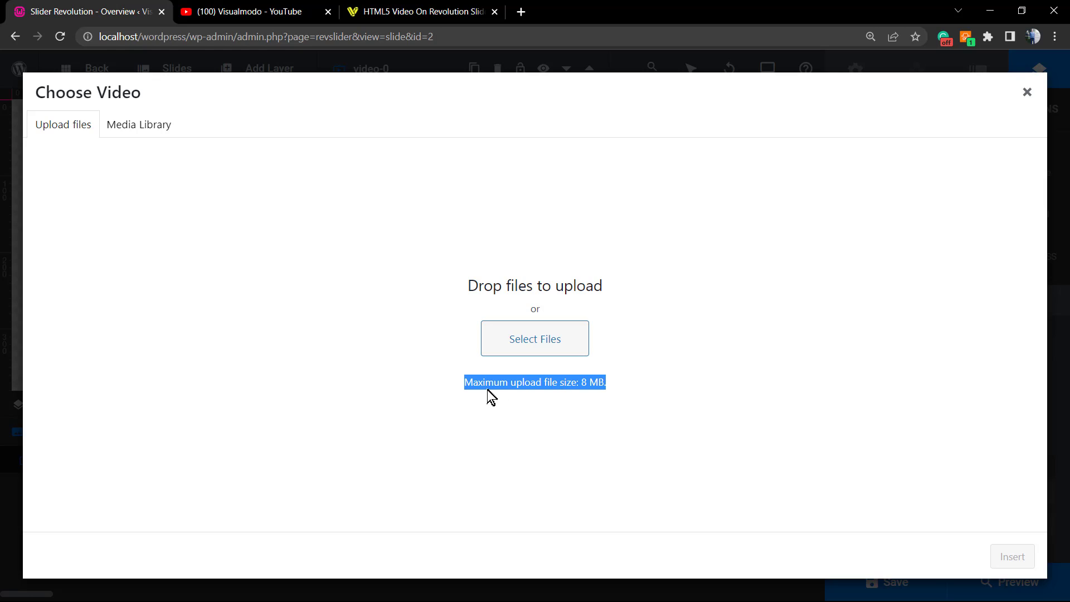
left_click(509, 404)
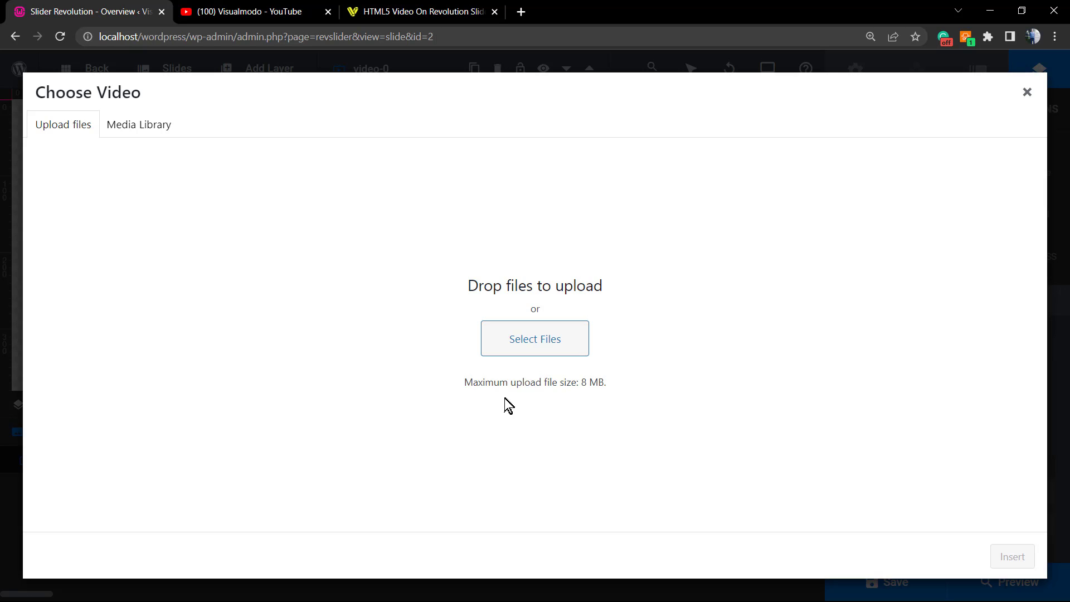
mouse_move(529, 405)
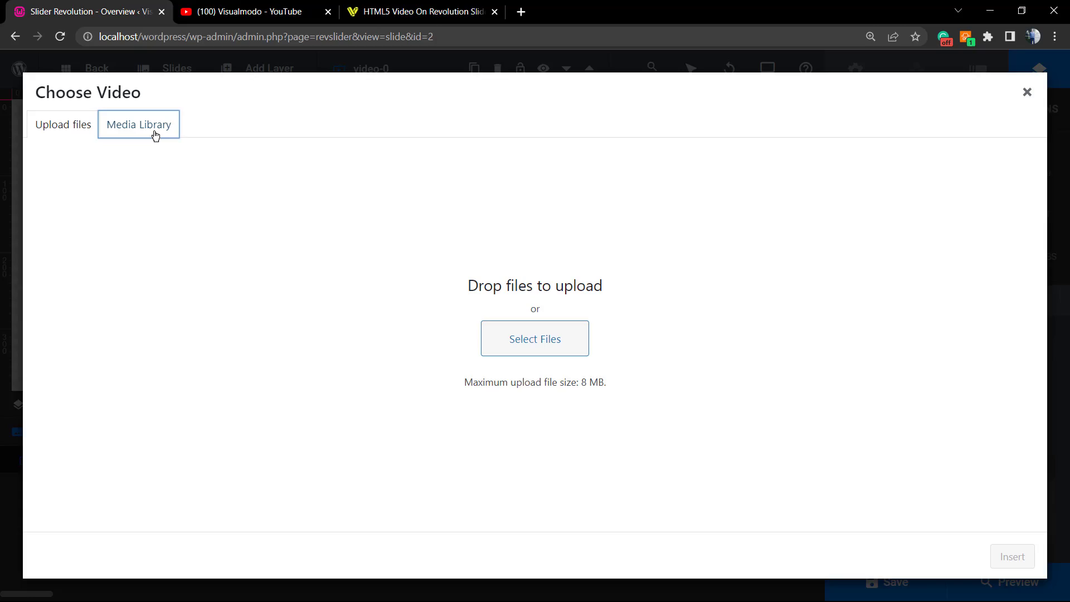
- Insert A-girl-using-a-calculator-while-sitting-at-her-desk.mp4 from the Media Library as video layer Video-2
left_click(139, 124)
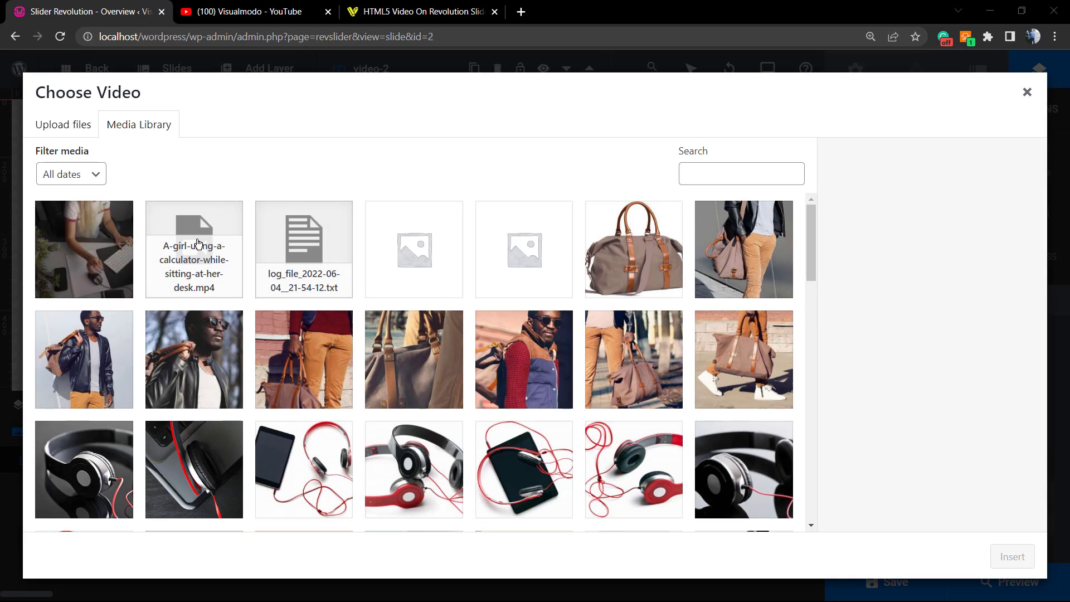
mouse_move(199, 266)
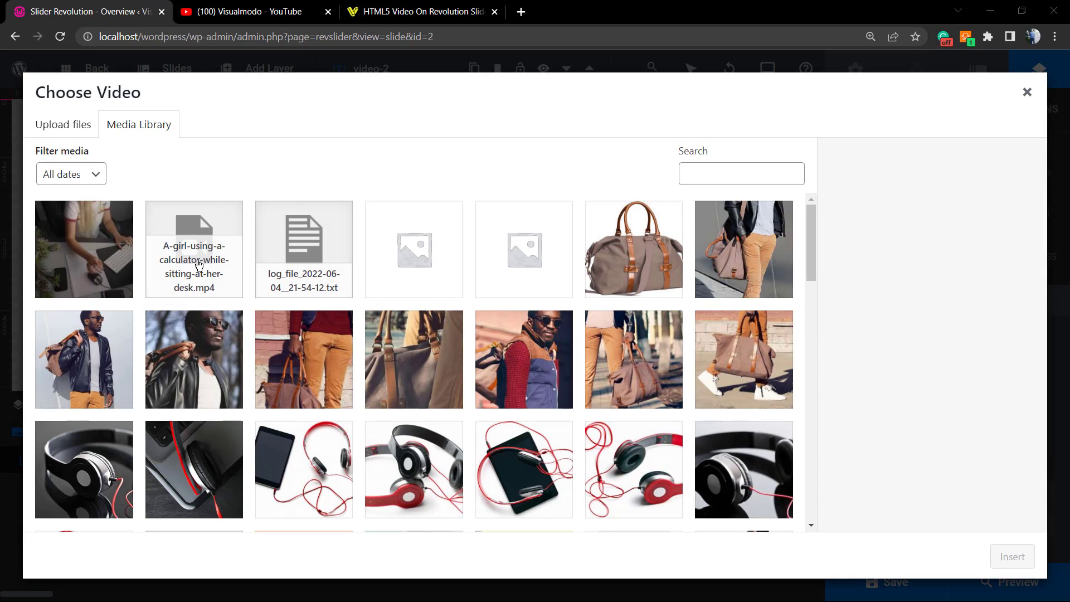
left_click(83, 248)
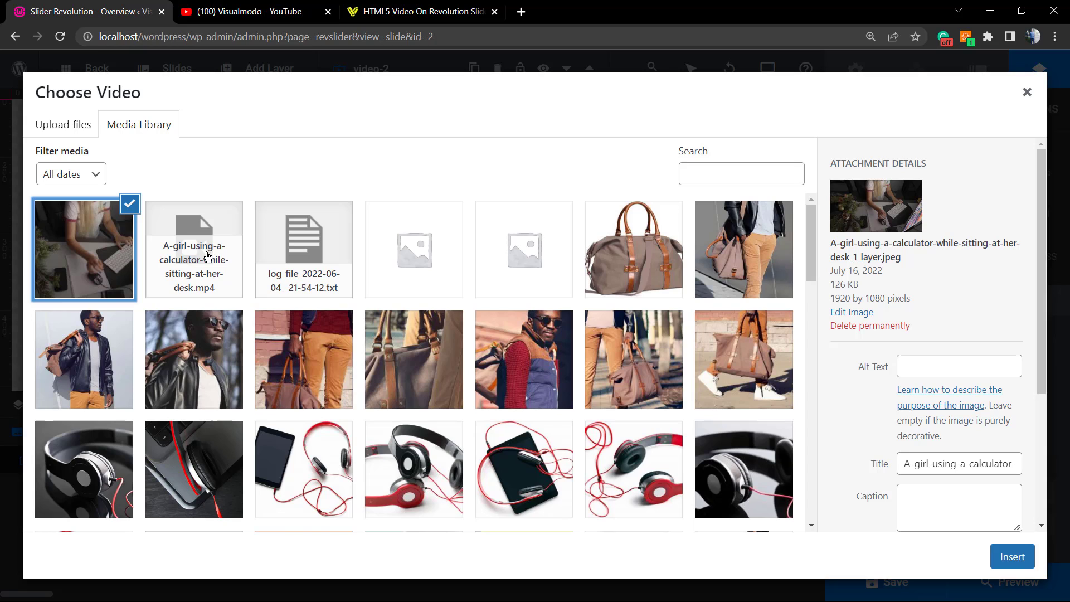
left_click(194, 249)
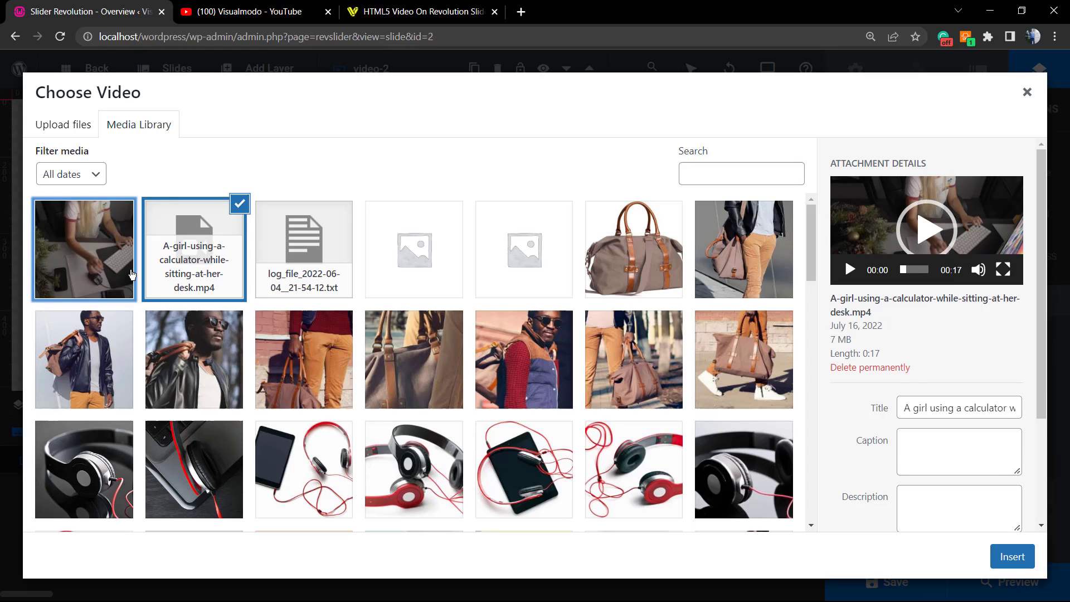
left_click(84, 248)
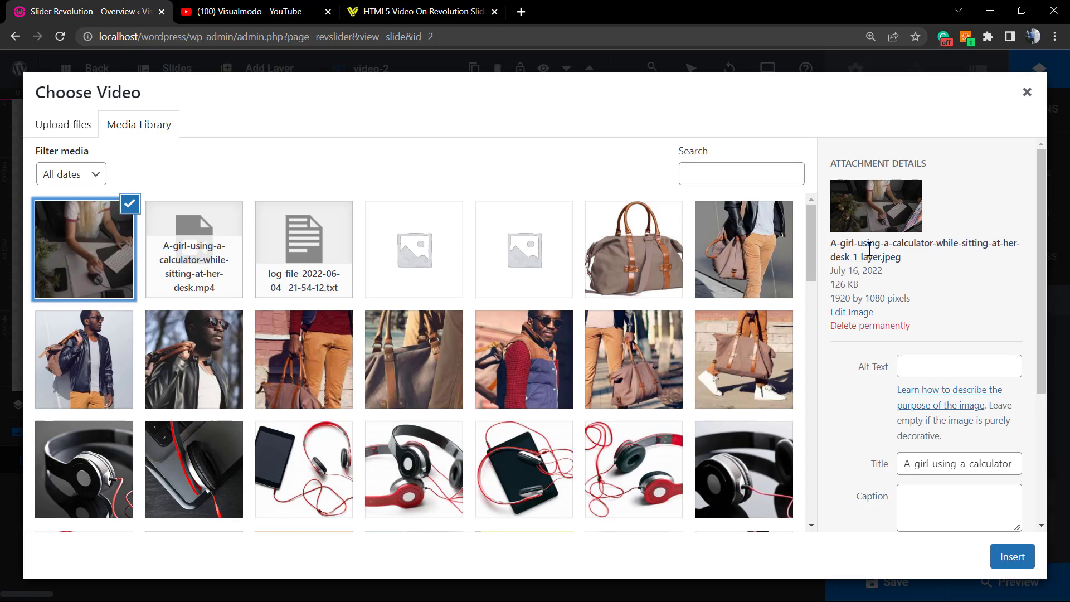
double_click(889, 256)
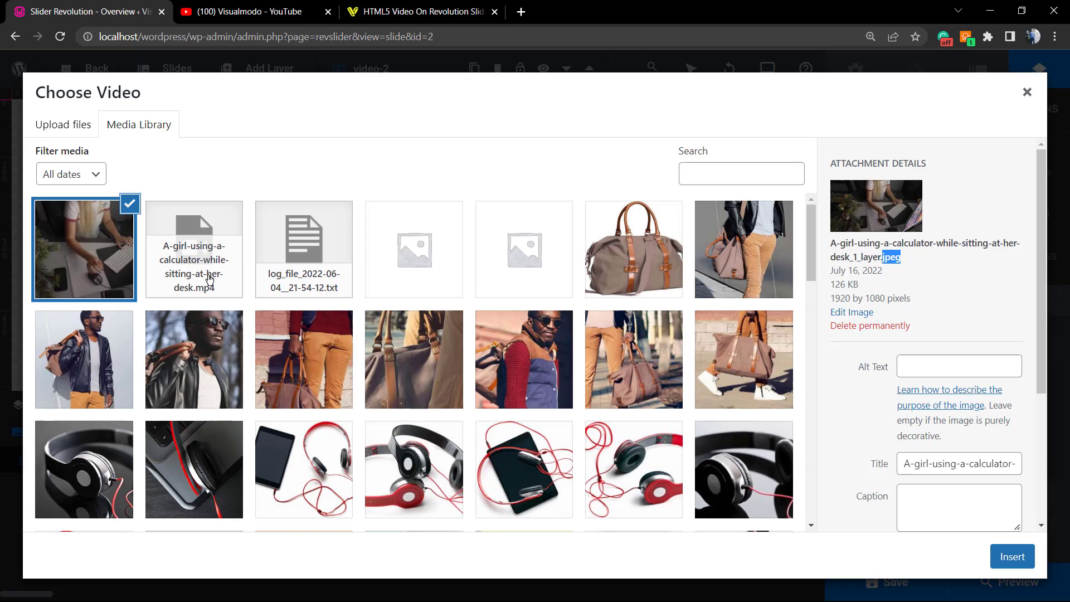
left_click(194, 249)
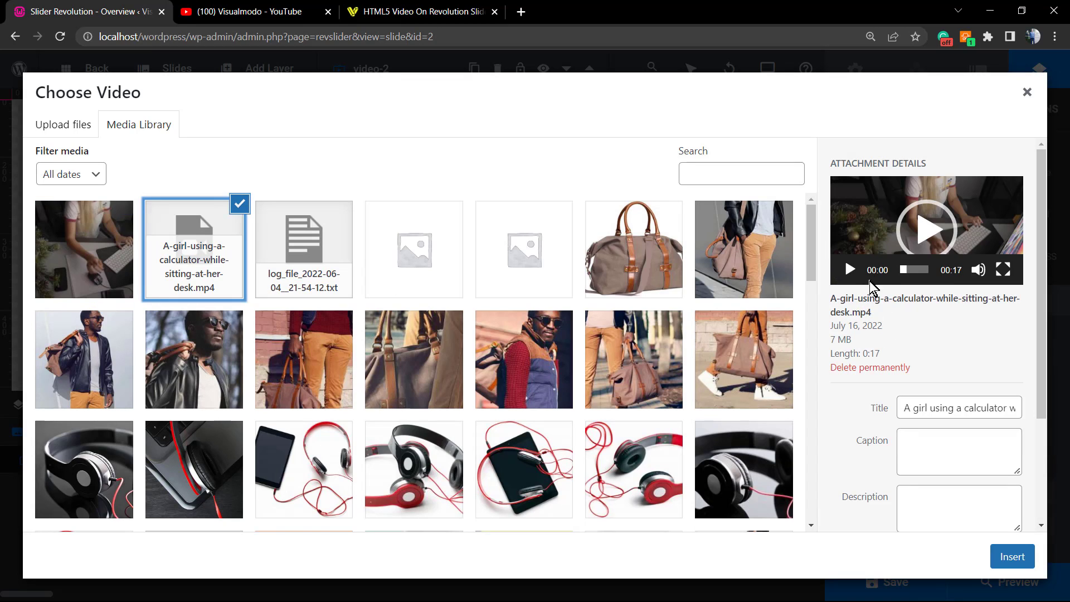
mouse_move(99, 212)
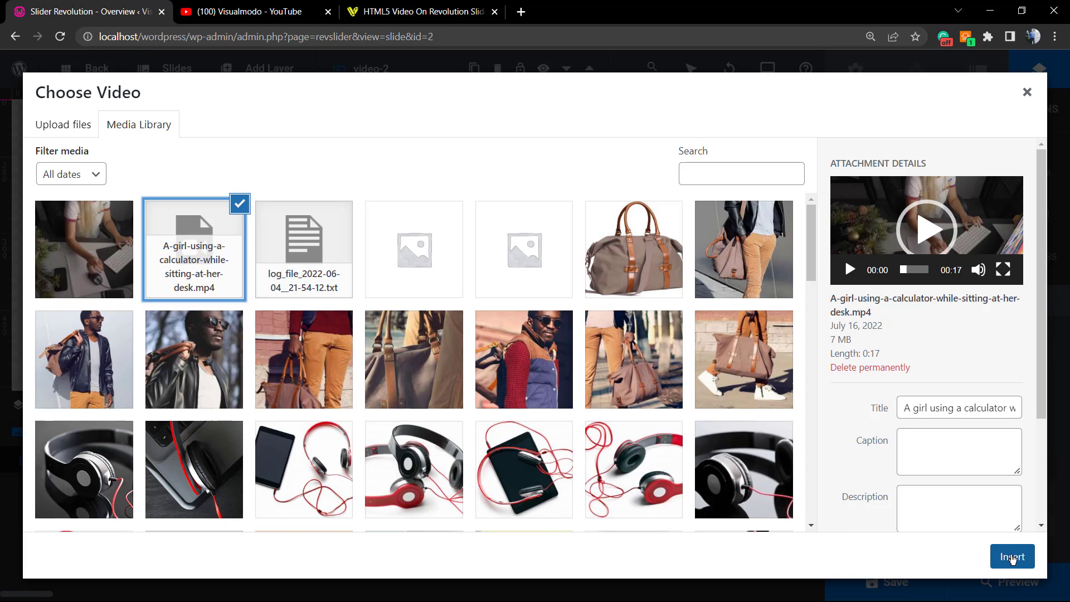
left_click(1012, 556)
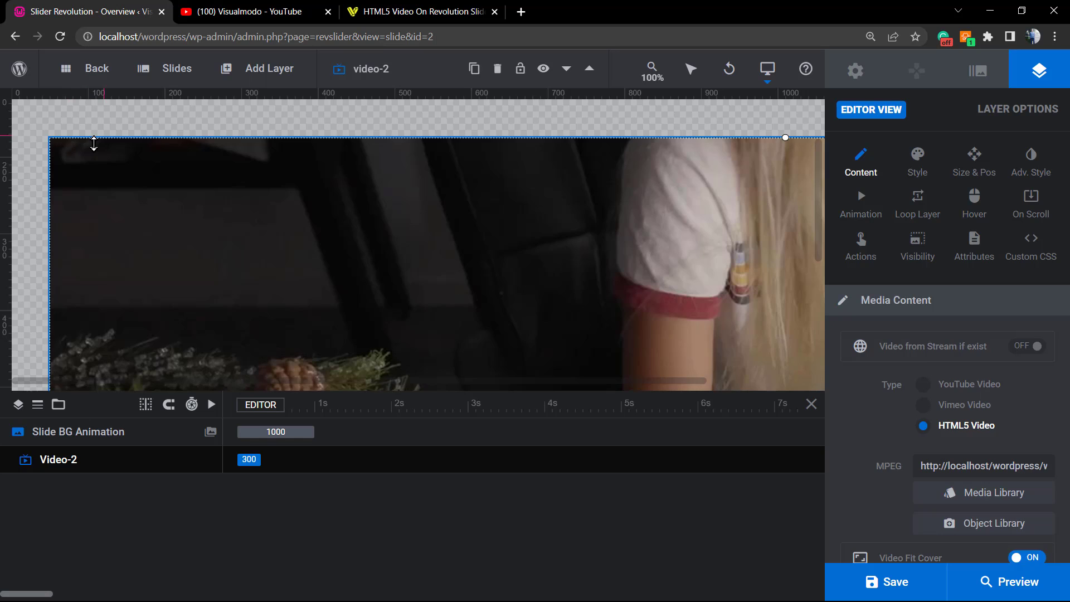
- Center the 457 × 257 px Video-2 layer with 0px X and Y offsets
left_click(973, 162)
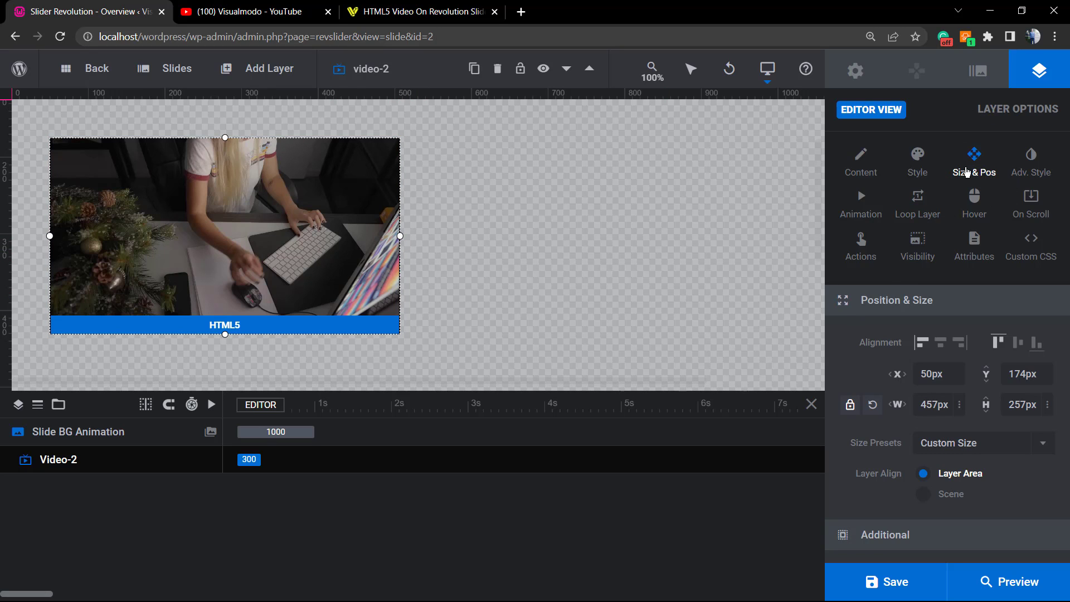
mouse_move(936, 358)
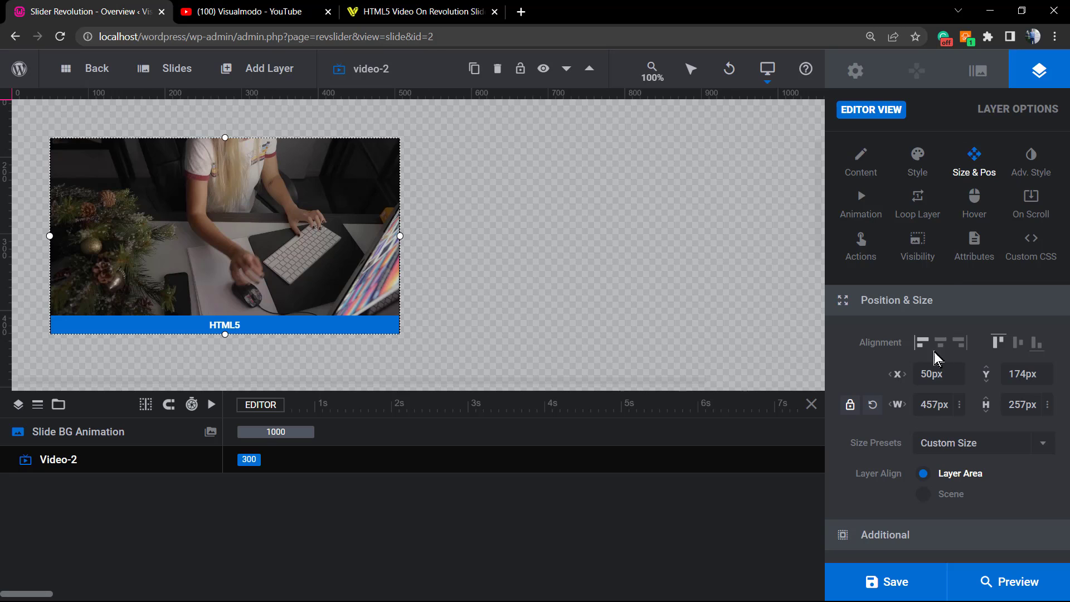
left_click(940, 342)
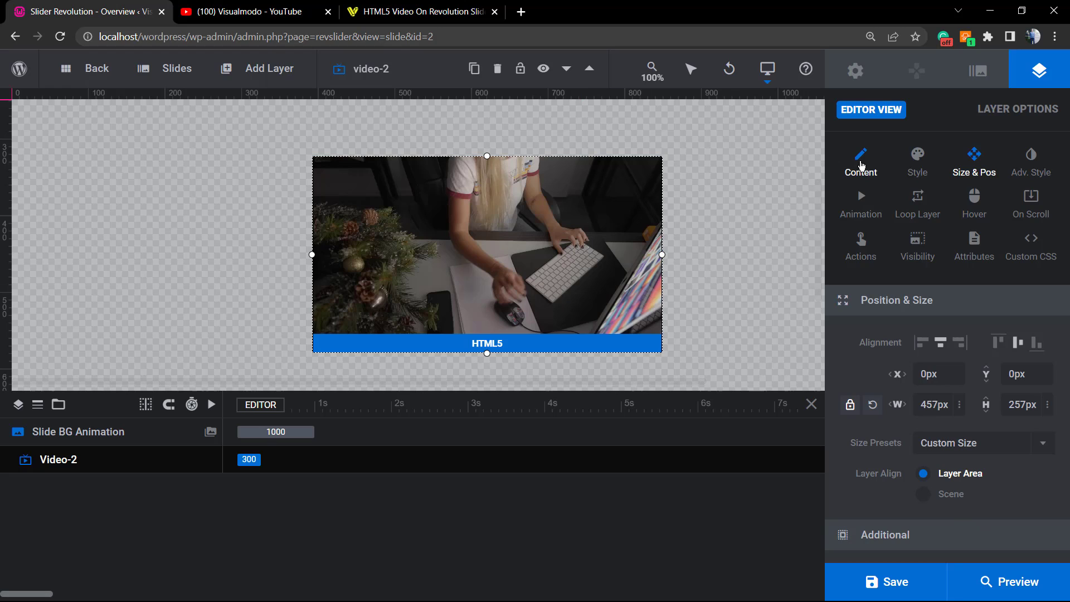
- Give the HTML5 video layer Preload auto, 16:9 aspect ratio and Auto Play Off
left_click(860, 160)
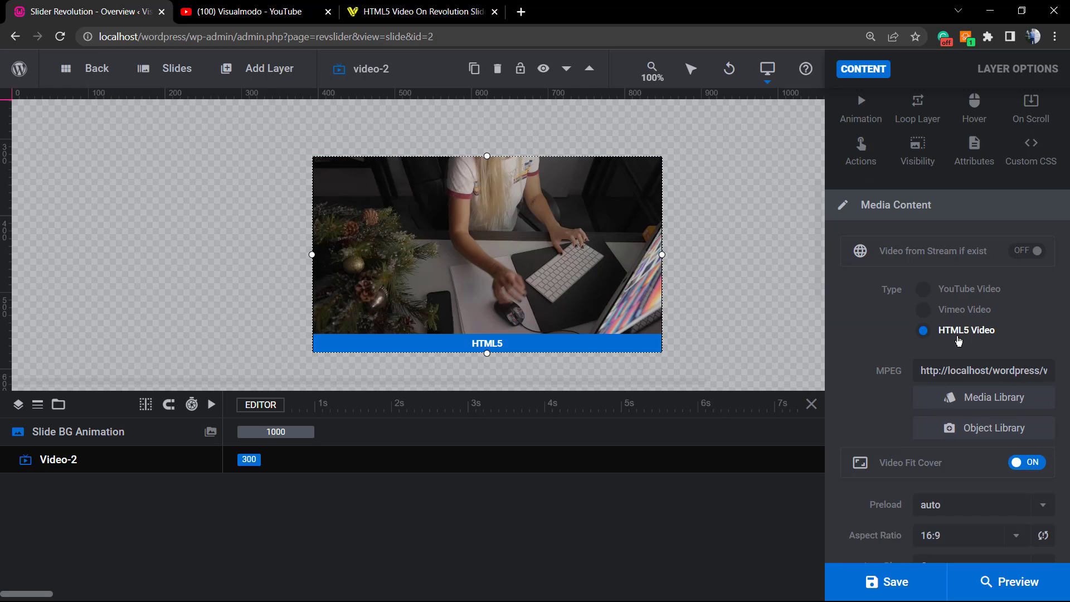
mouse_move(955, 334)
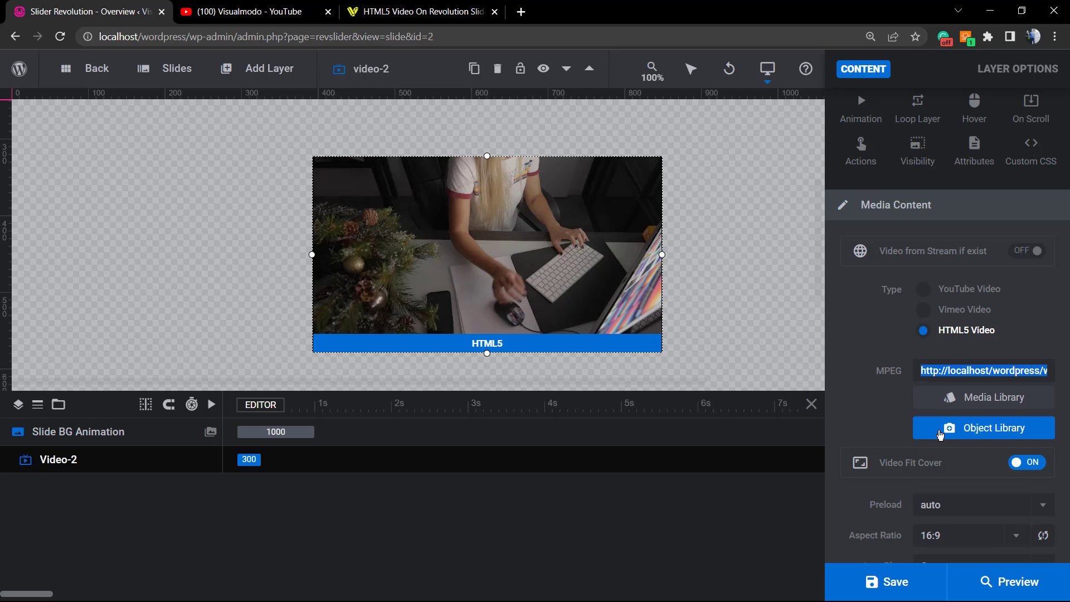
scroll("down", 3)
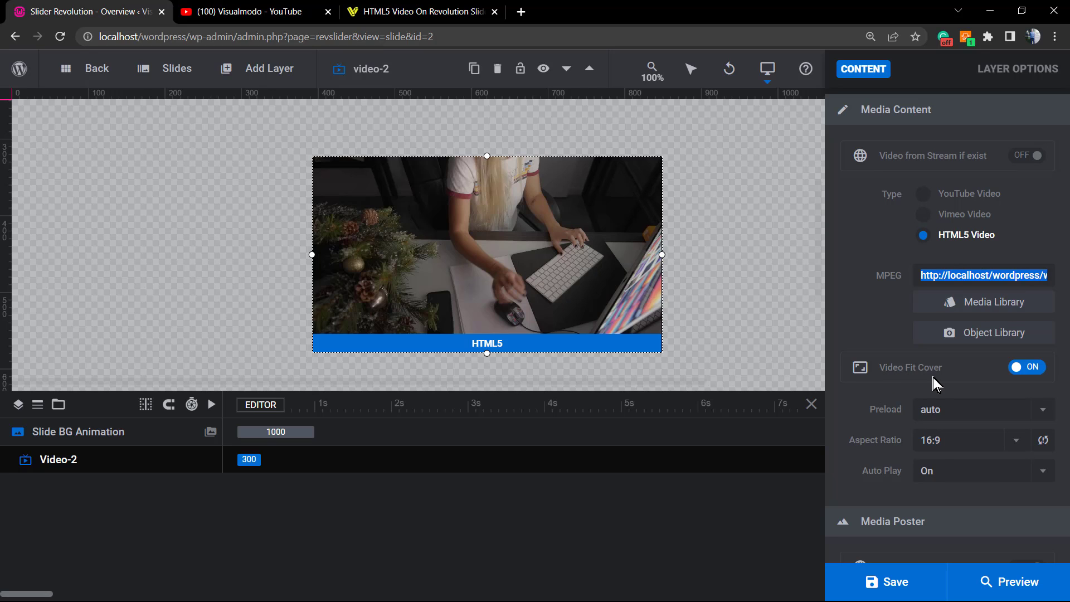
mouse_move(742, 335)
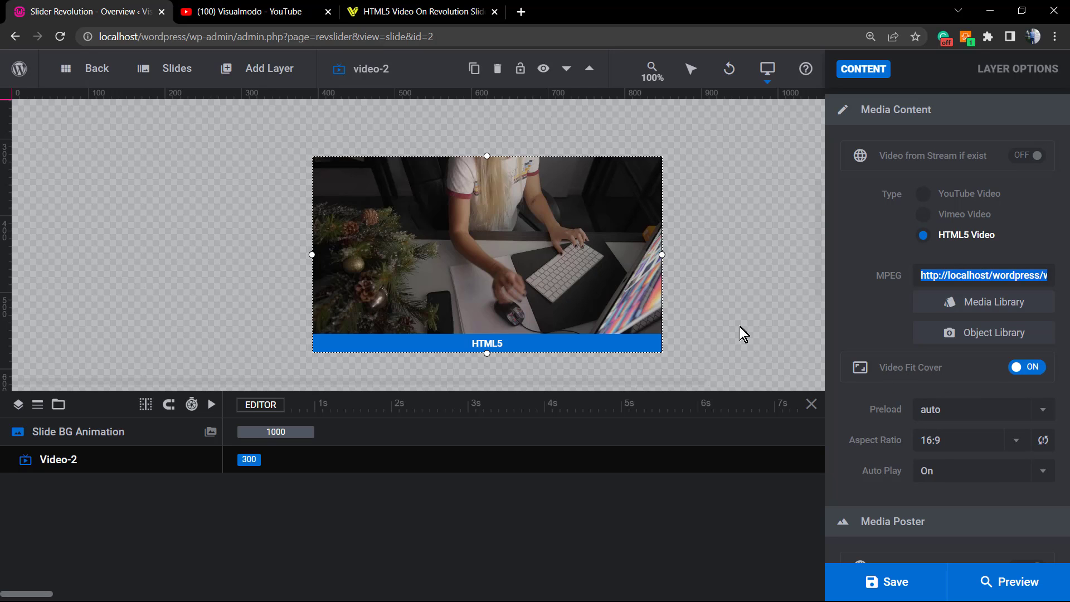
mouse_move(950, 443)
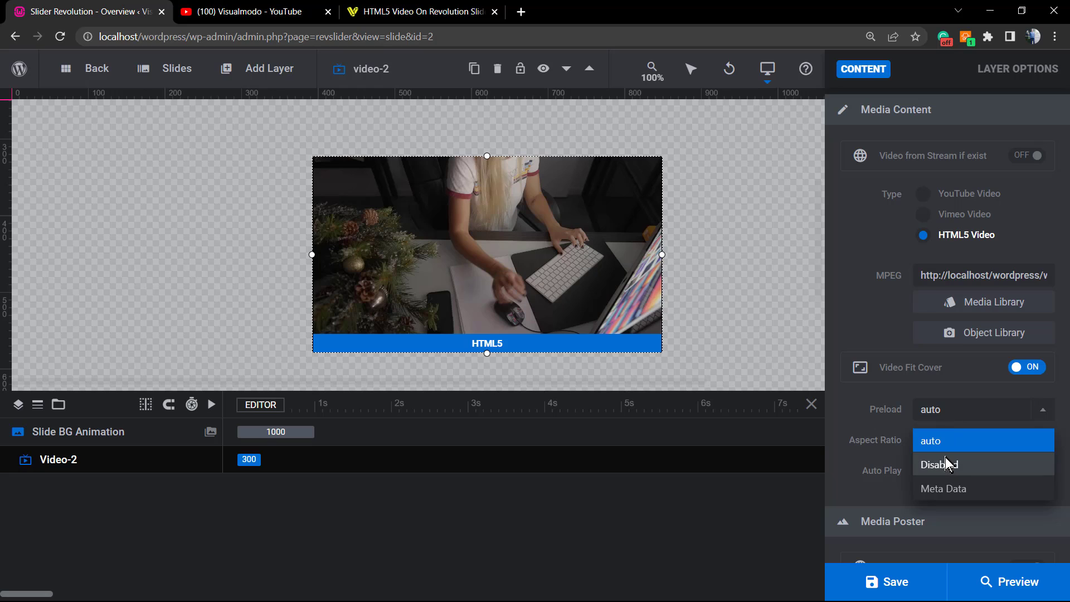
mouse_move(866, 406)
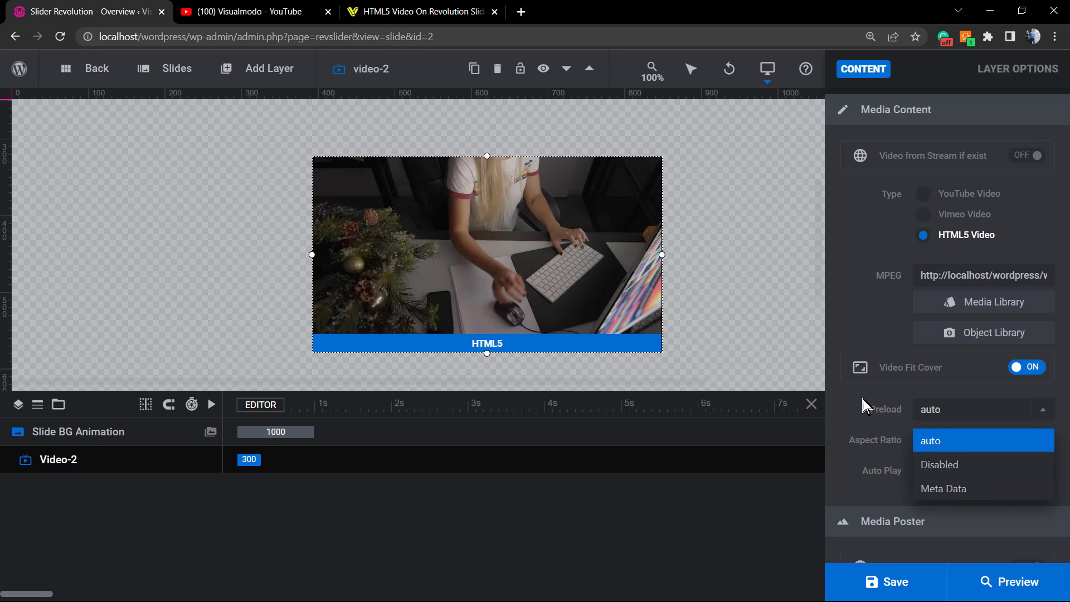
left_click(975, 440)
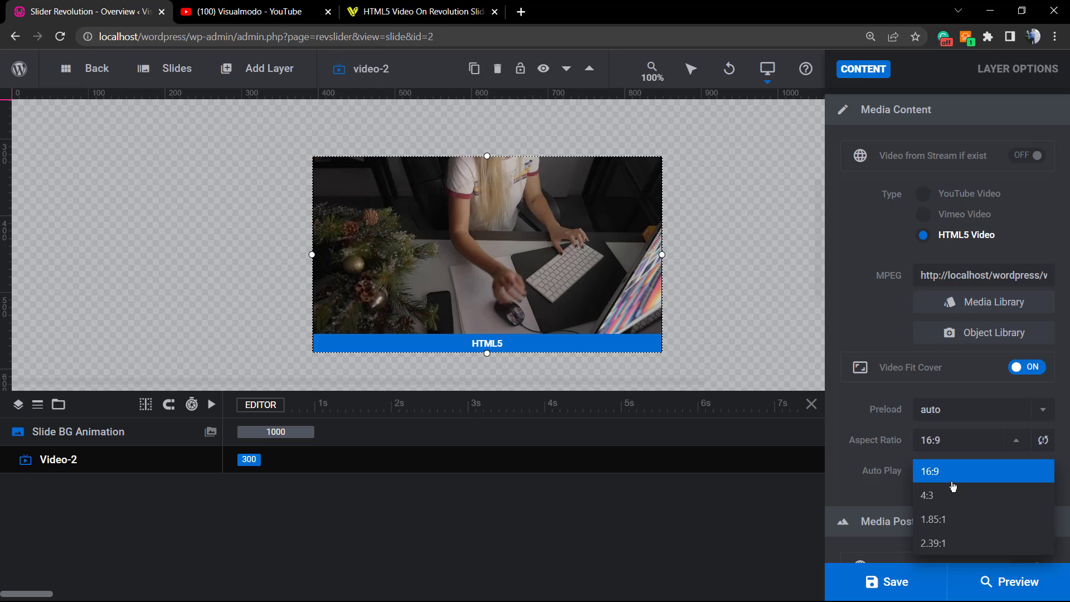
left_click(930, 471)
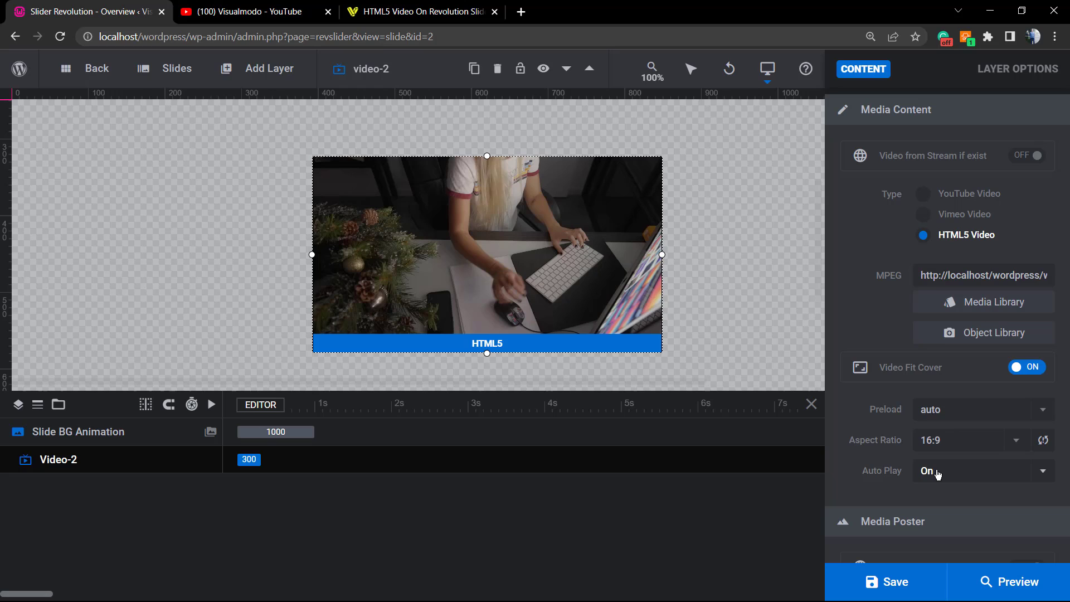
left_click(981, 470)
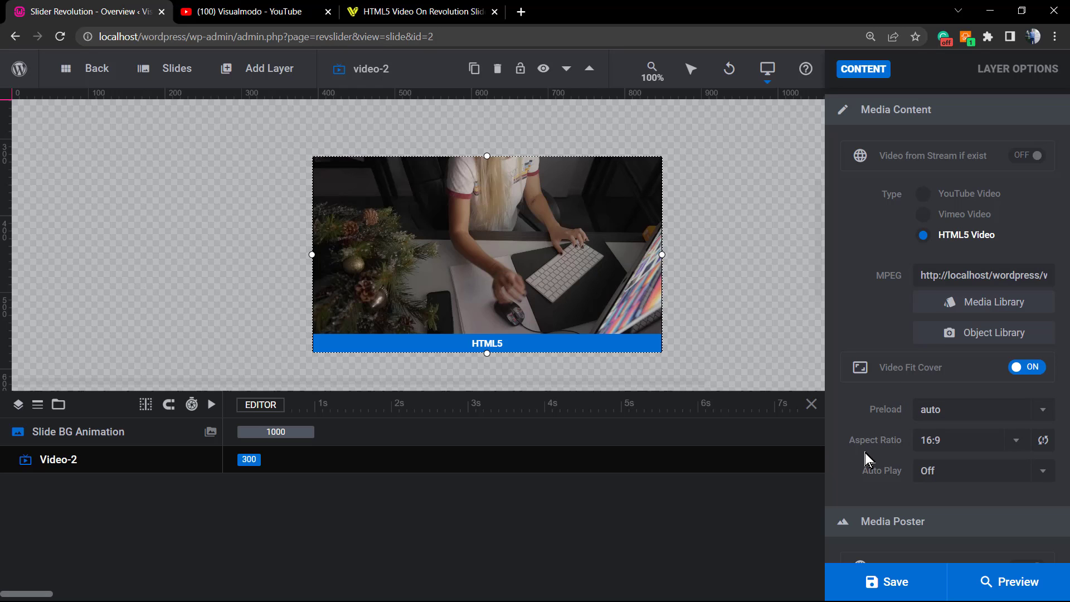
scroll("down", 3)
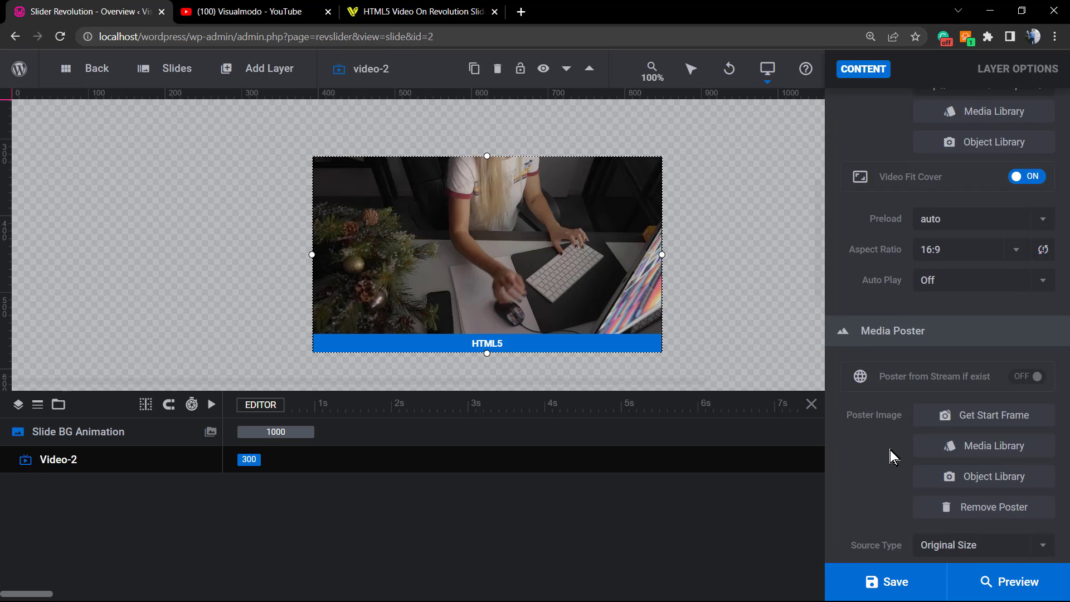
scroll("down", 3)
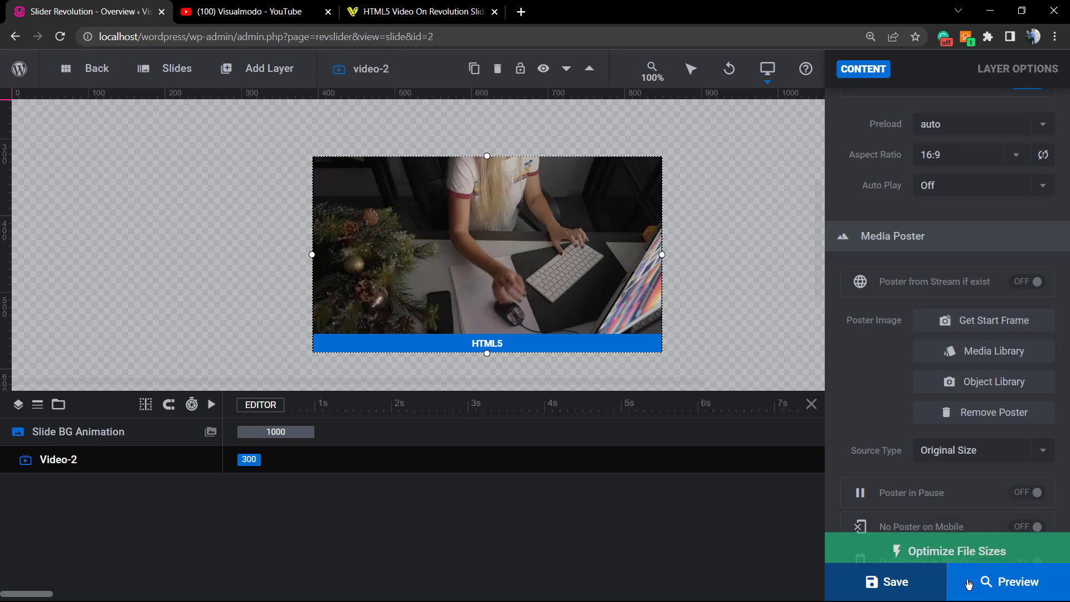
left_click(1010, 581)
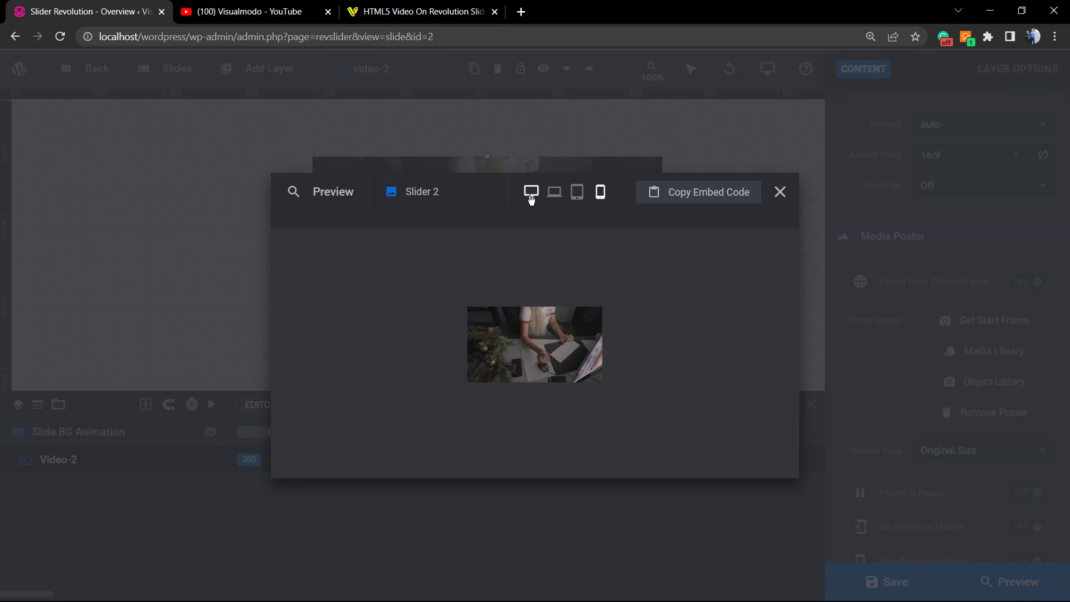
left_click(531, 192)
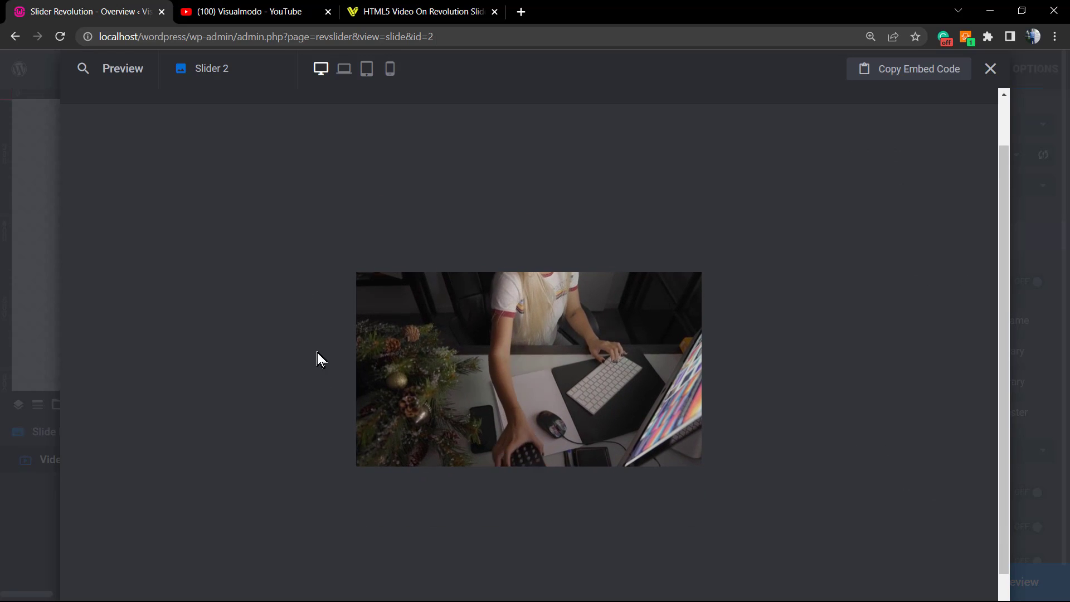
mouse_move(611, 186)
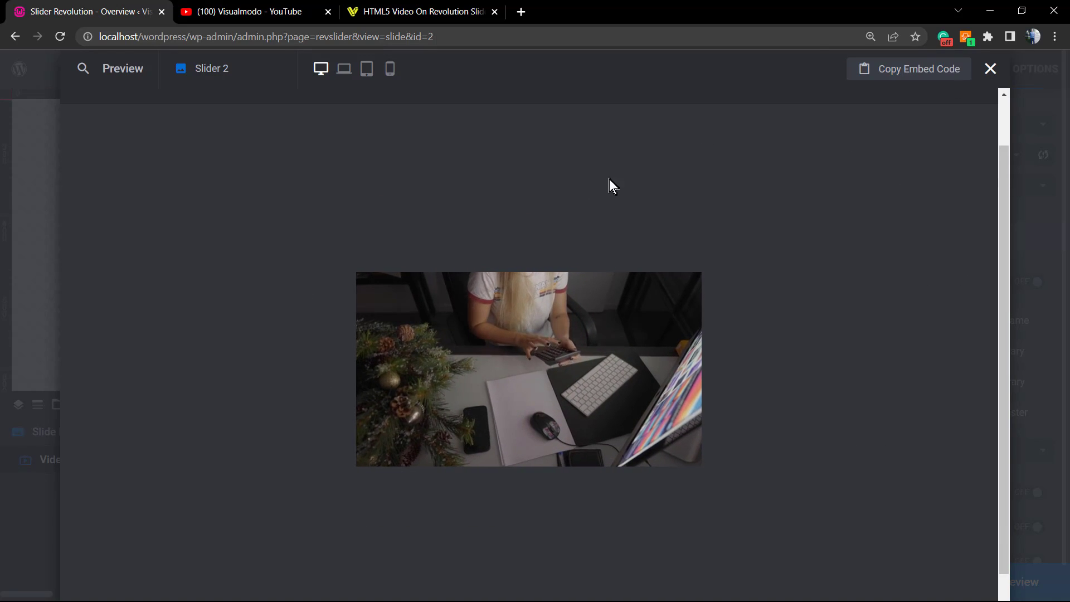
left_click(990, 68)
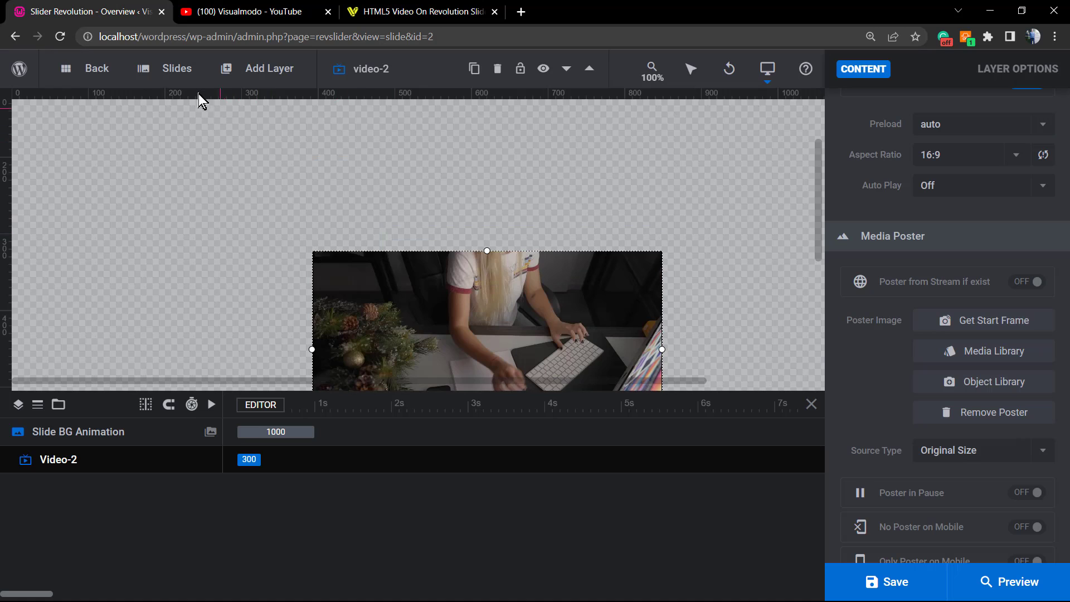
- Add a Quick Style Headline text layer, discarding the plain text layer added first
left_click(269, 68)
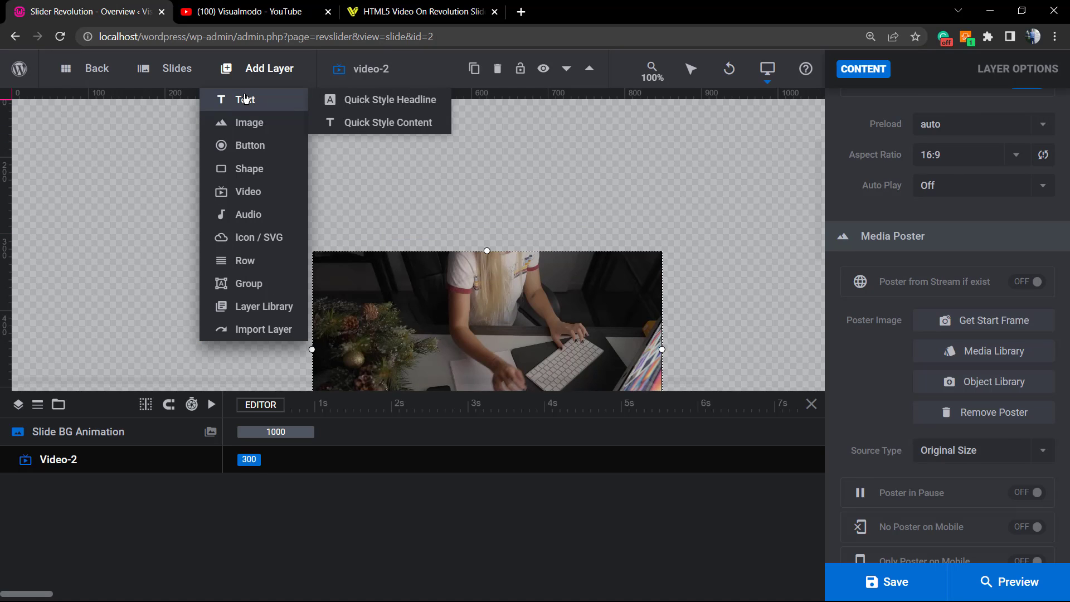
left_click(388, 122)
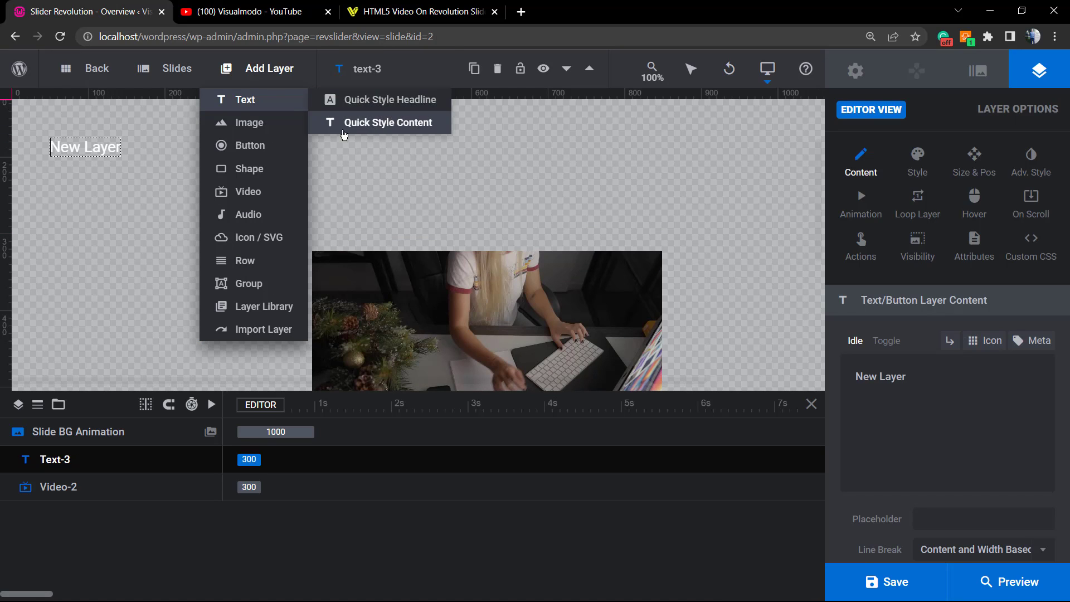
left_click(496, 68)
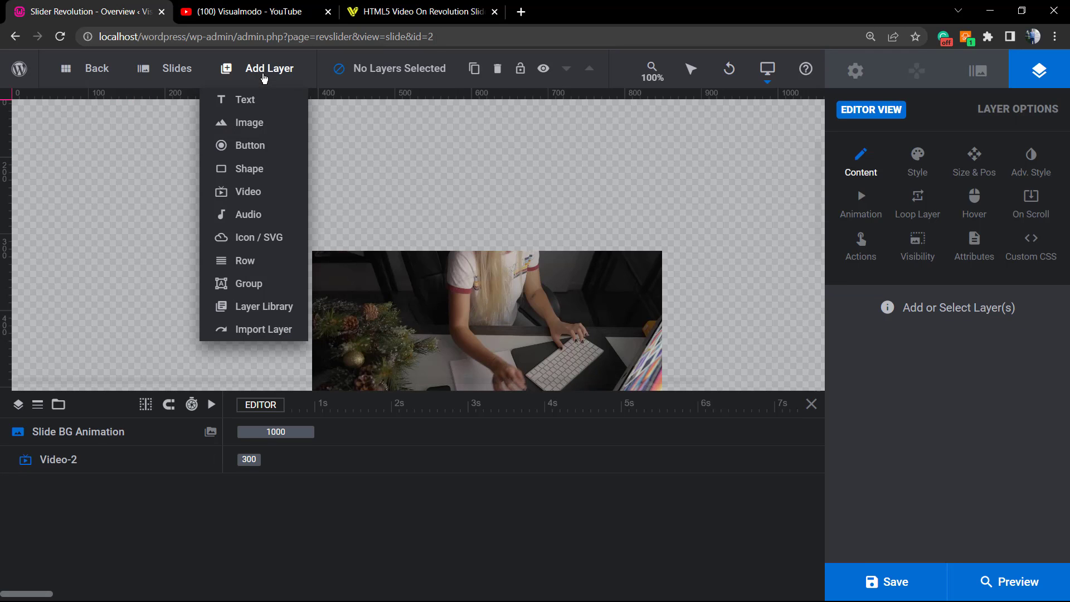
left_click(243, 99)
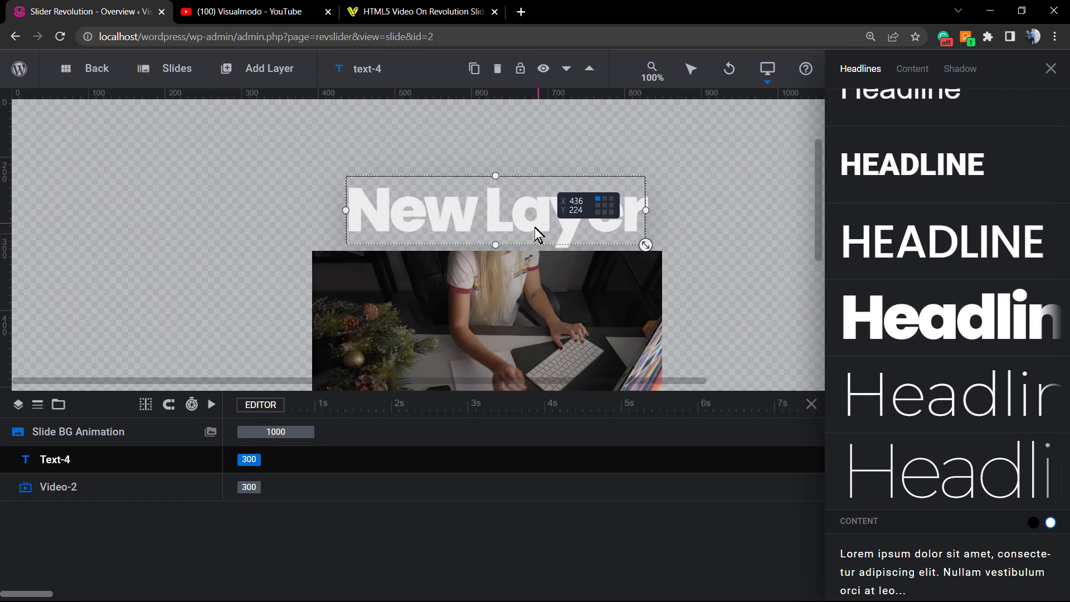
- Position the New Layer headline just above the video and close the style panel
left_click_drag(494, 209, 454, 215)
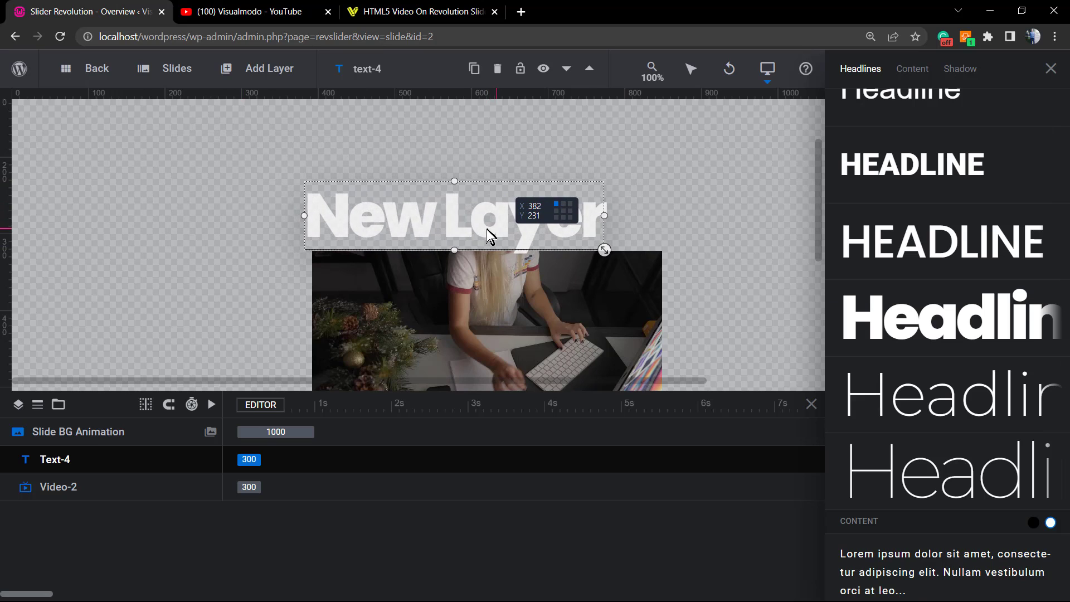
left_click(246, 253)
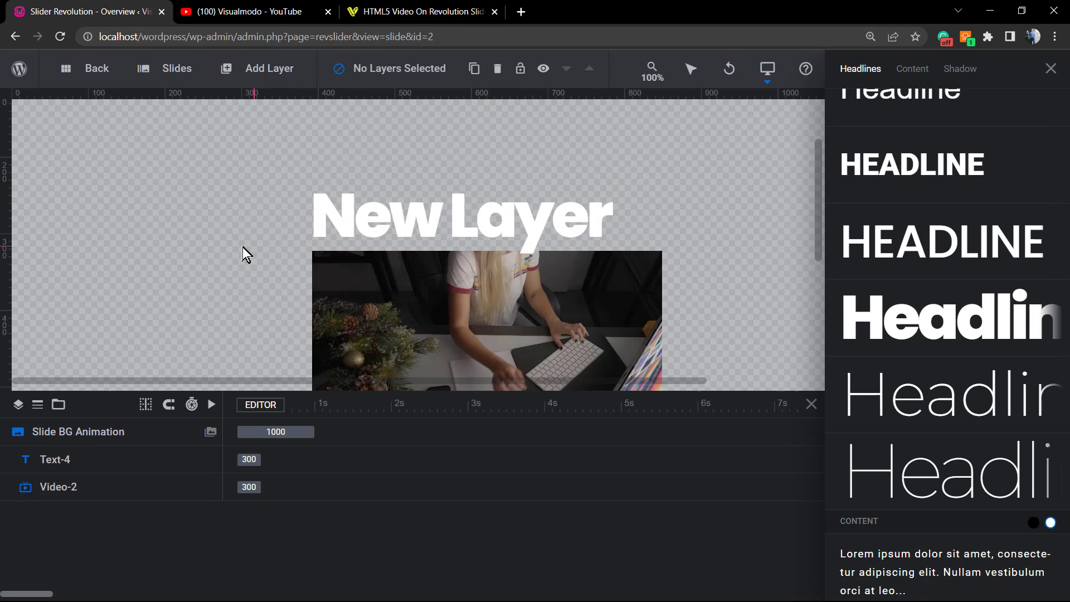
left_click(461, 215)
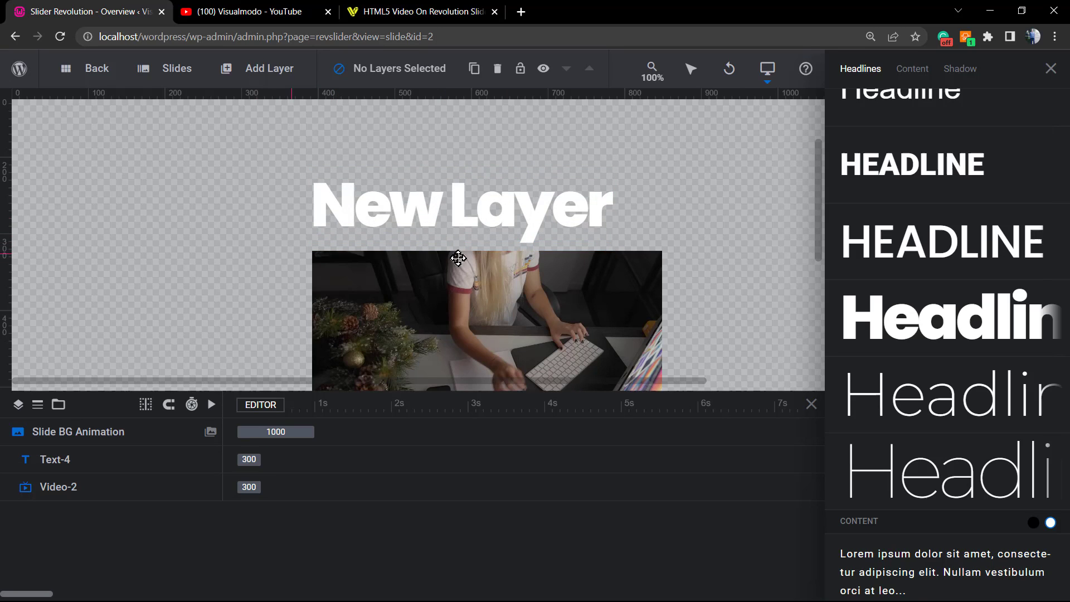
left_click(1037, 70)
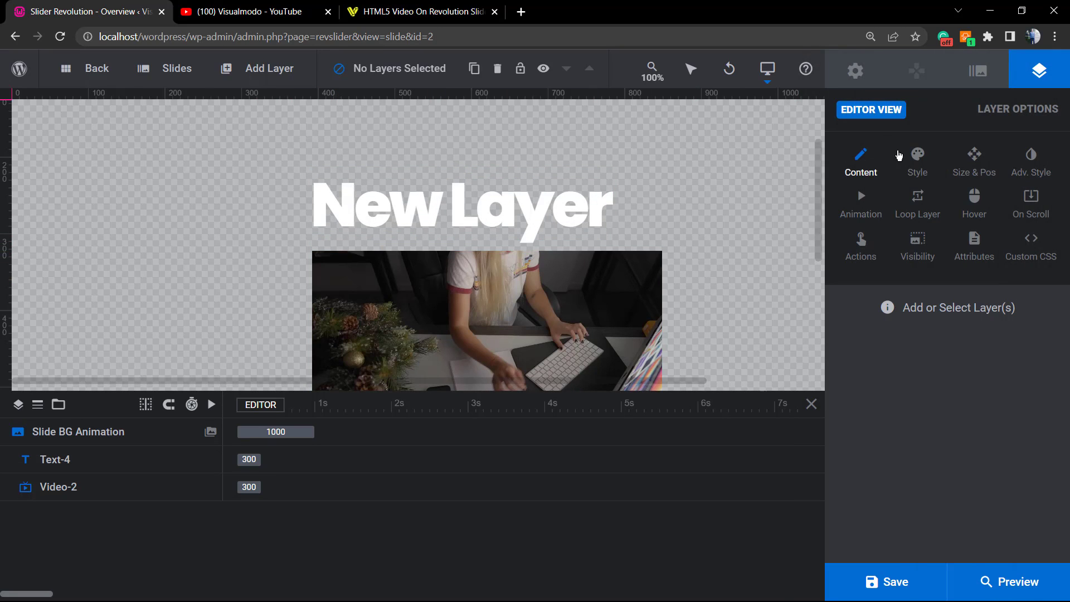
- Select the video layer and open the Media Library for its poster image
left_click(58, 486)
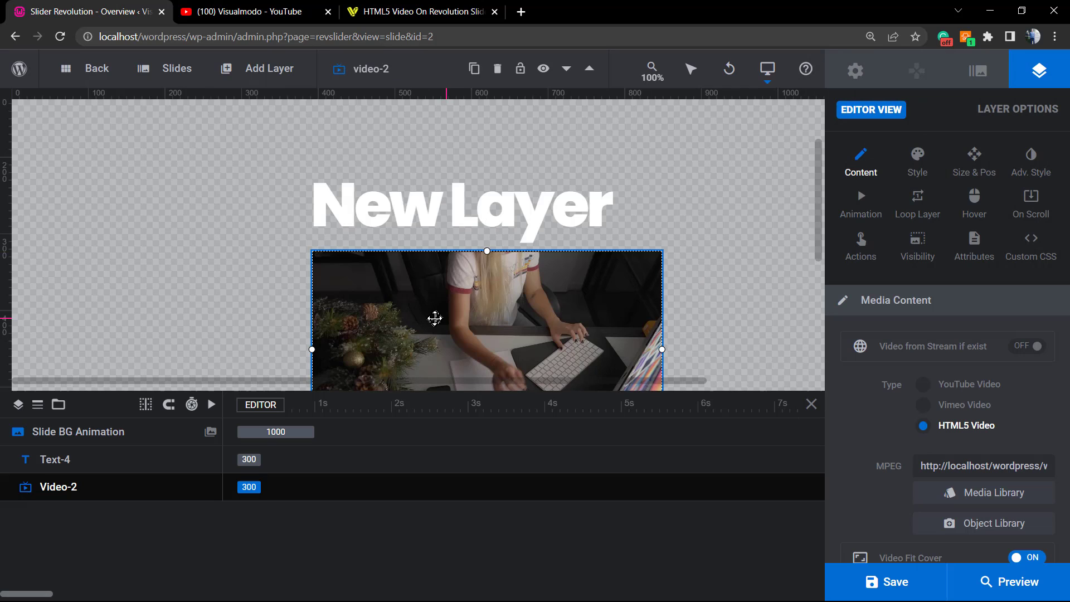
scroll("down", 3)
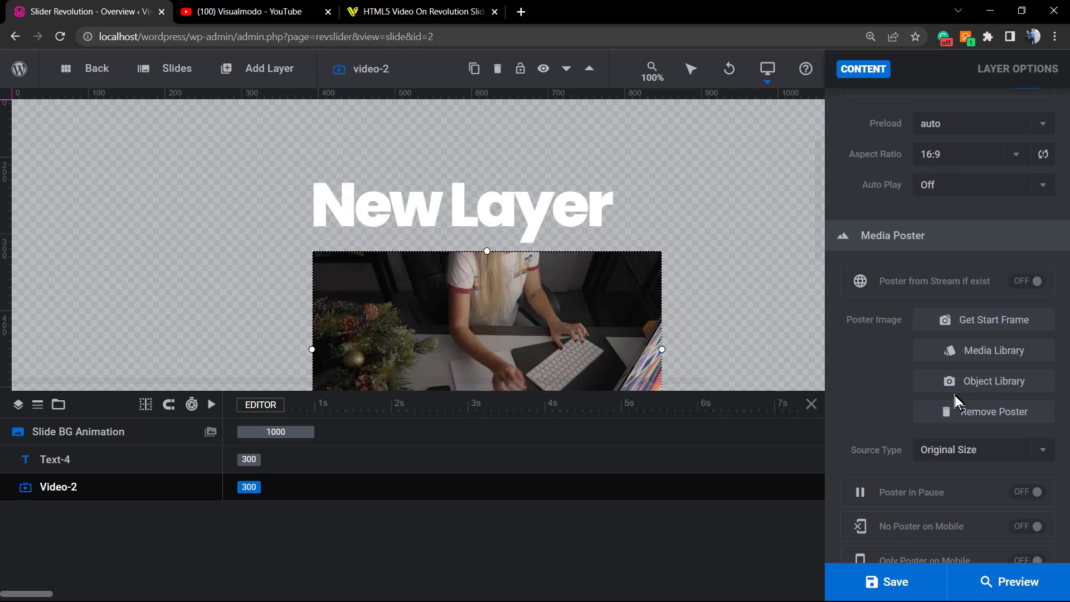
mouse_move(904, 247)
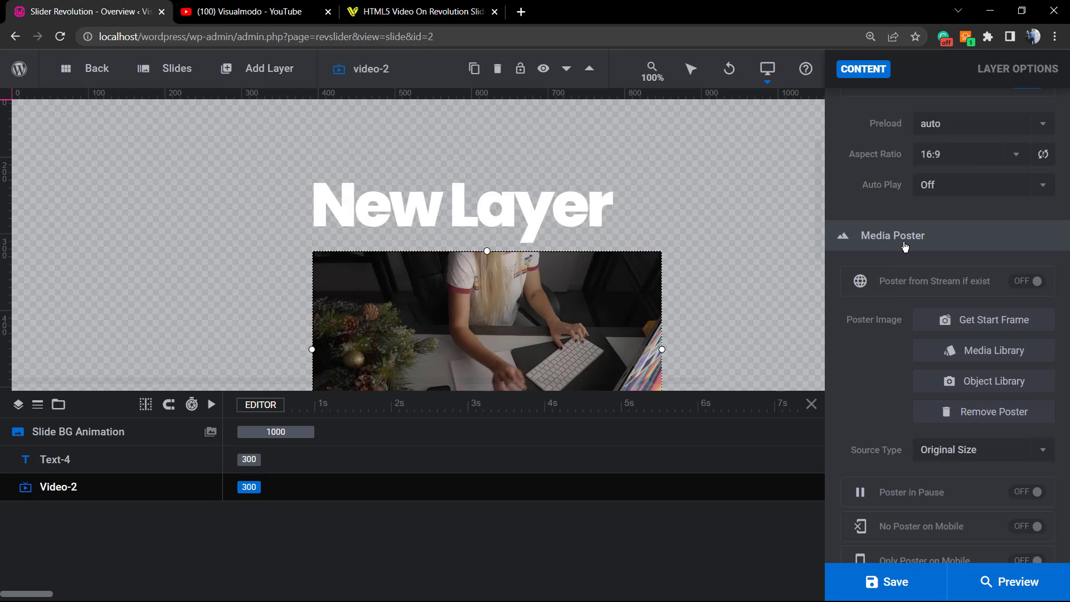
mouse_move(865, 328)
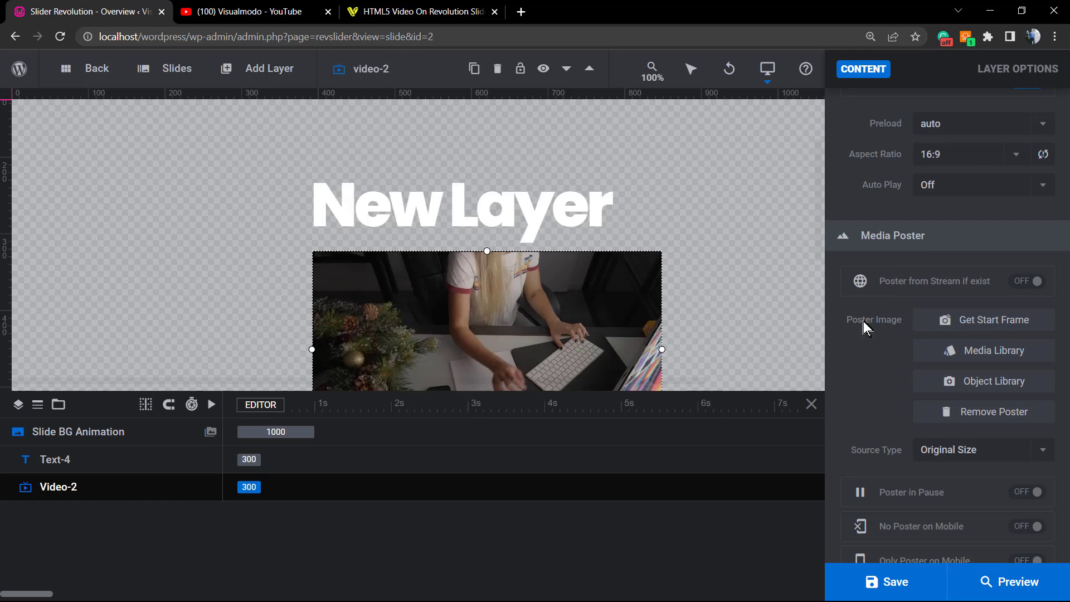
mouse_move(723, 340)
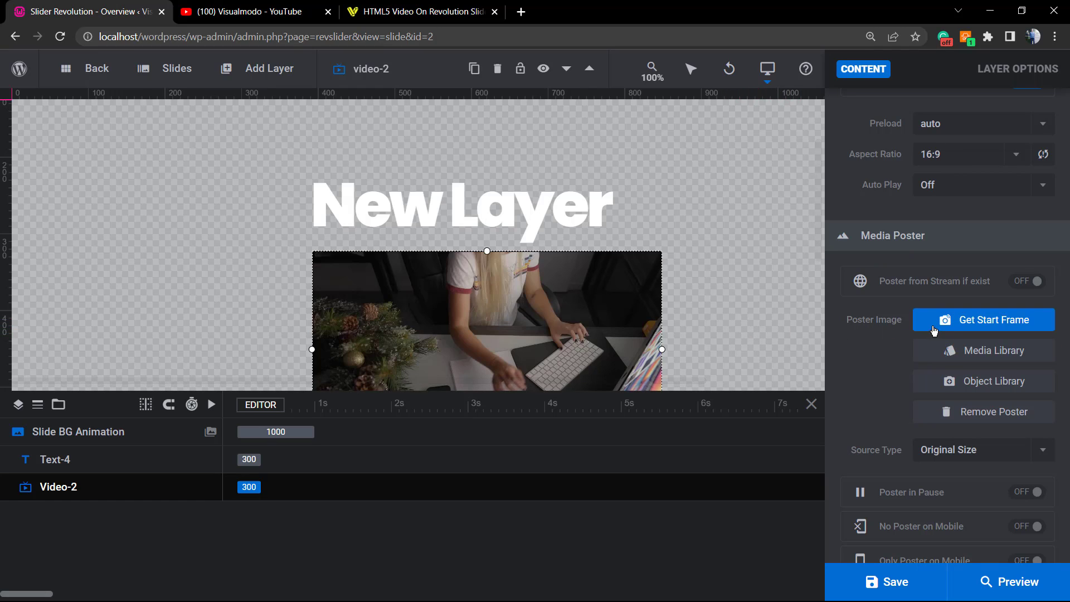
mouse_move(959, 326)
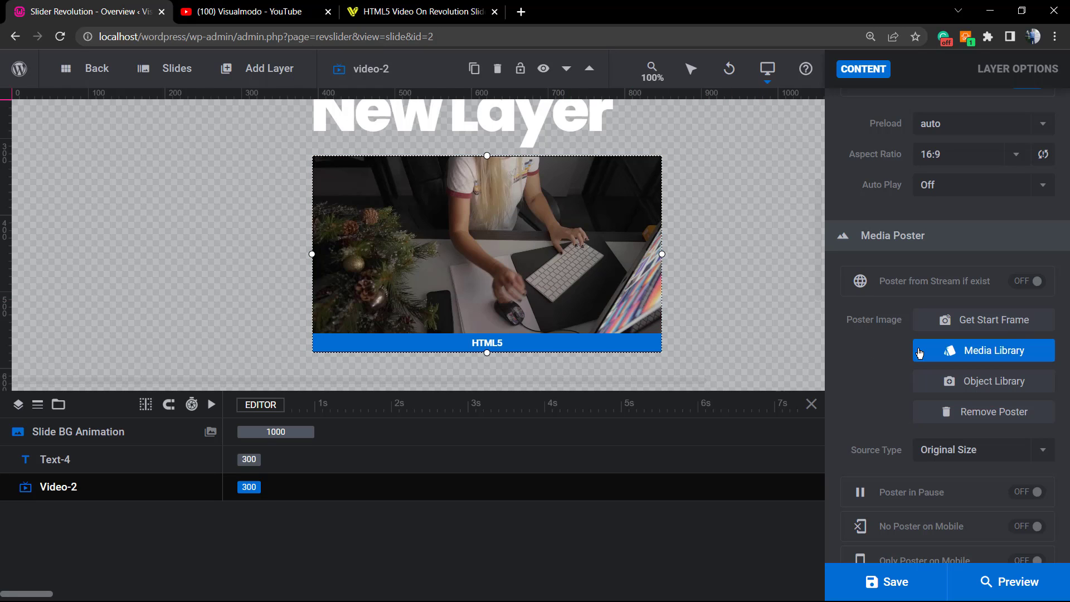
mouse_move(953, 354)
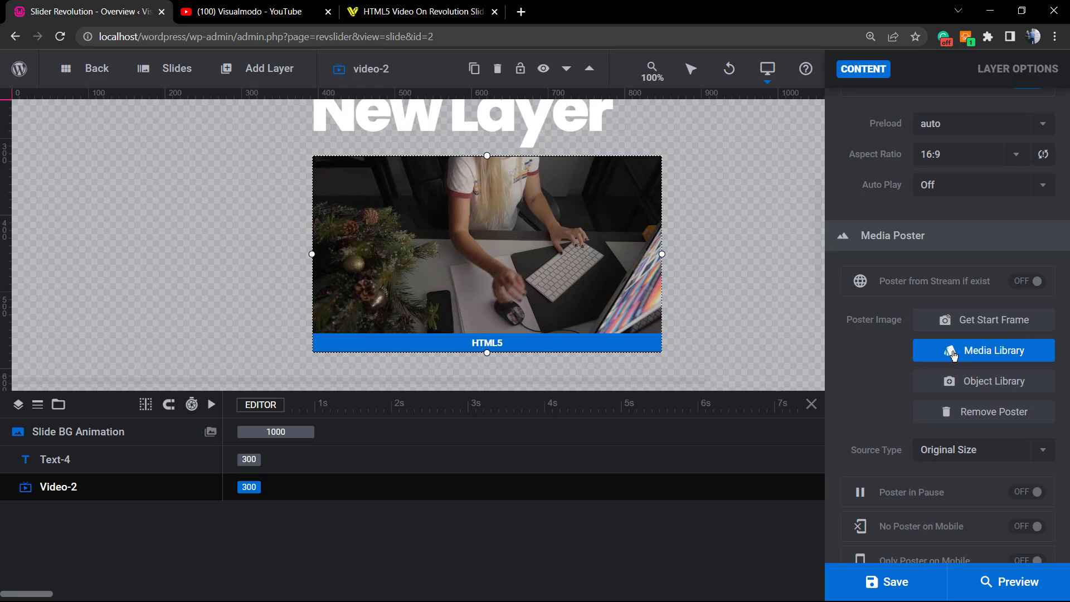
left_click(983, 350)
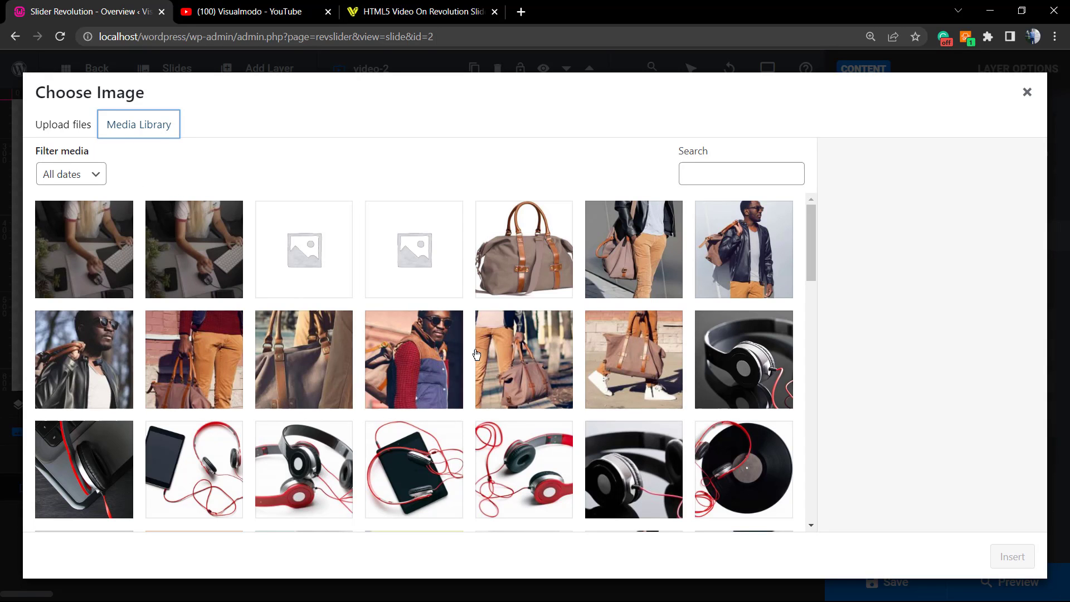
mouse_move(411, 424)
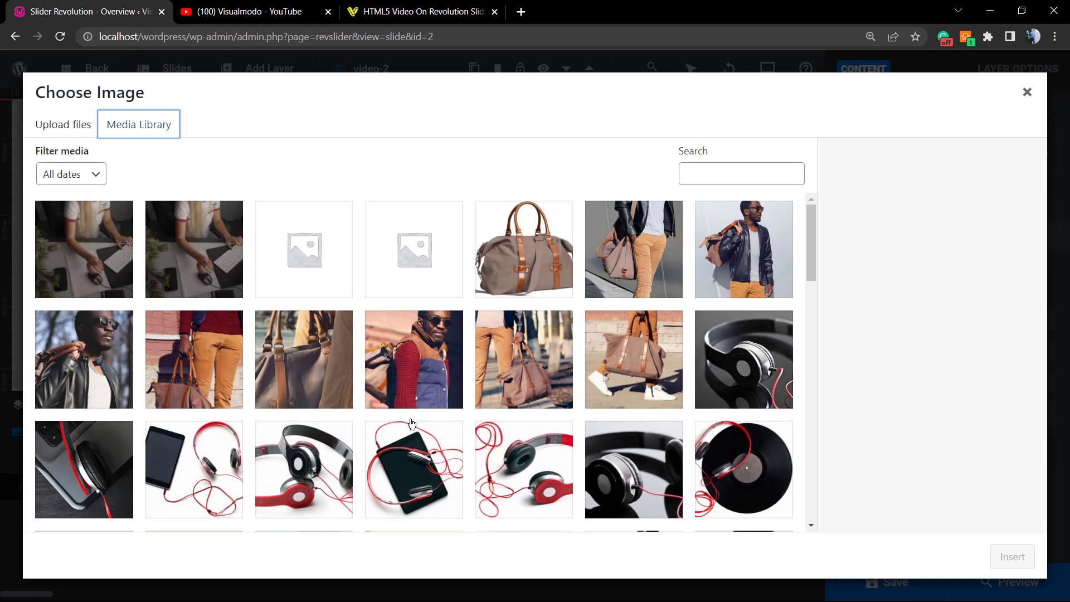
- Insert Forest-Lullaby.jpg as the video layer's poster image
scroll("down", 3)
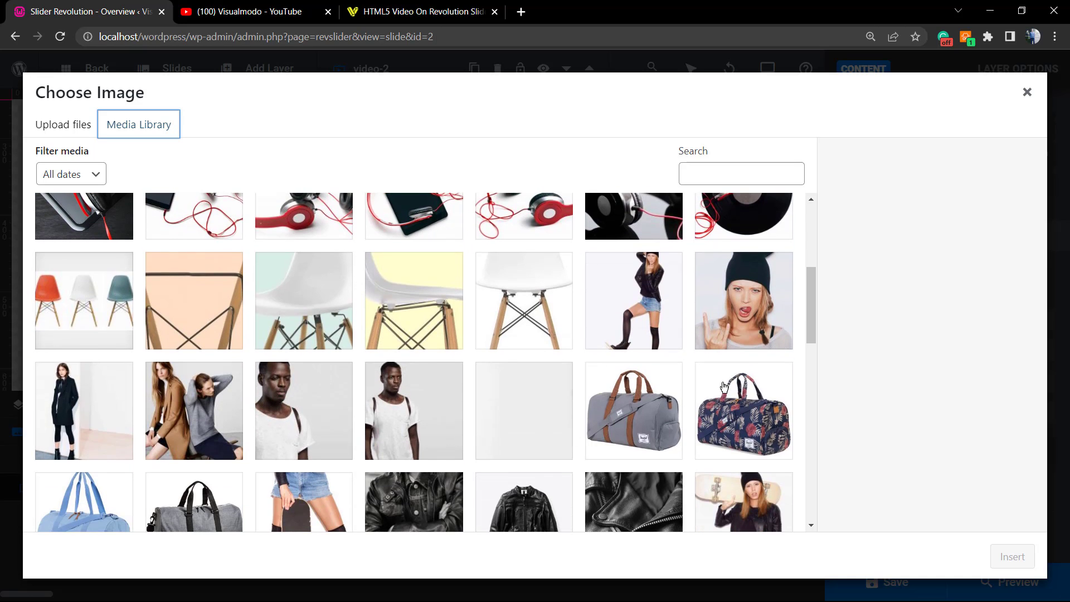
scroll("down", 3)
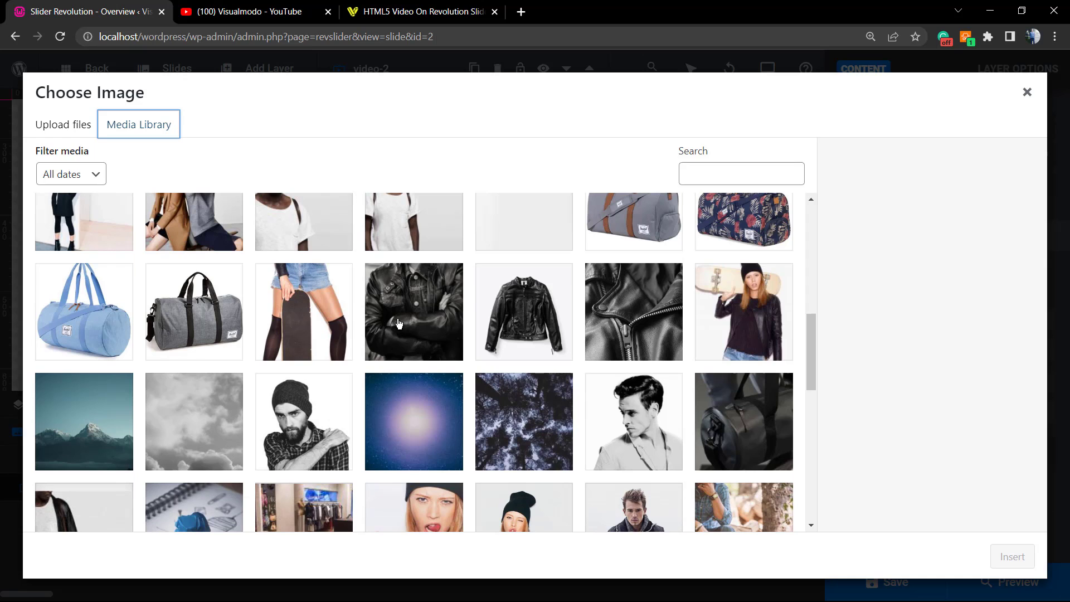
left_click(523, 422)
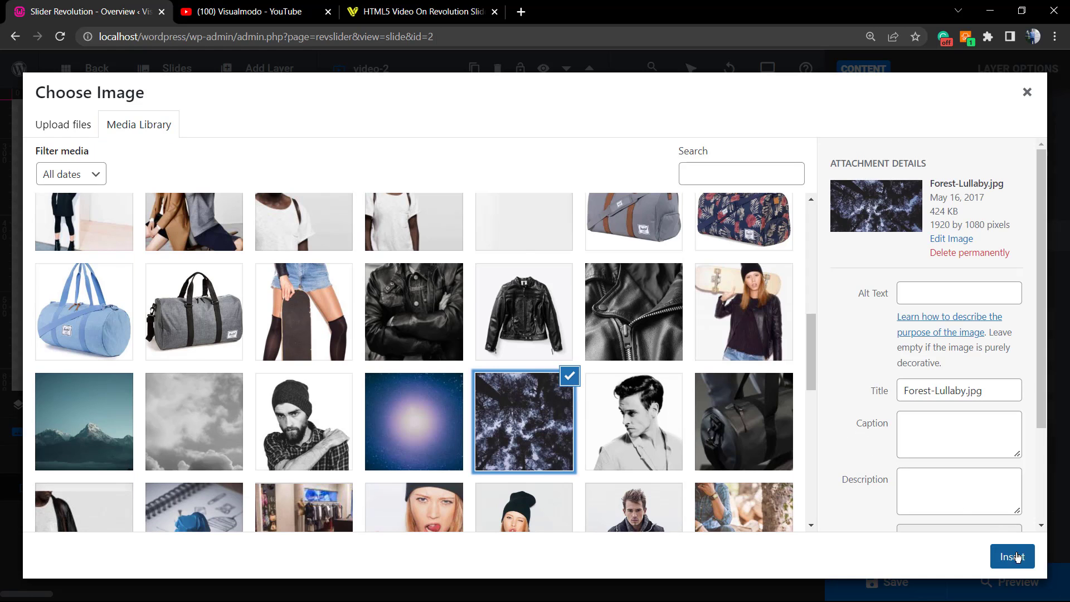
left_click(1012, 556)
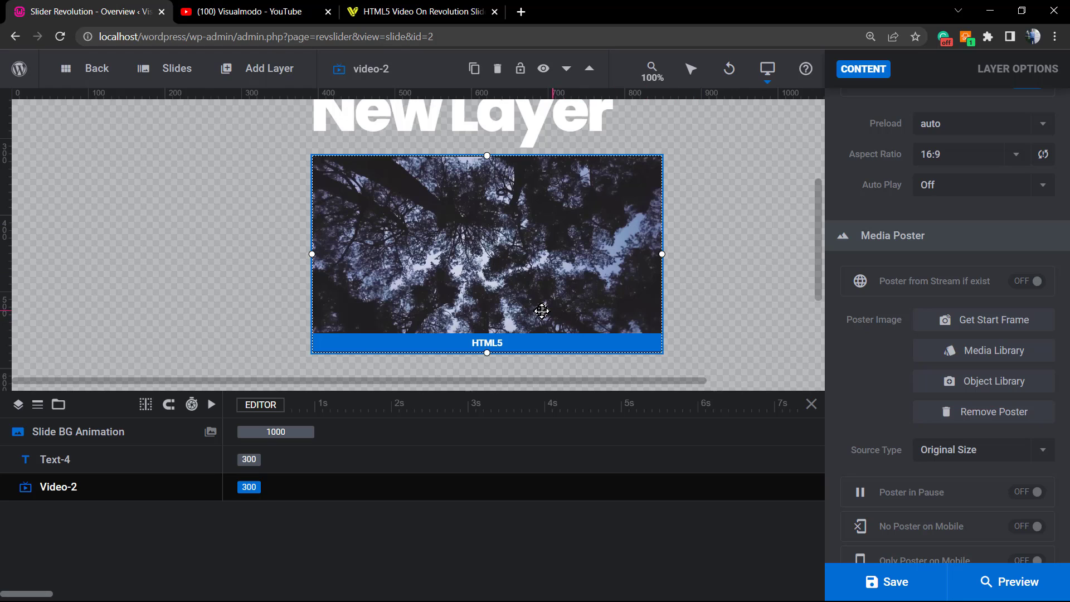
mouse_move(512, 239)
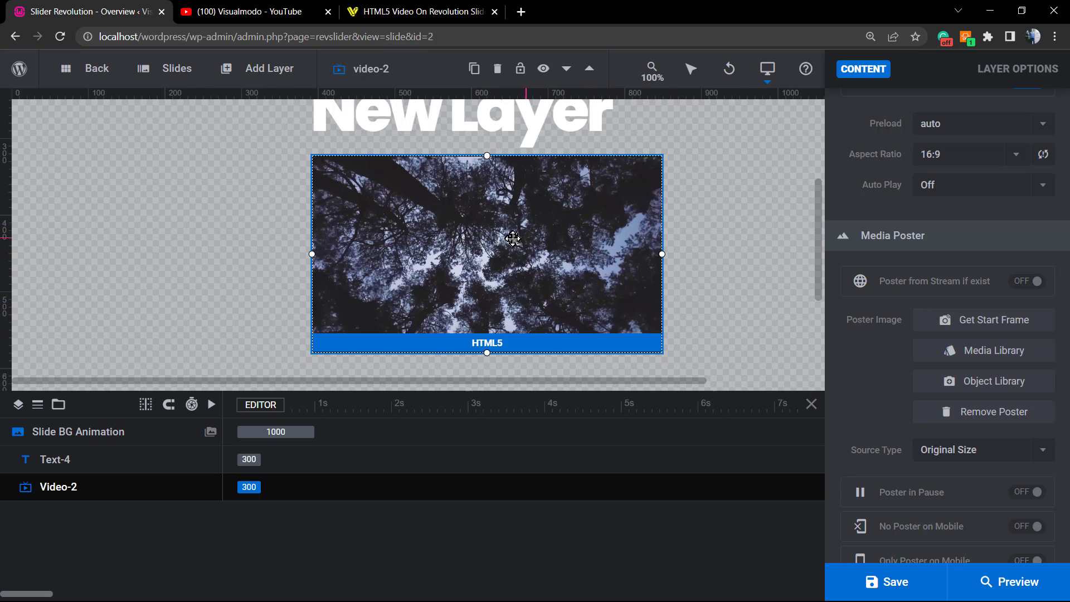
scroll("down", 3)
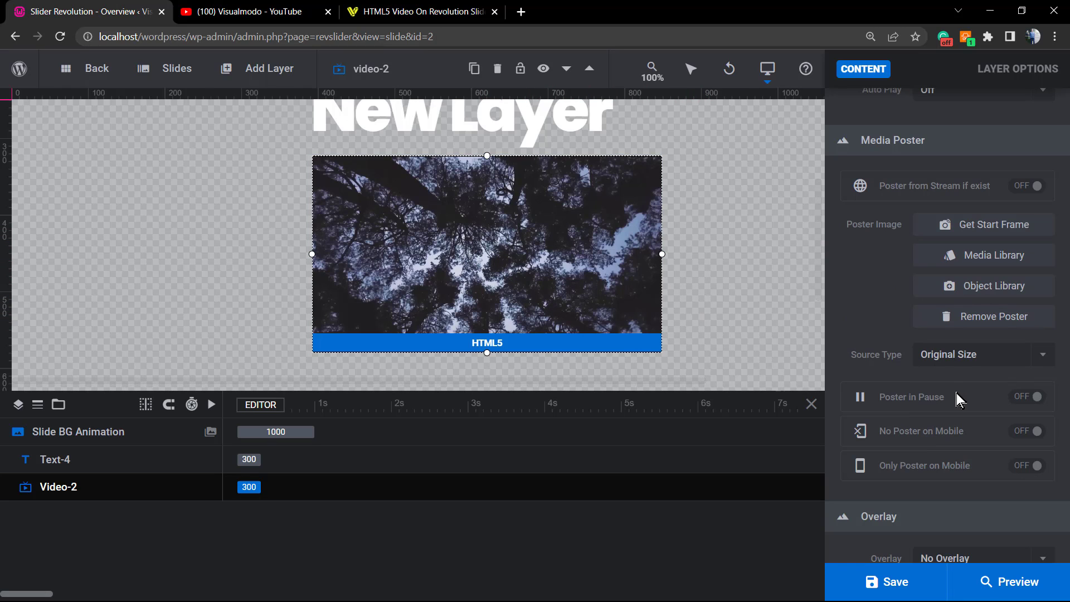
mouse_move(994, 286)
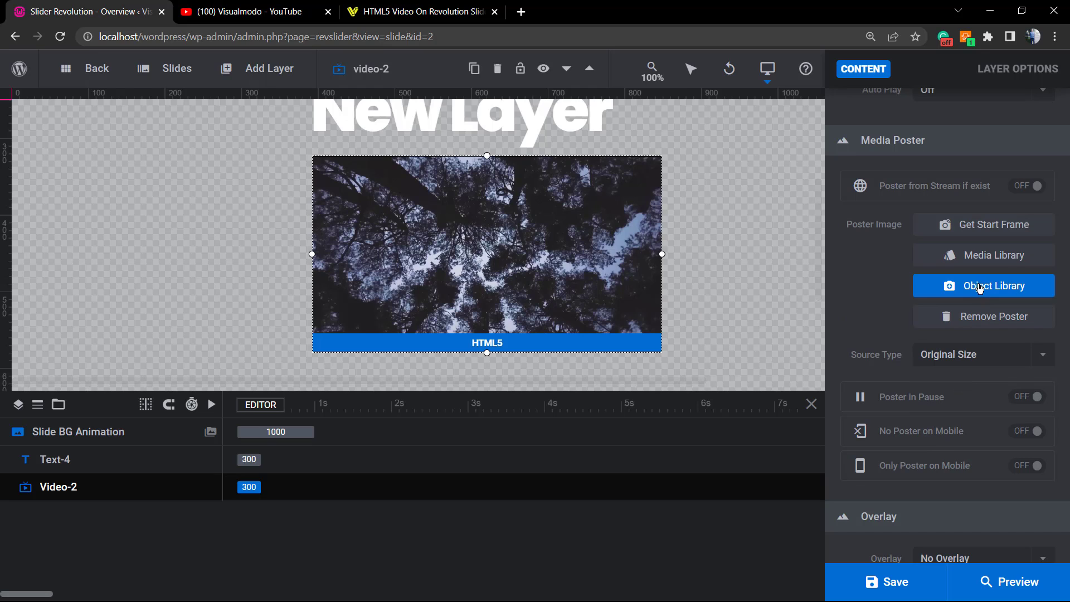
mouse_move(962, 359)
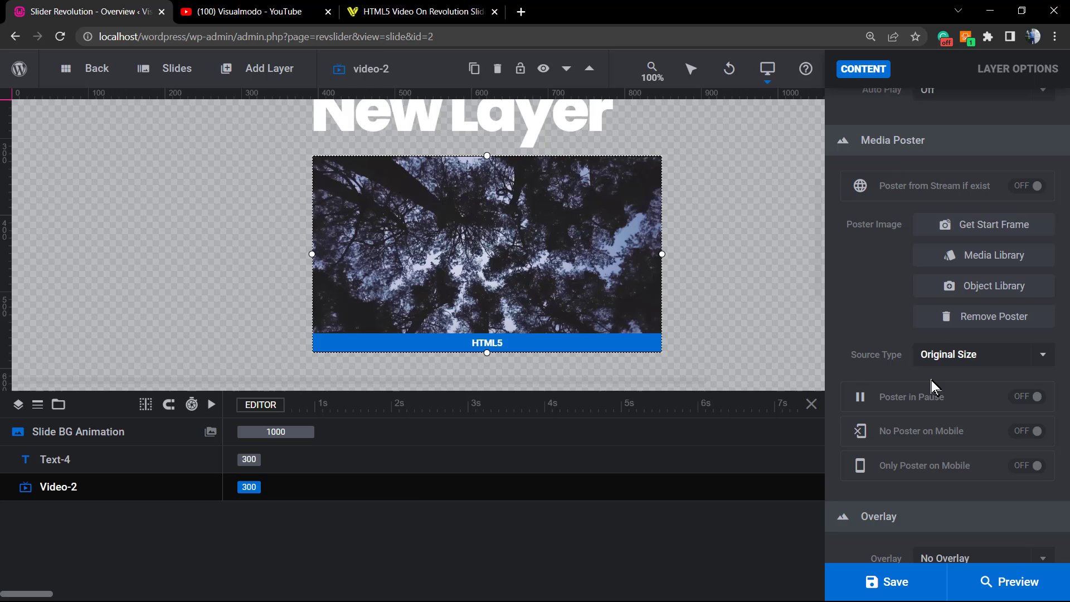
mouse_move(1029, 402)
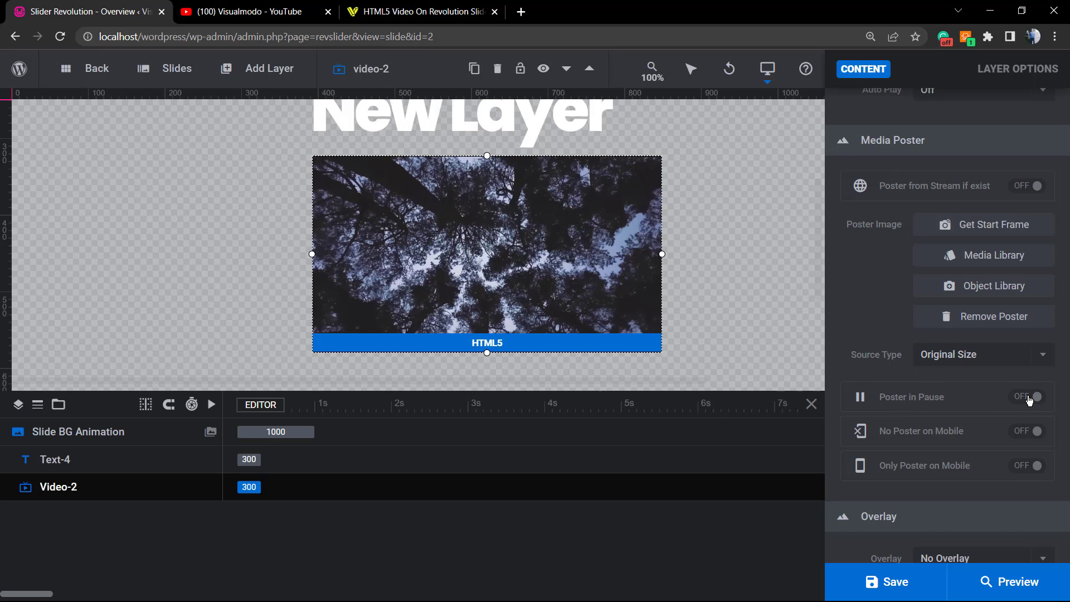
mouse_move(1028, 434)
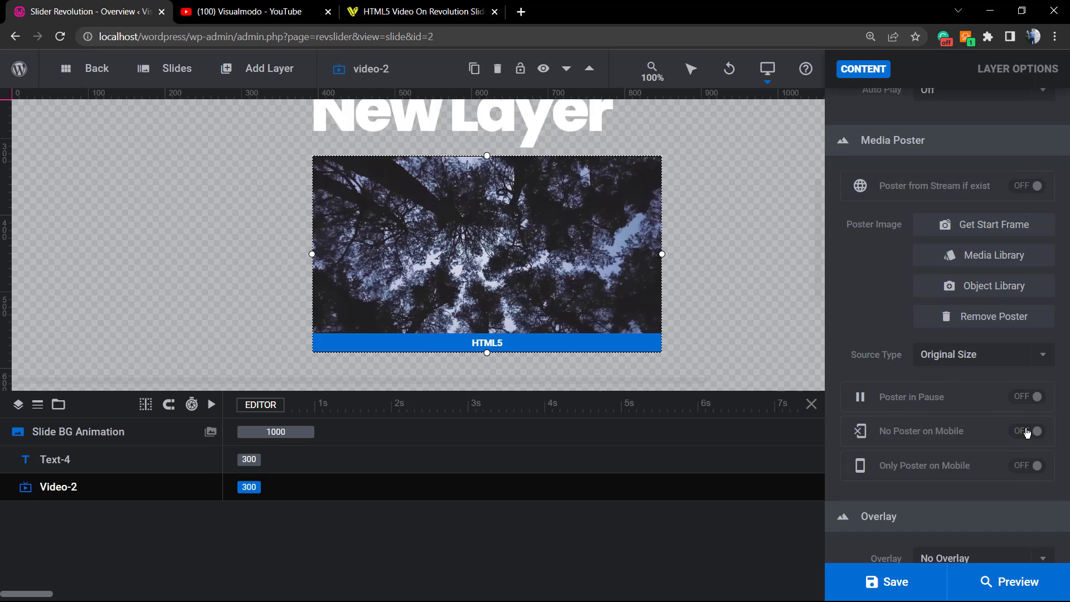
scroll("down", 3)
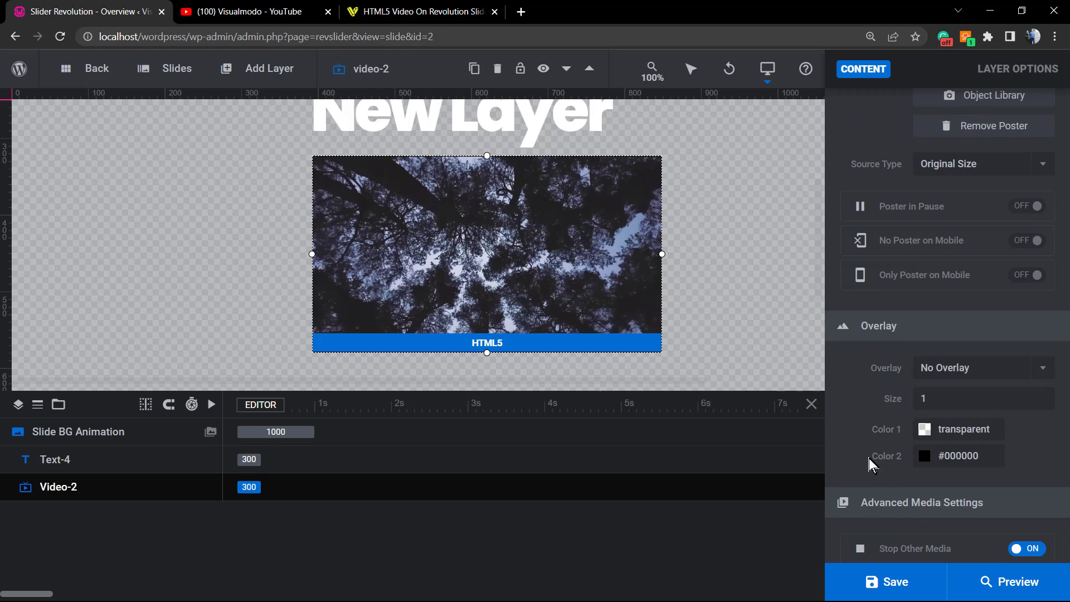
mouse_move(960, 376)
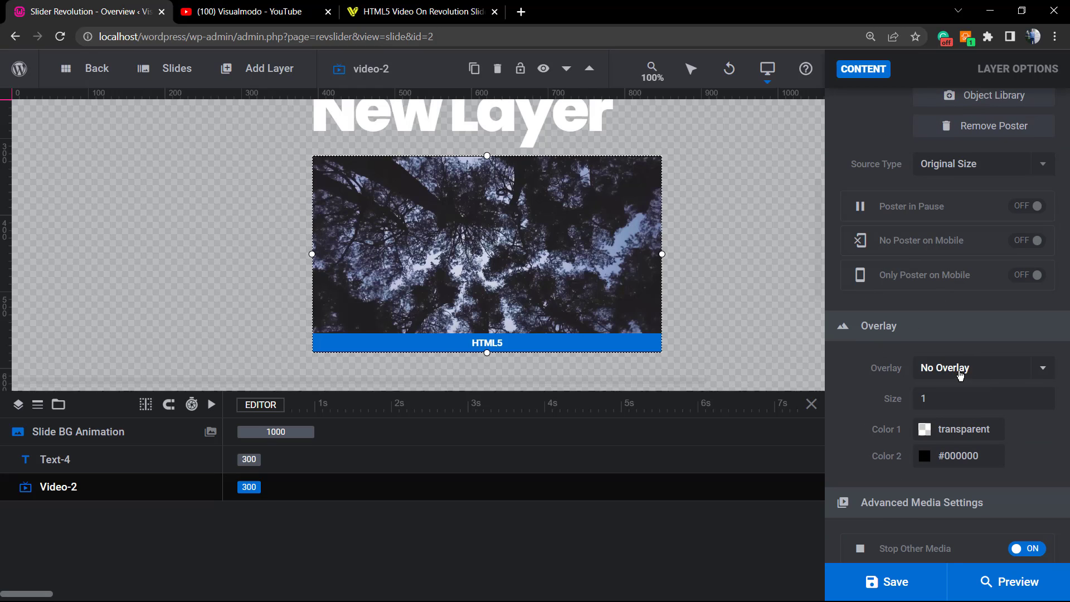
left_click(981, 368)
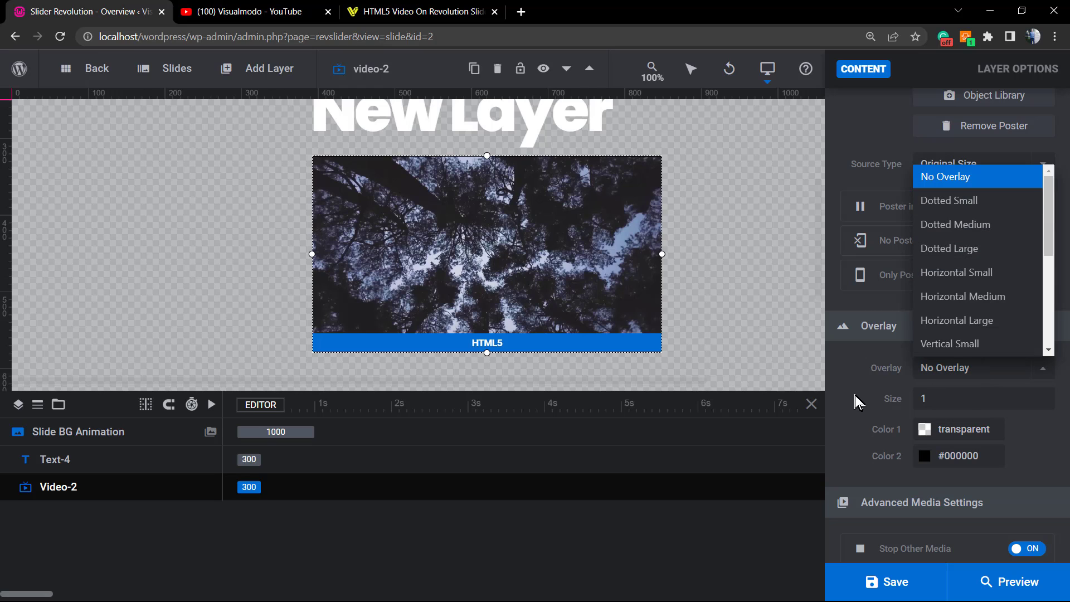
left_click(947, 164)
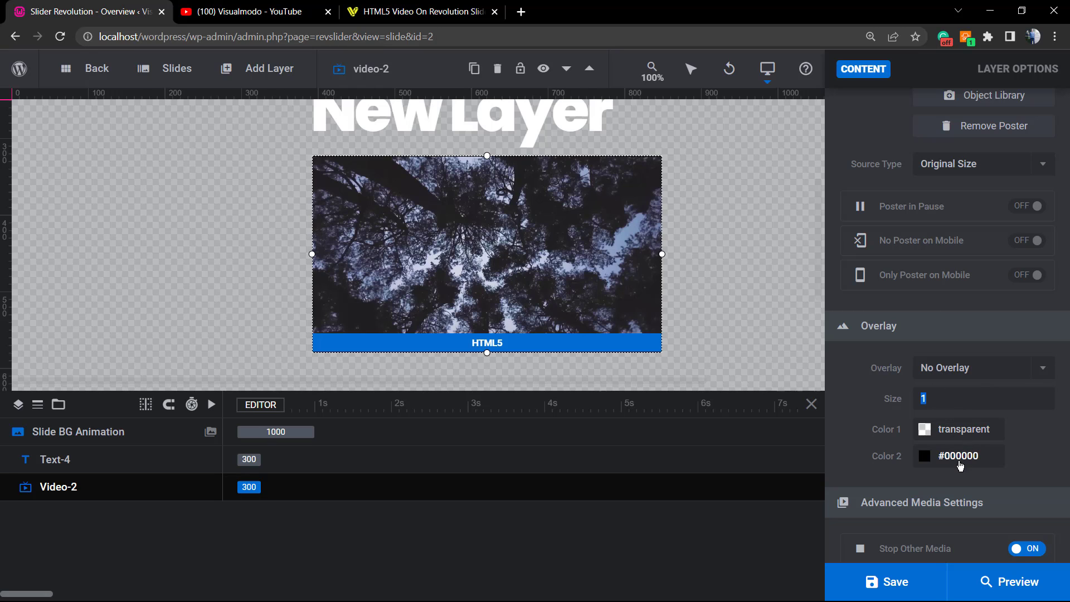
scroll("down", 3)
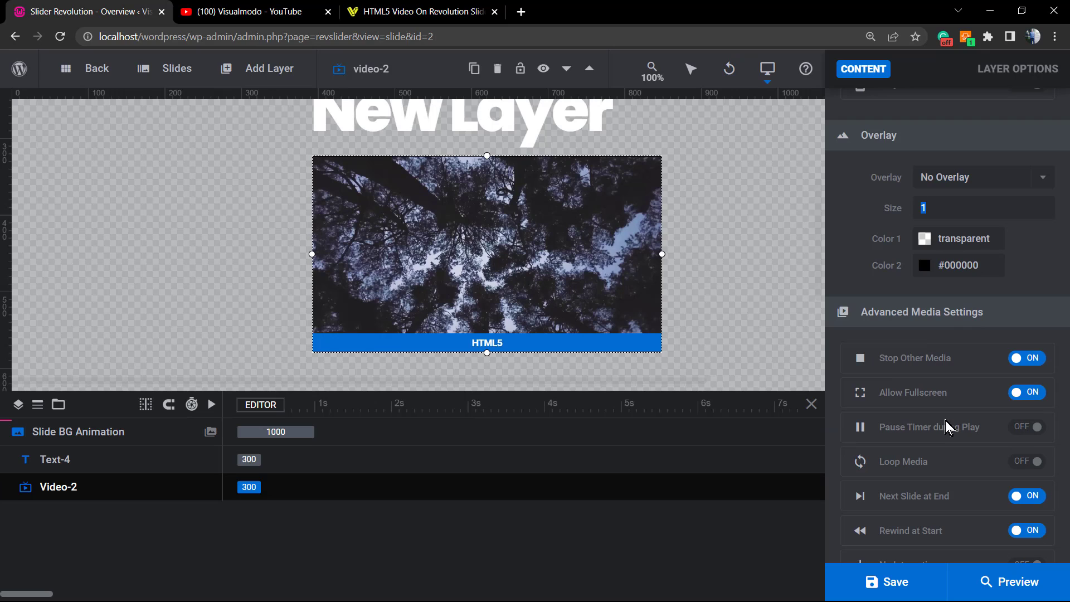
mouse_move(902, 352)
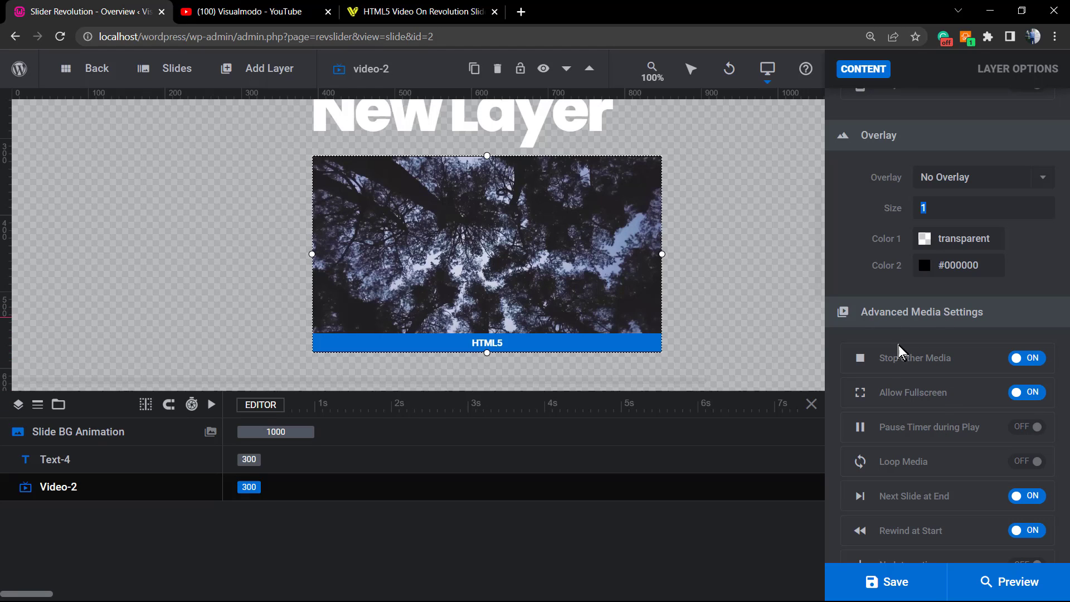
mouse_move(942, 396)
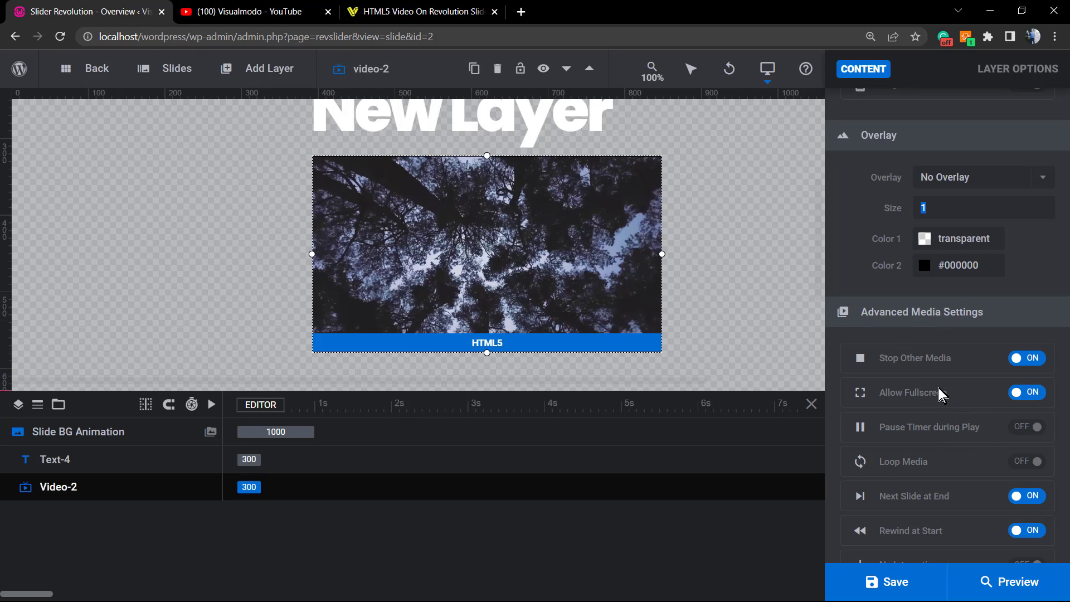
mouse_move(923, 461)
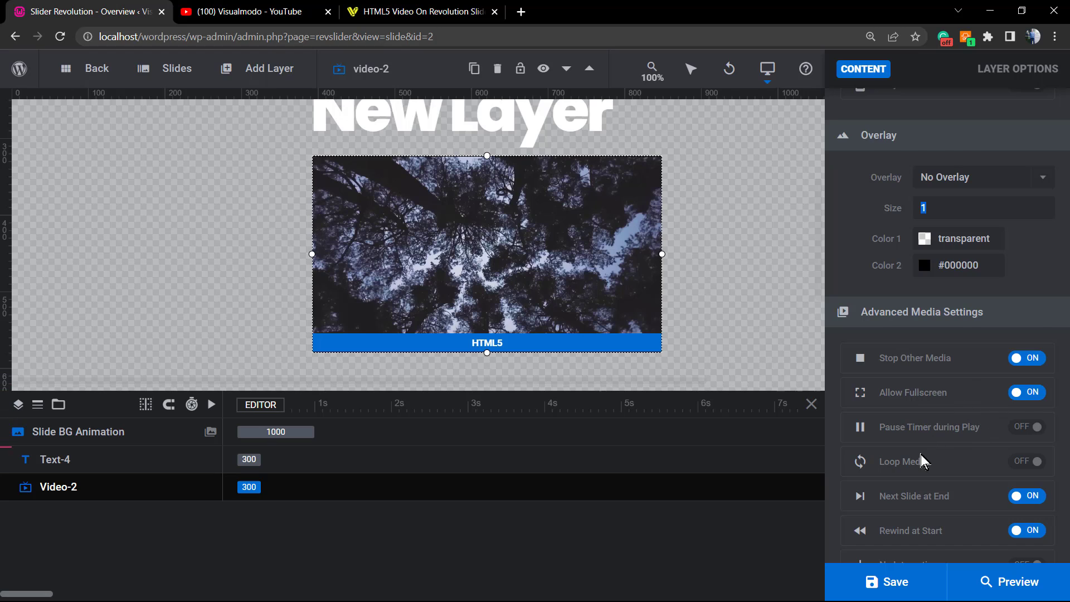
- Review the muted, inline video settings and preview Slider 2 with headline above video
scroll("down", 3)
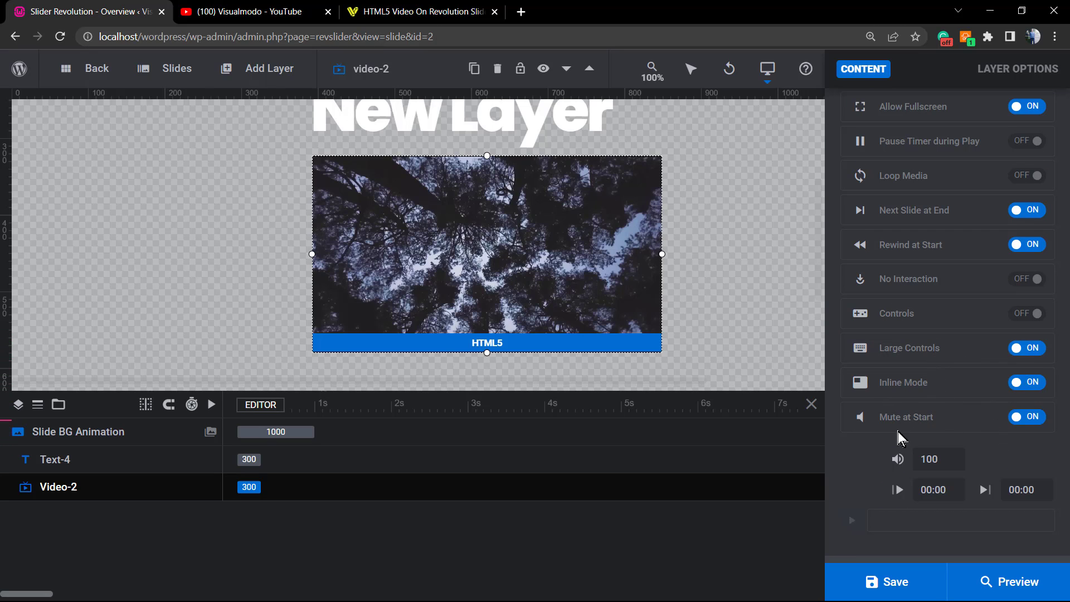
scroll("down", 3)
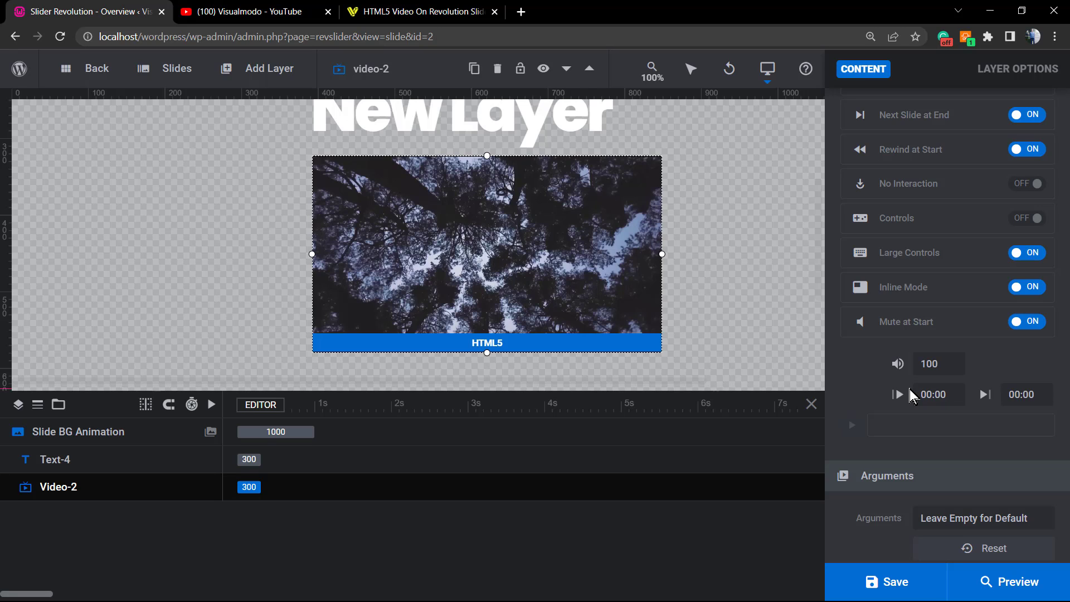
mouse_move(735, 328)
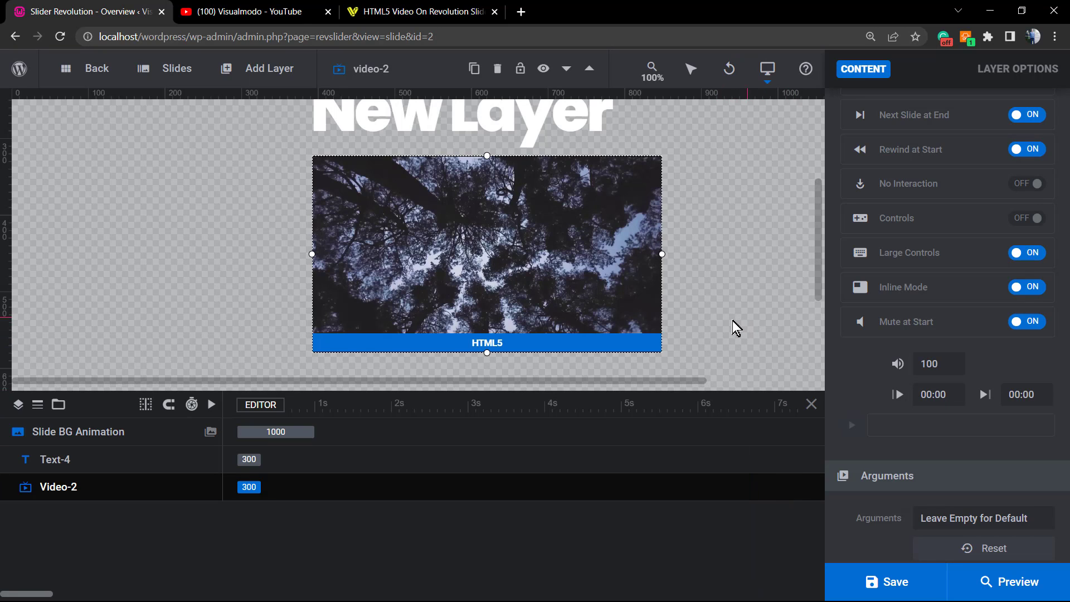
mouse_move(729, 330)
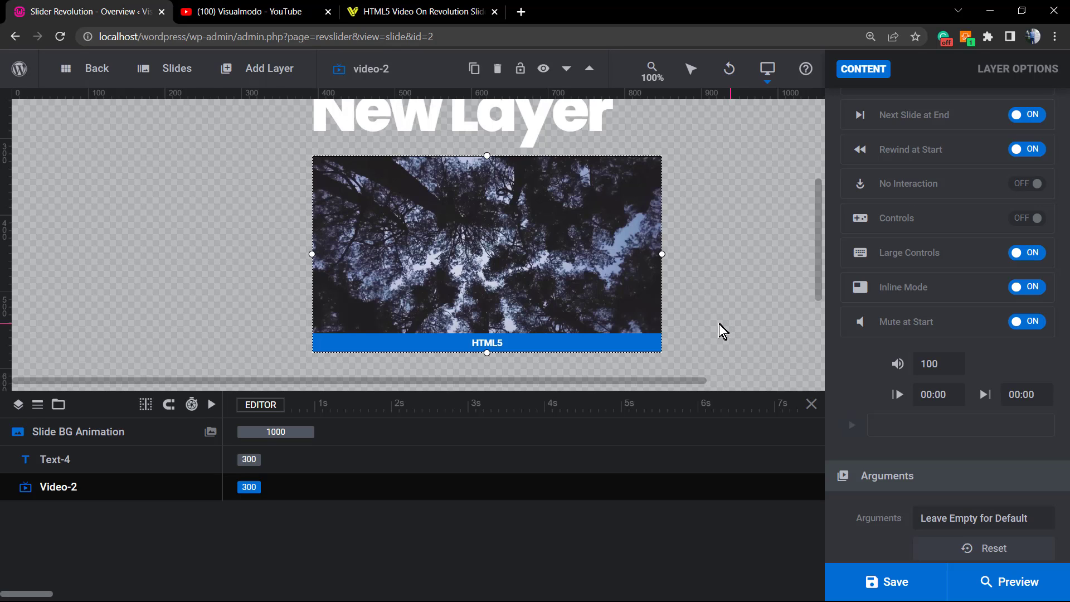
mouse_move(703, 355)
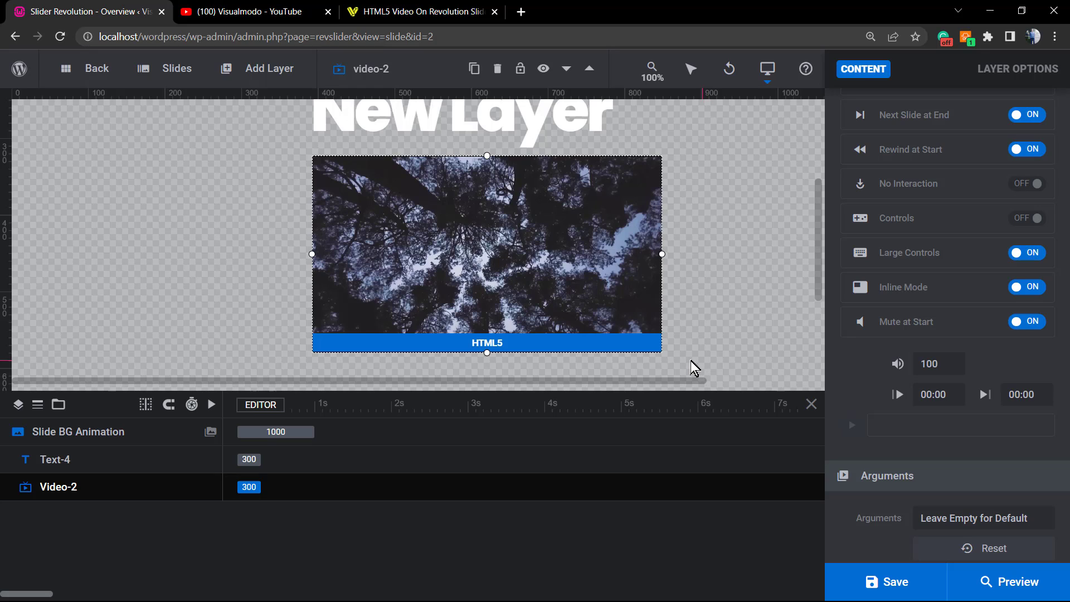
mouse_move(686, 371)
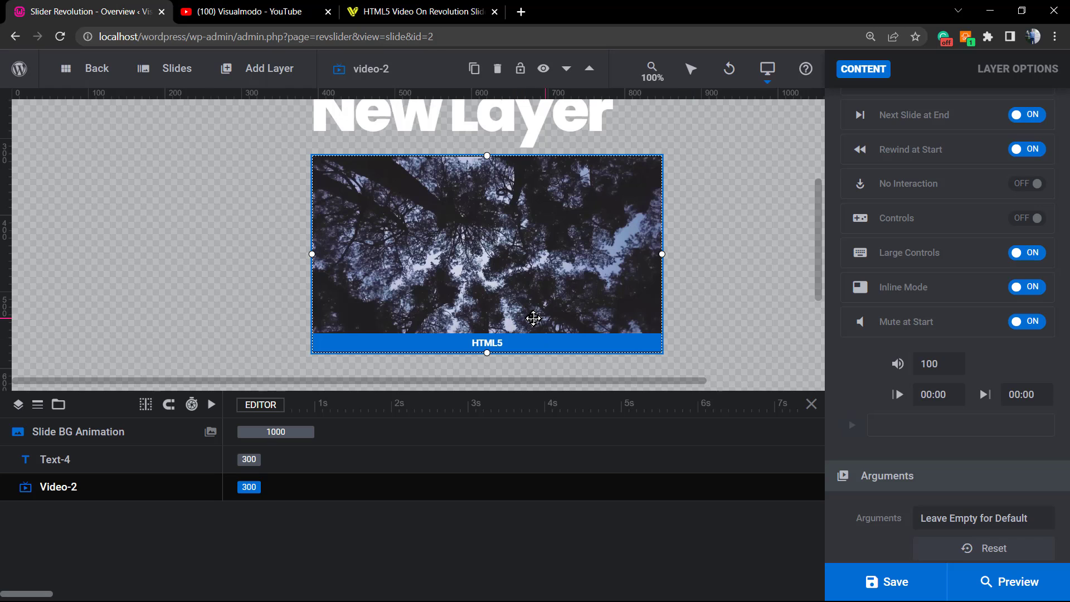
mouse_move(641, 335)
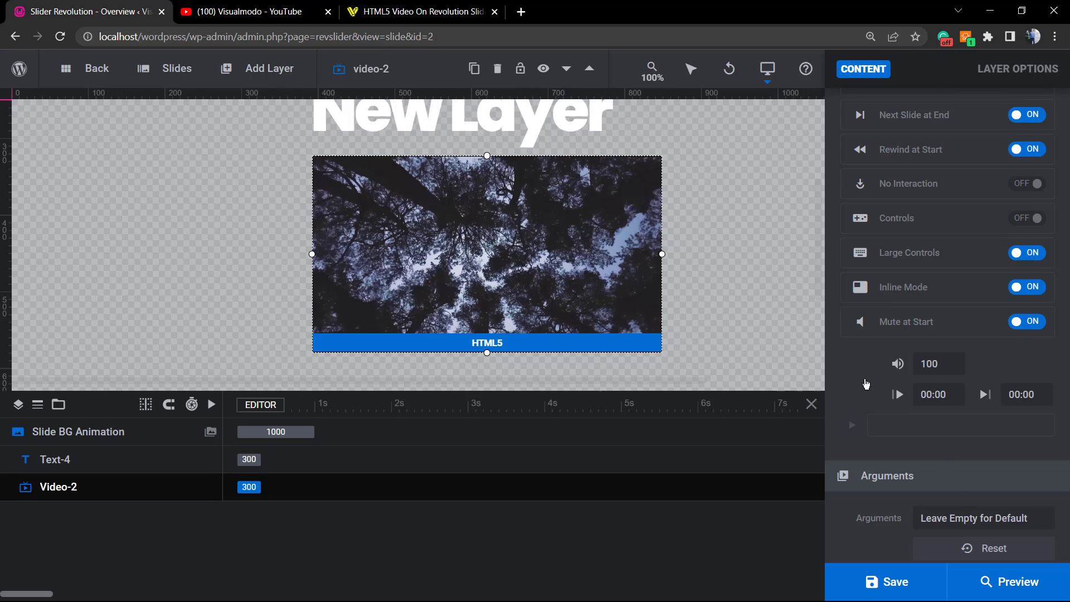
left_click(1015, 581)
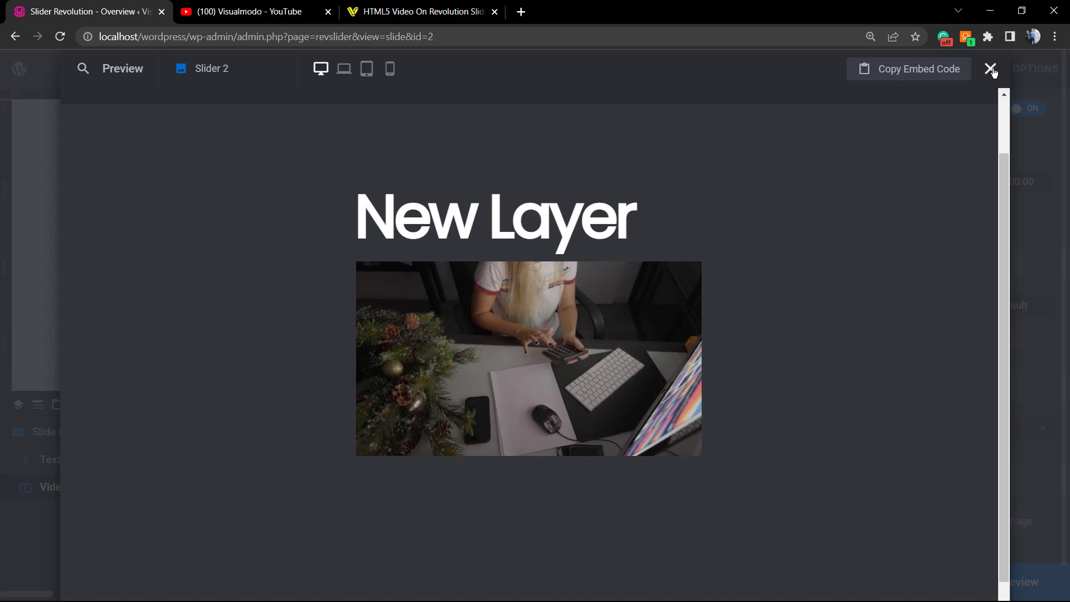
left_click(993, 68)
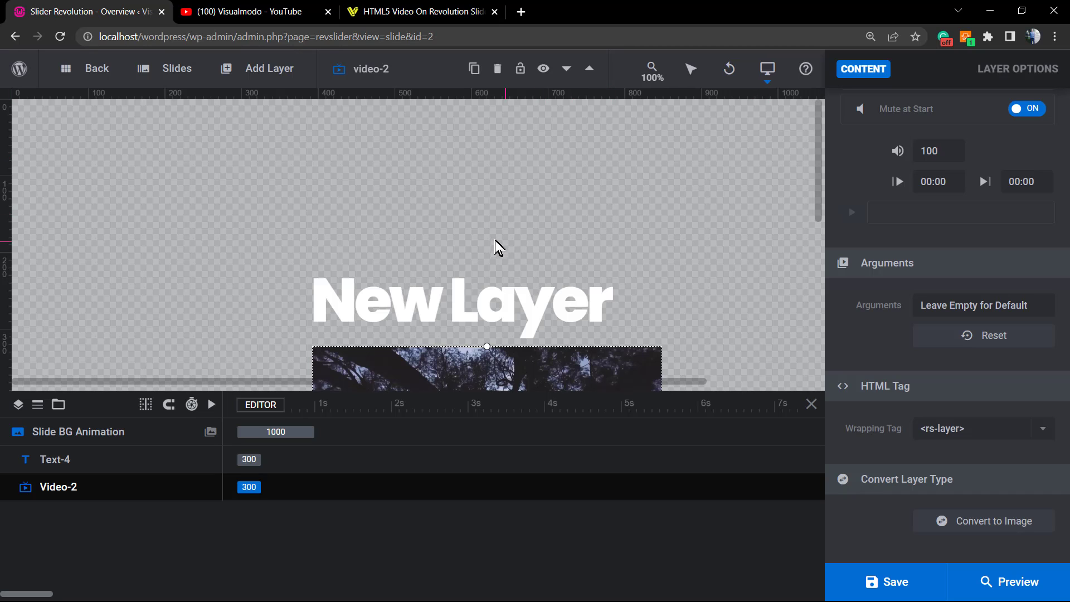
- Go to the Visualmodo HTML5 video tutorial tab, then to the Visualmodo blog
left_click(409, 12)
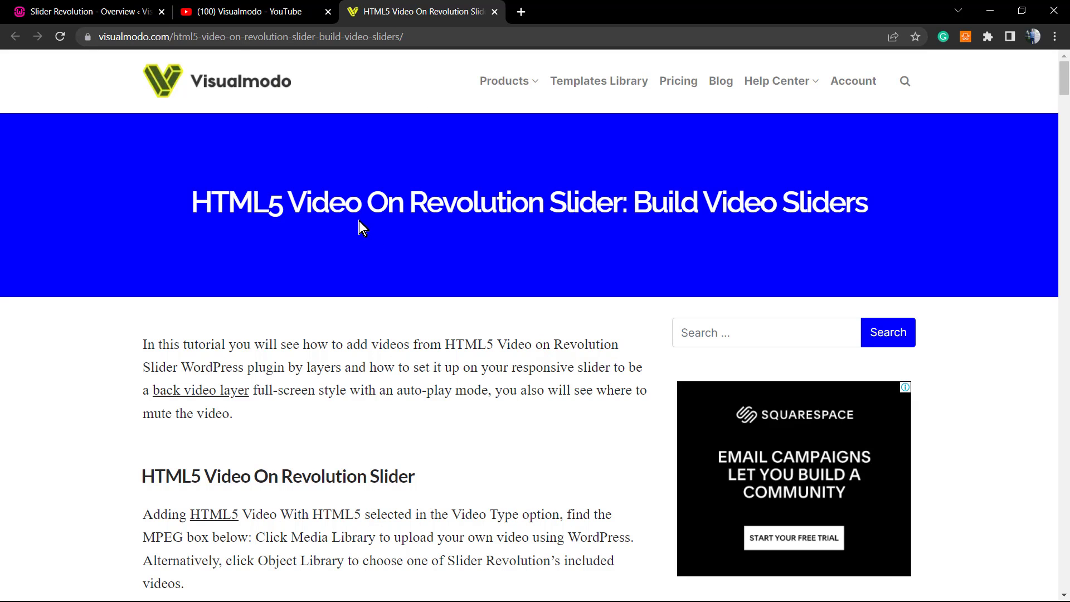
mouse_move(356, 227)
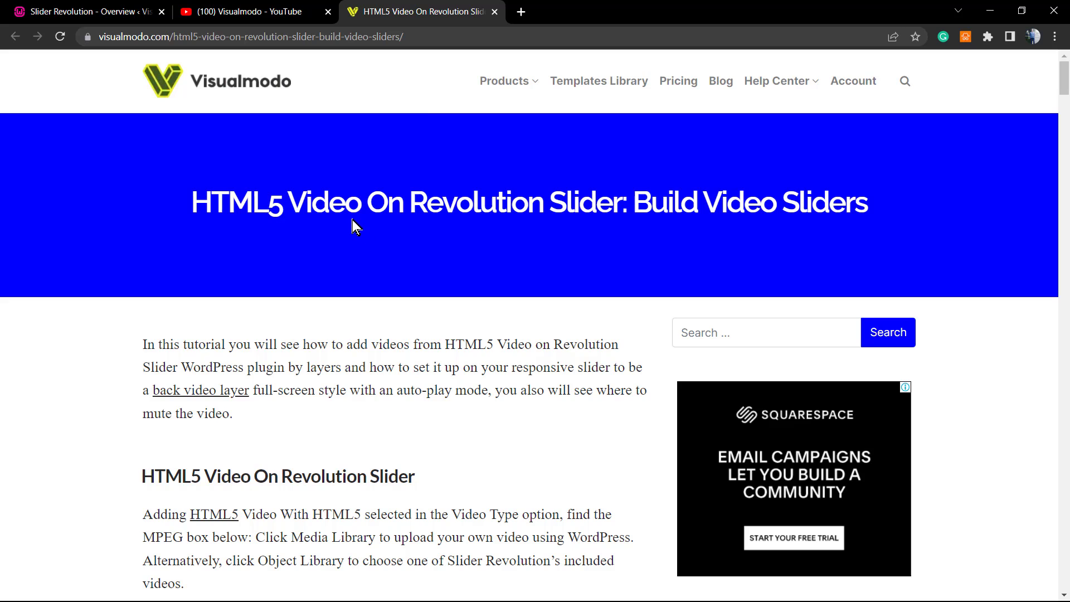
mouse_move(719, 80)
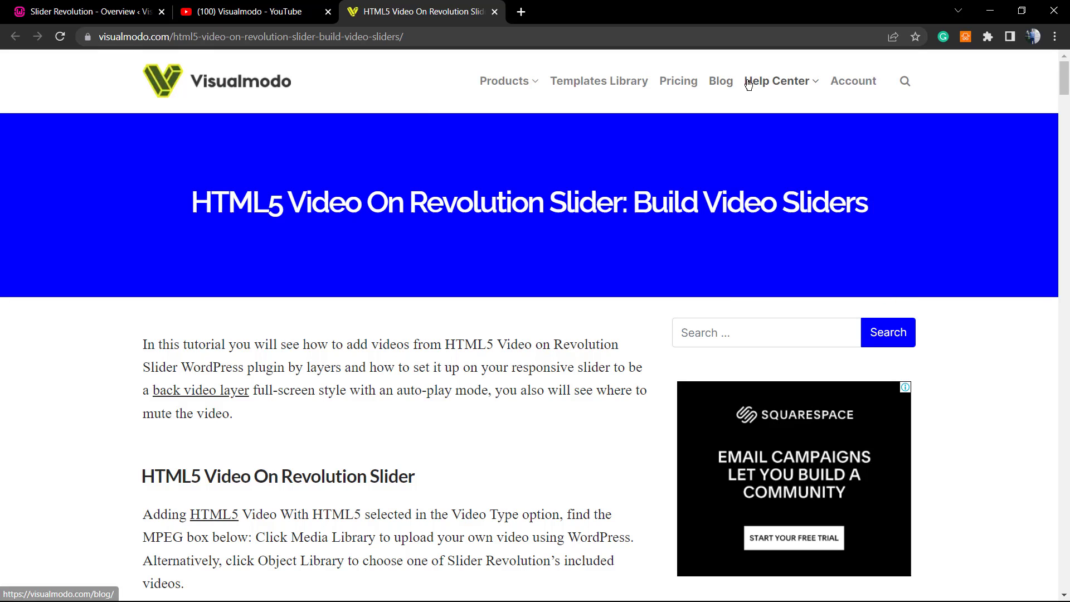
left_click(720, 81)
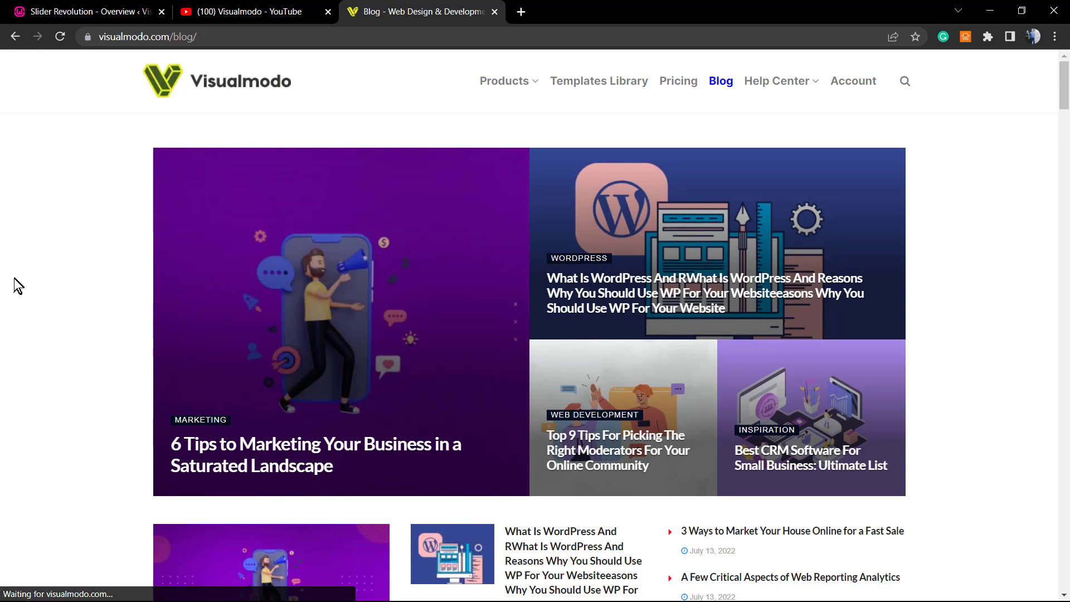
- Scroll through the Visualmodo blog posts, then go to the Templates Library
scroll("down", 3)
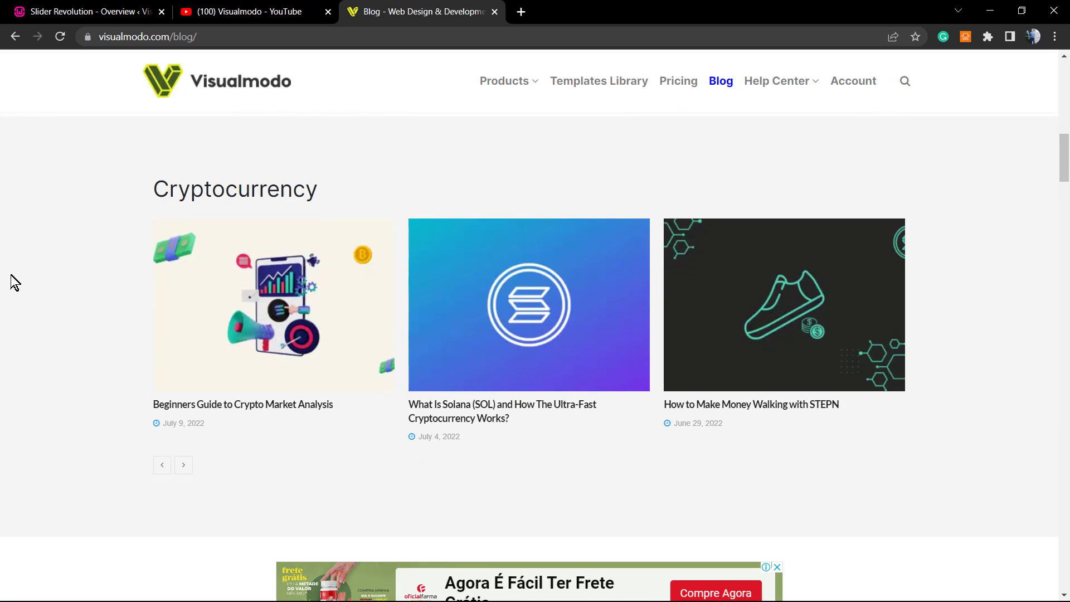
scroll("down", 3)
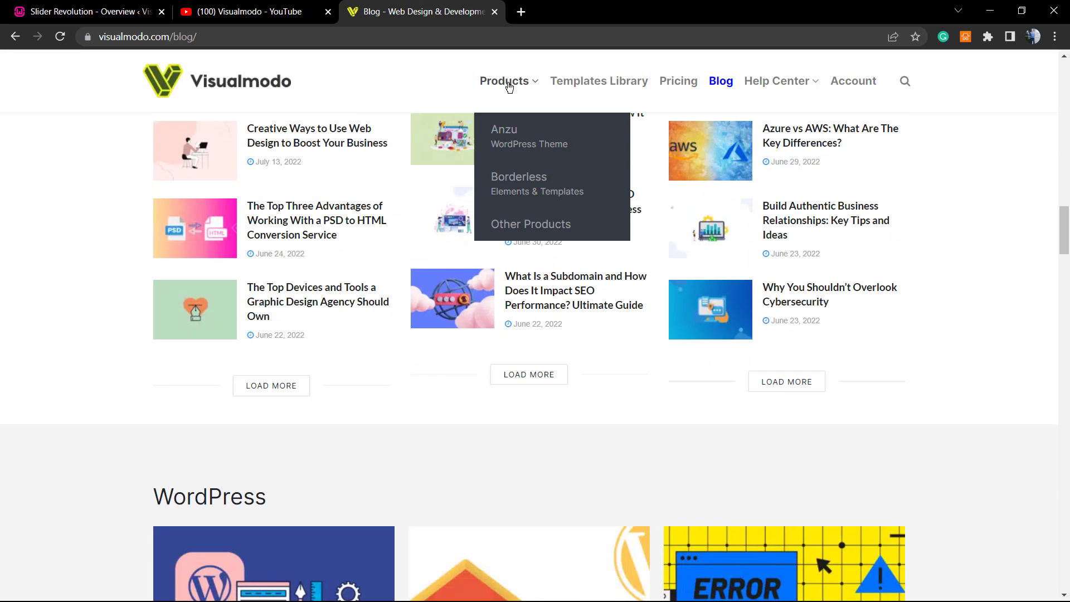
left_click(598, 80)
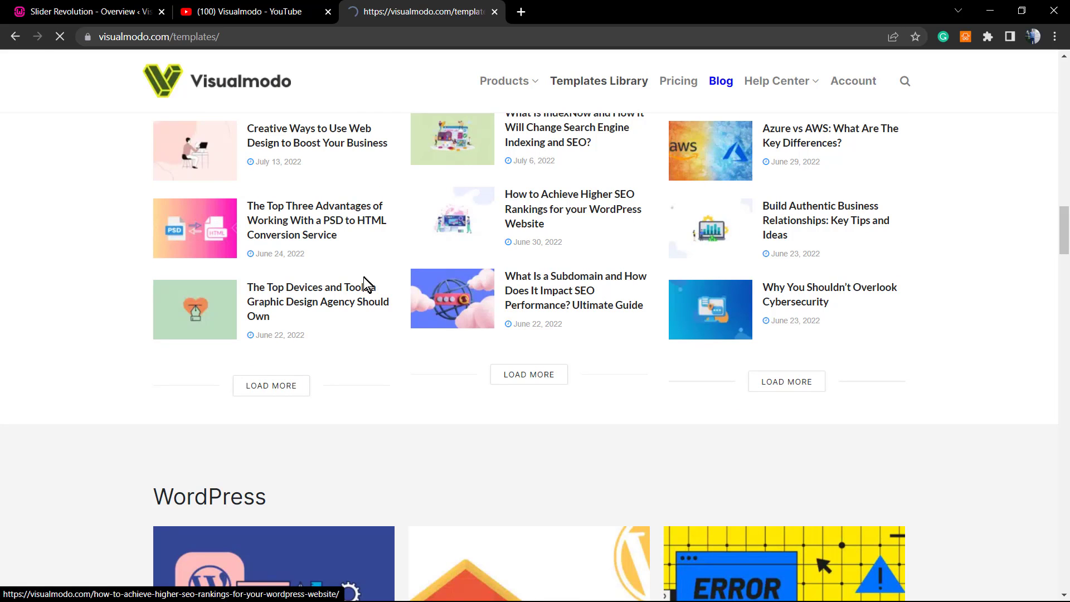
- Browse the starter template gallery down to the Massage, Eco Food and Barber designs
left_click(598, 80)
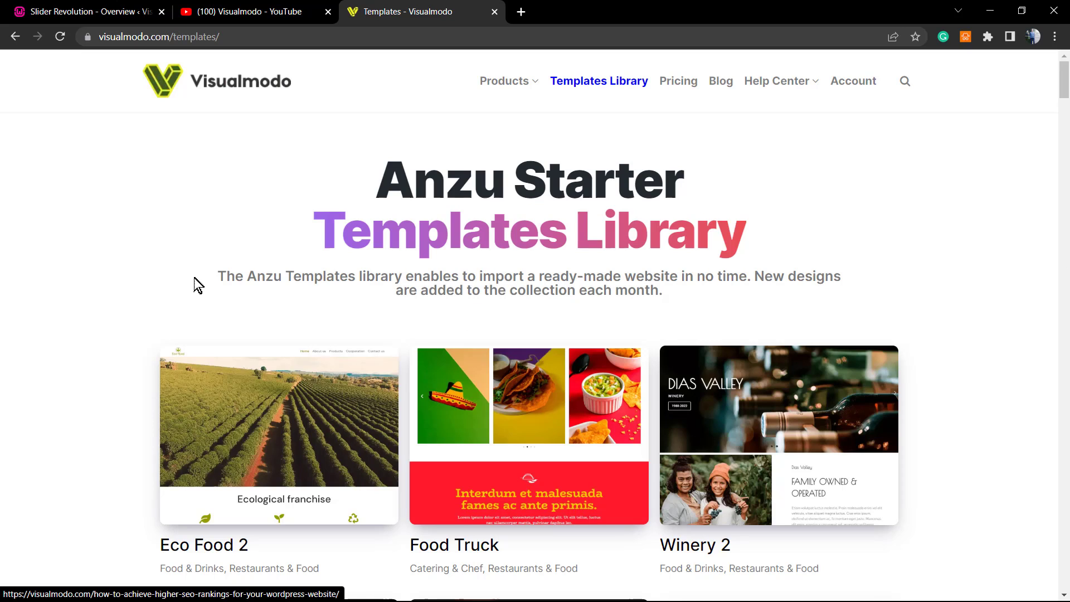
mouse_move(188, 286)
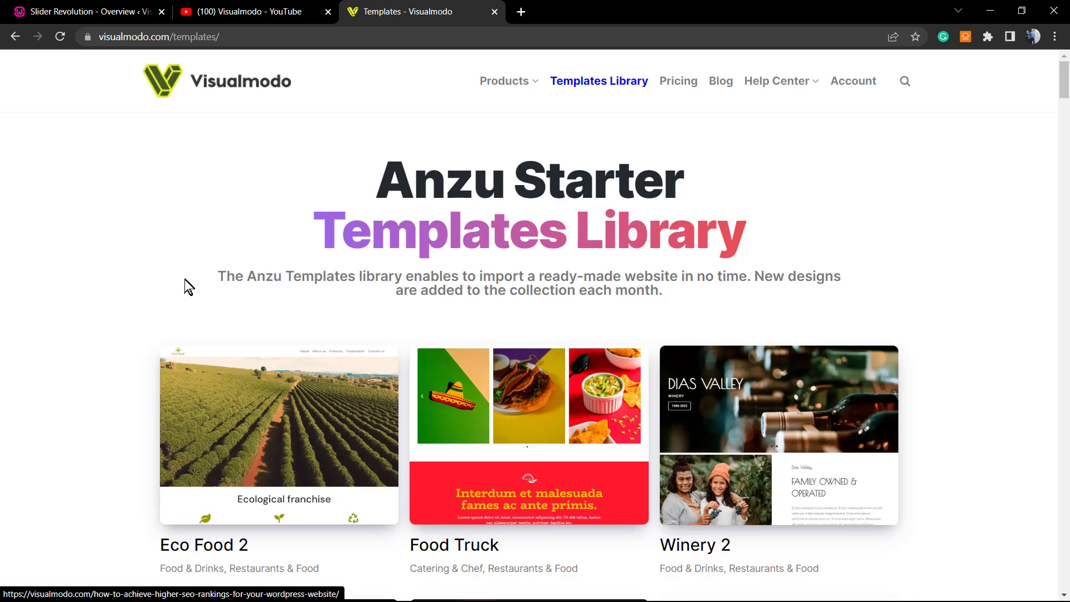
mouse_move(175, 329)
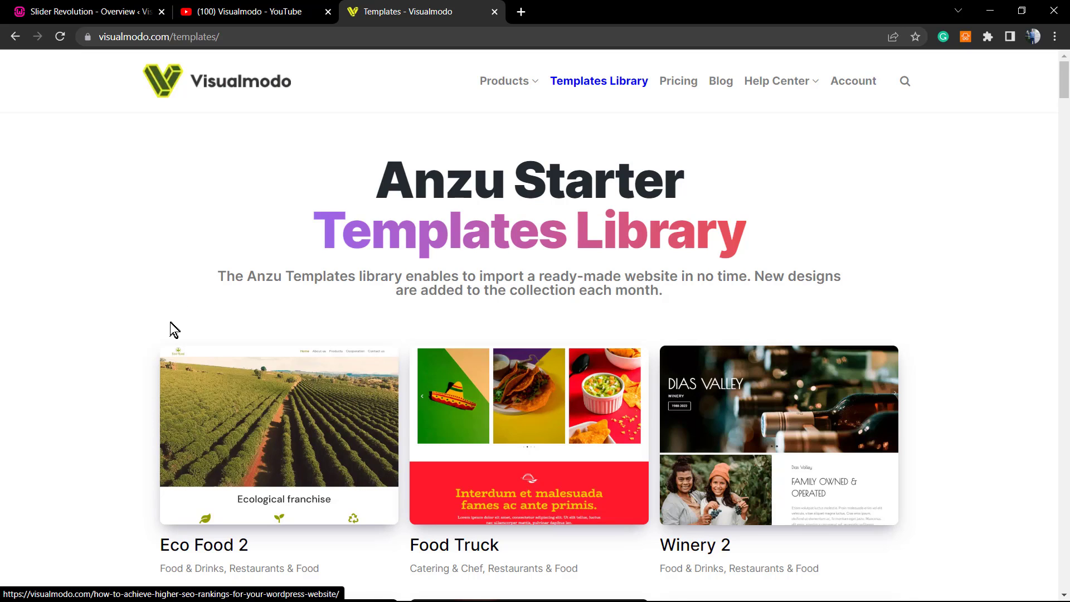
mouse_move(297, 249)
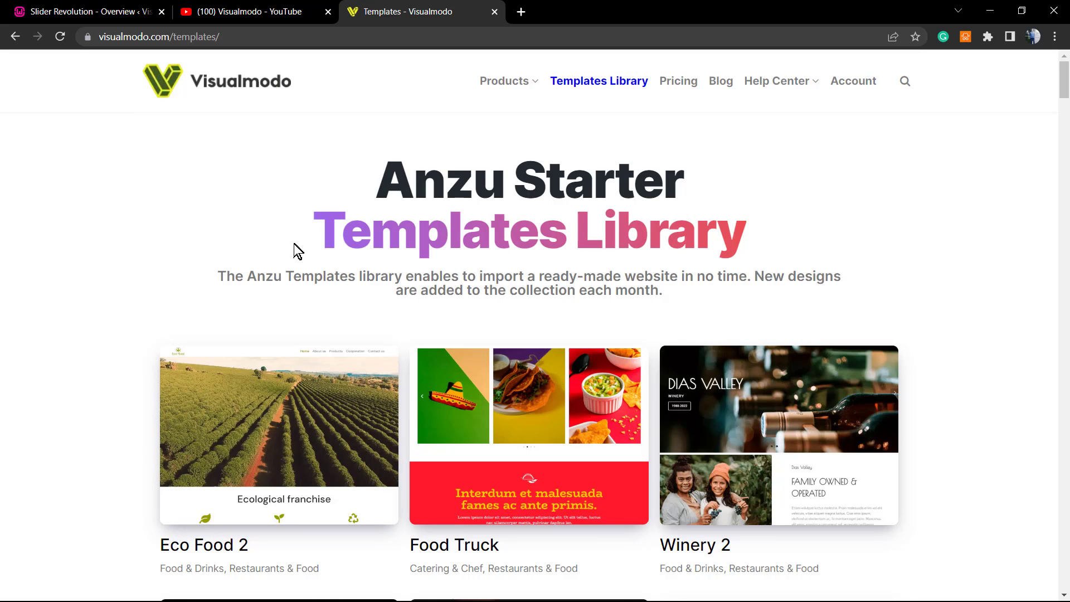
scroll("down", 3)
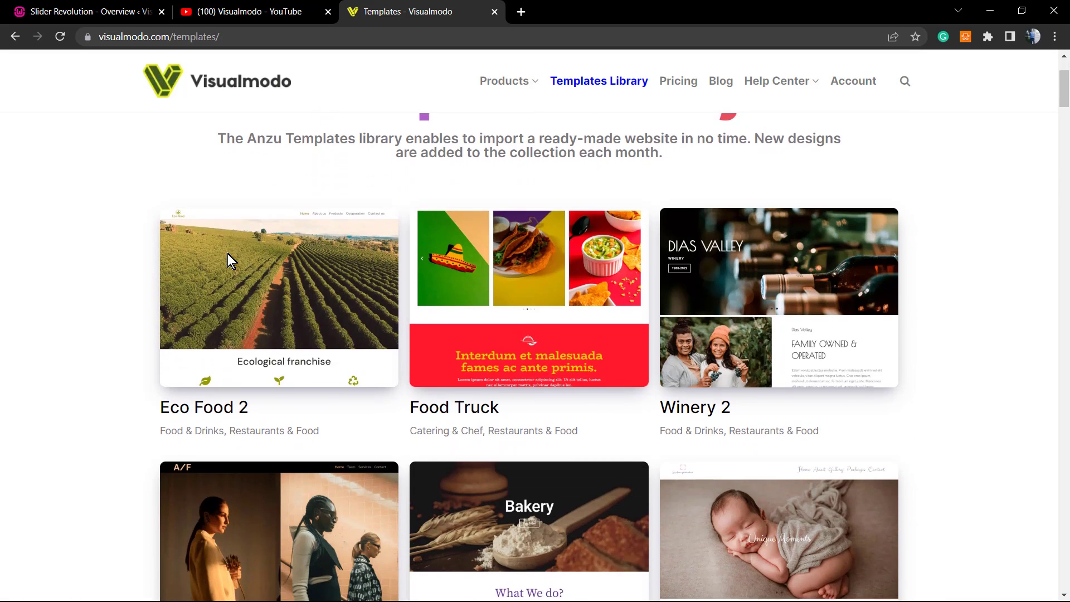
scroll("down", 3)
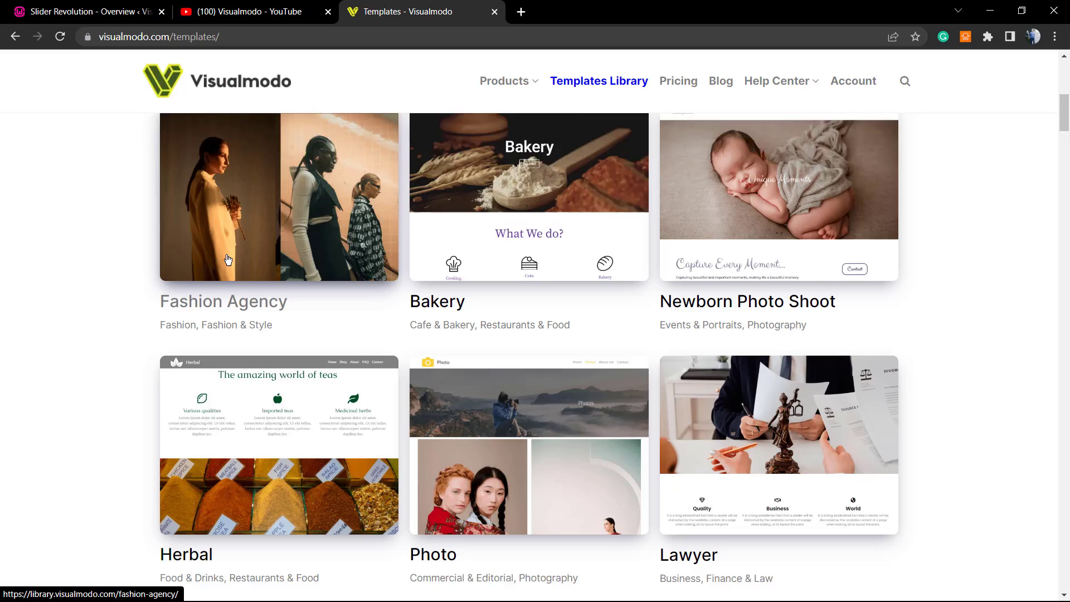
scroll("down", 3)
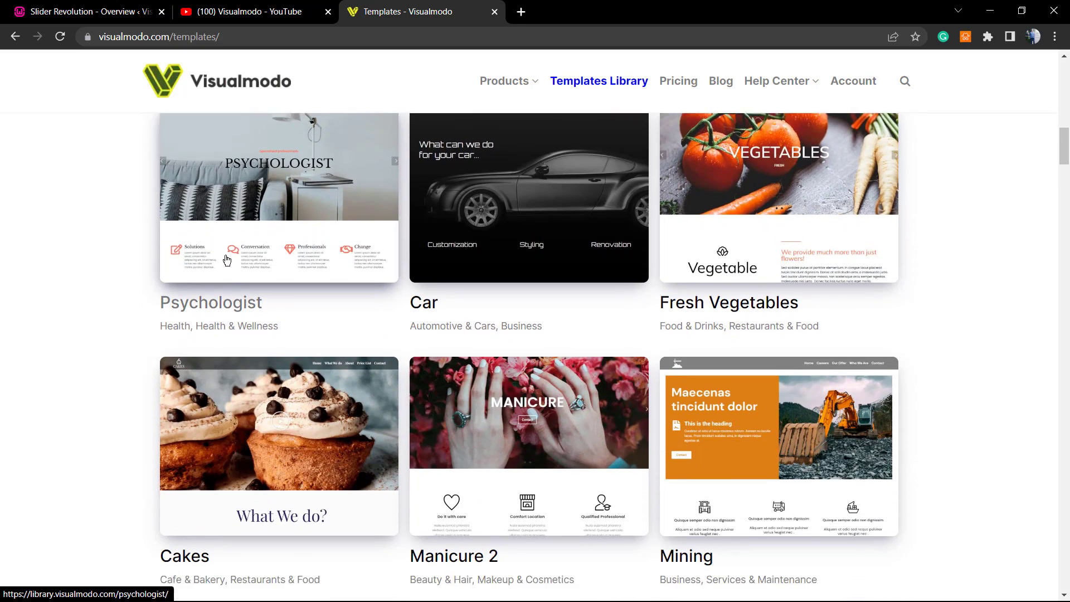
scroll("down", 3)
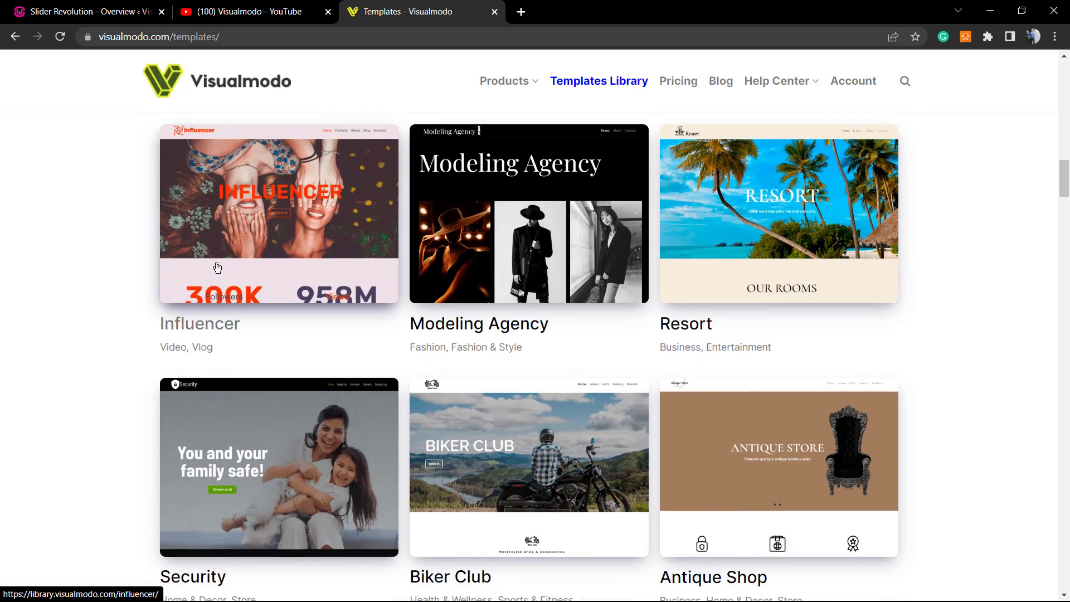
scroll("down", 3)
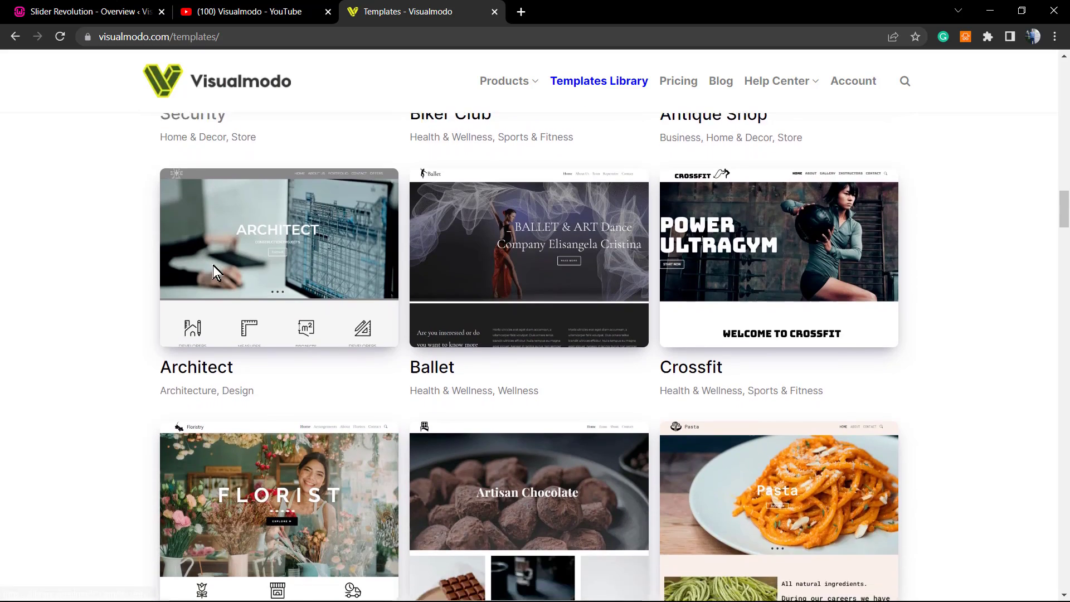
scroll("down", 3)
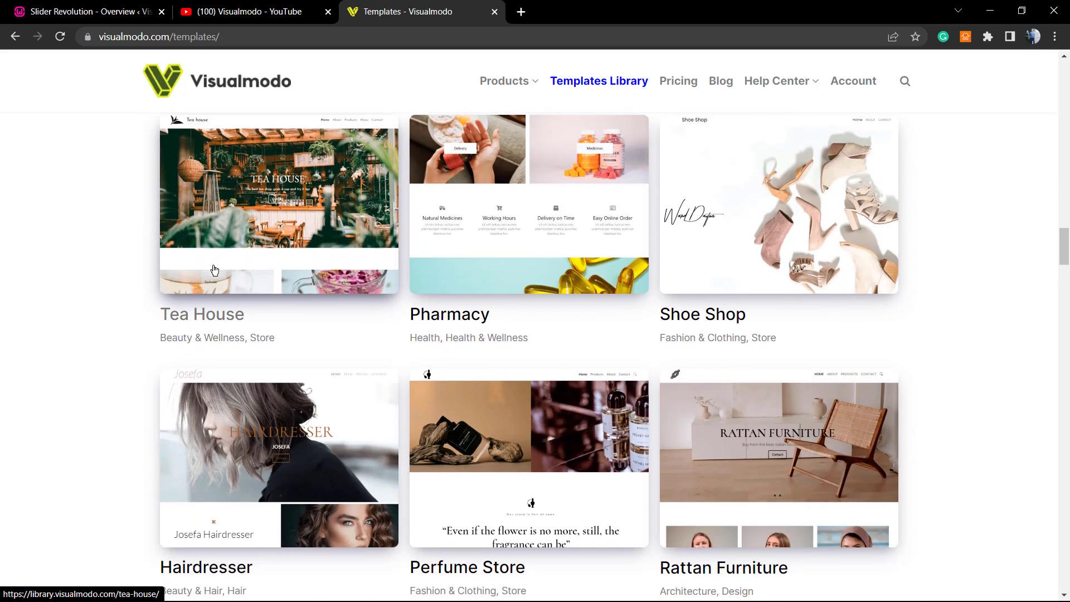
scroll("down", 3)
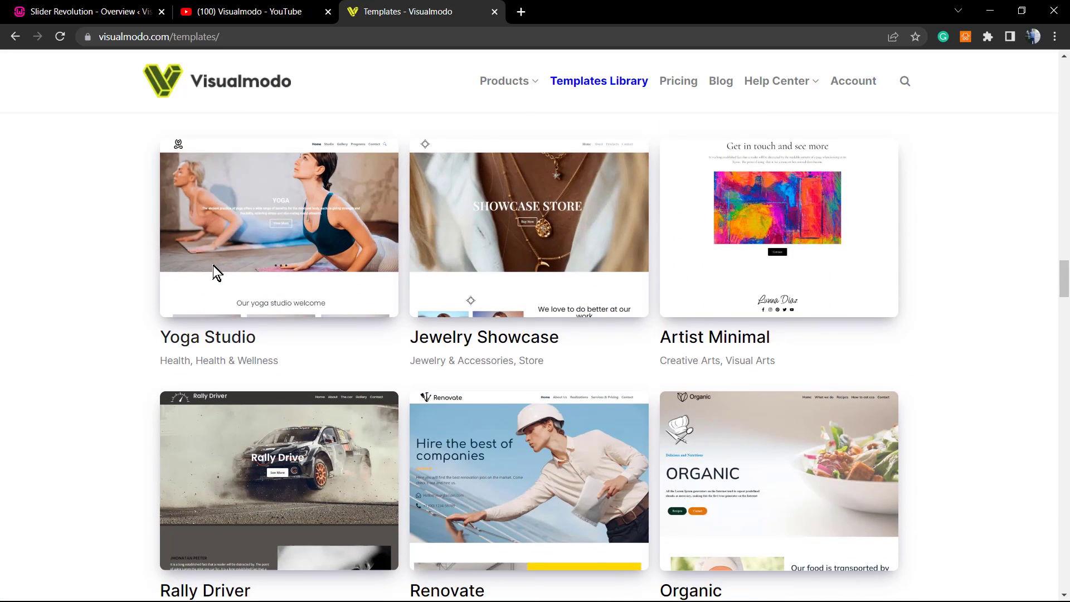
scroll("down", 3)
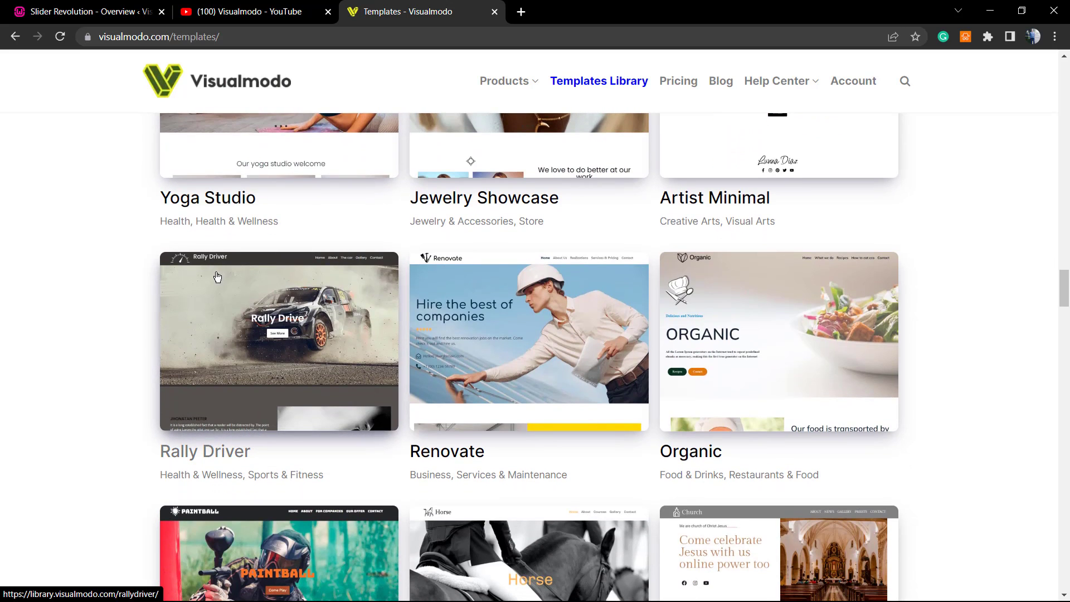
scroll("down", 3)
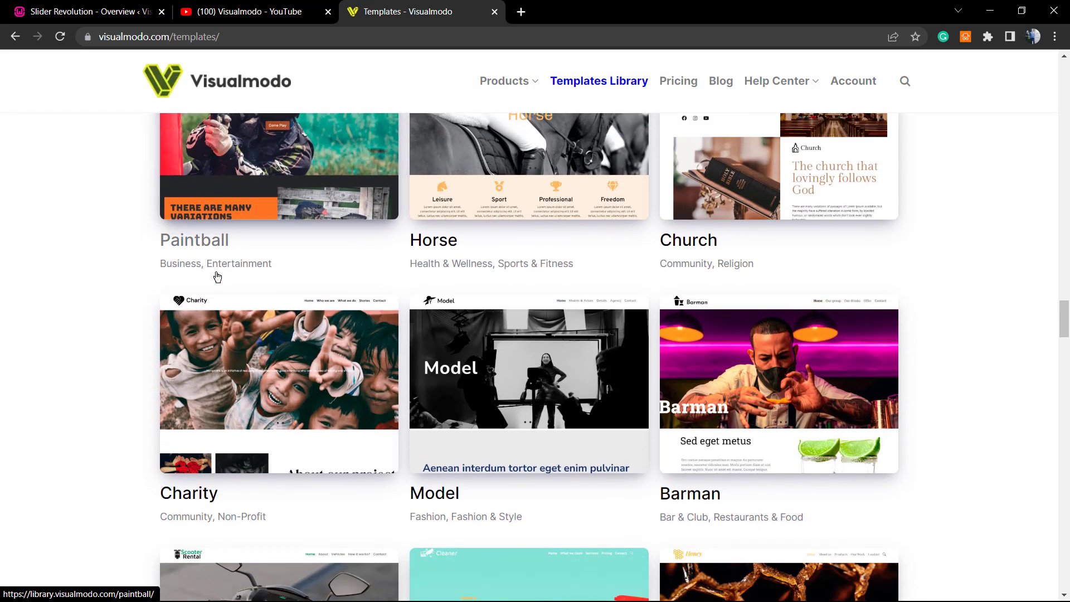
scroll("down", 3)
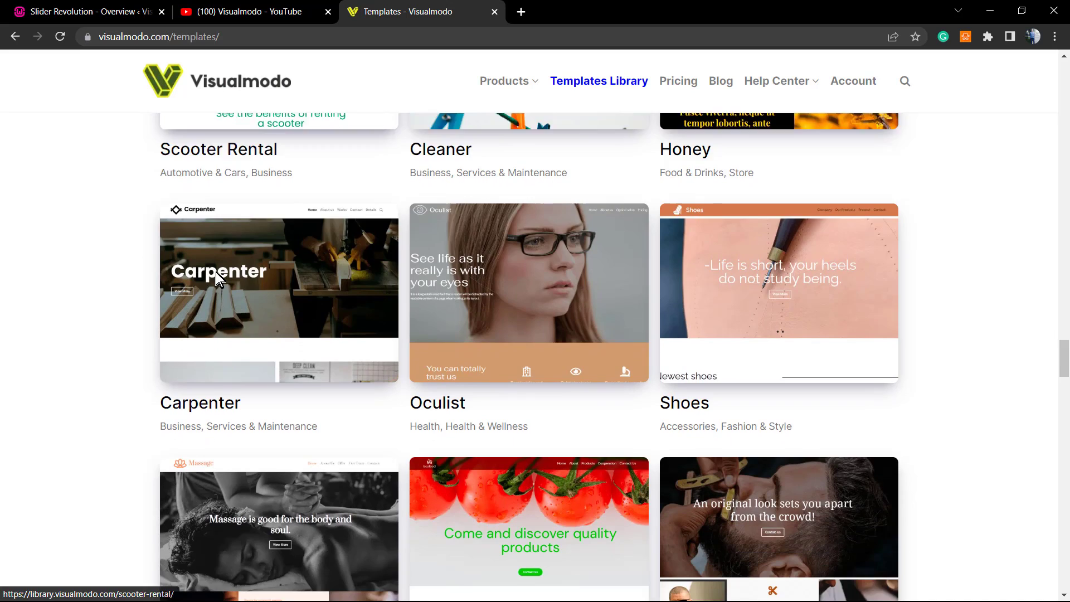
scroll("down", 3)
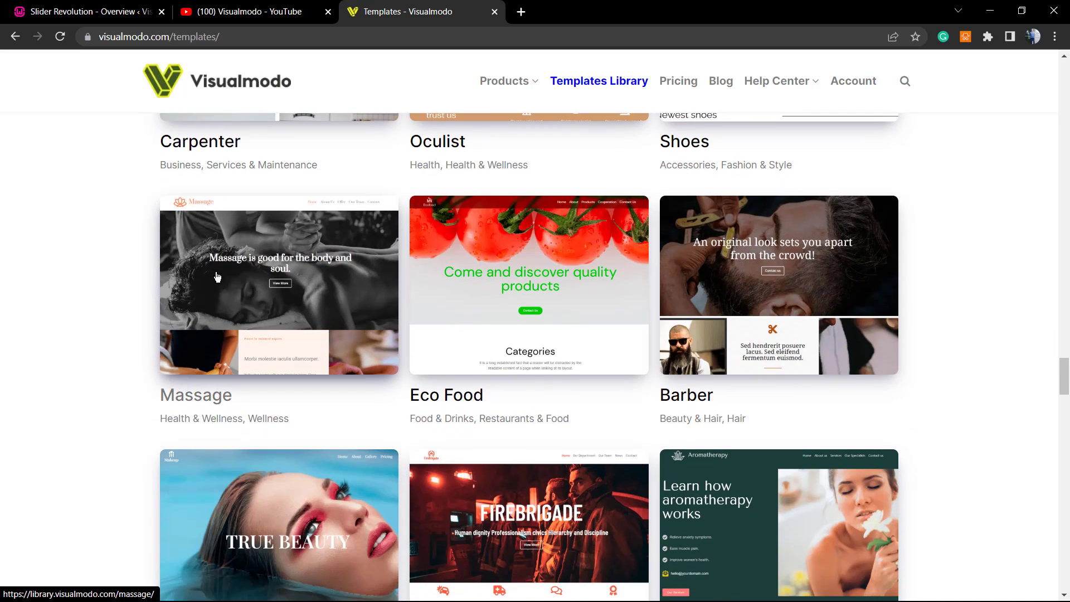